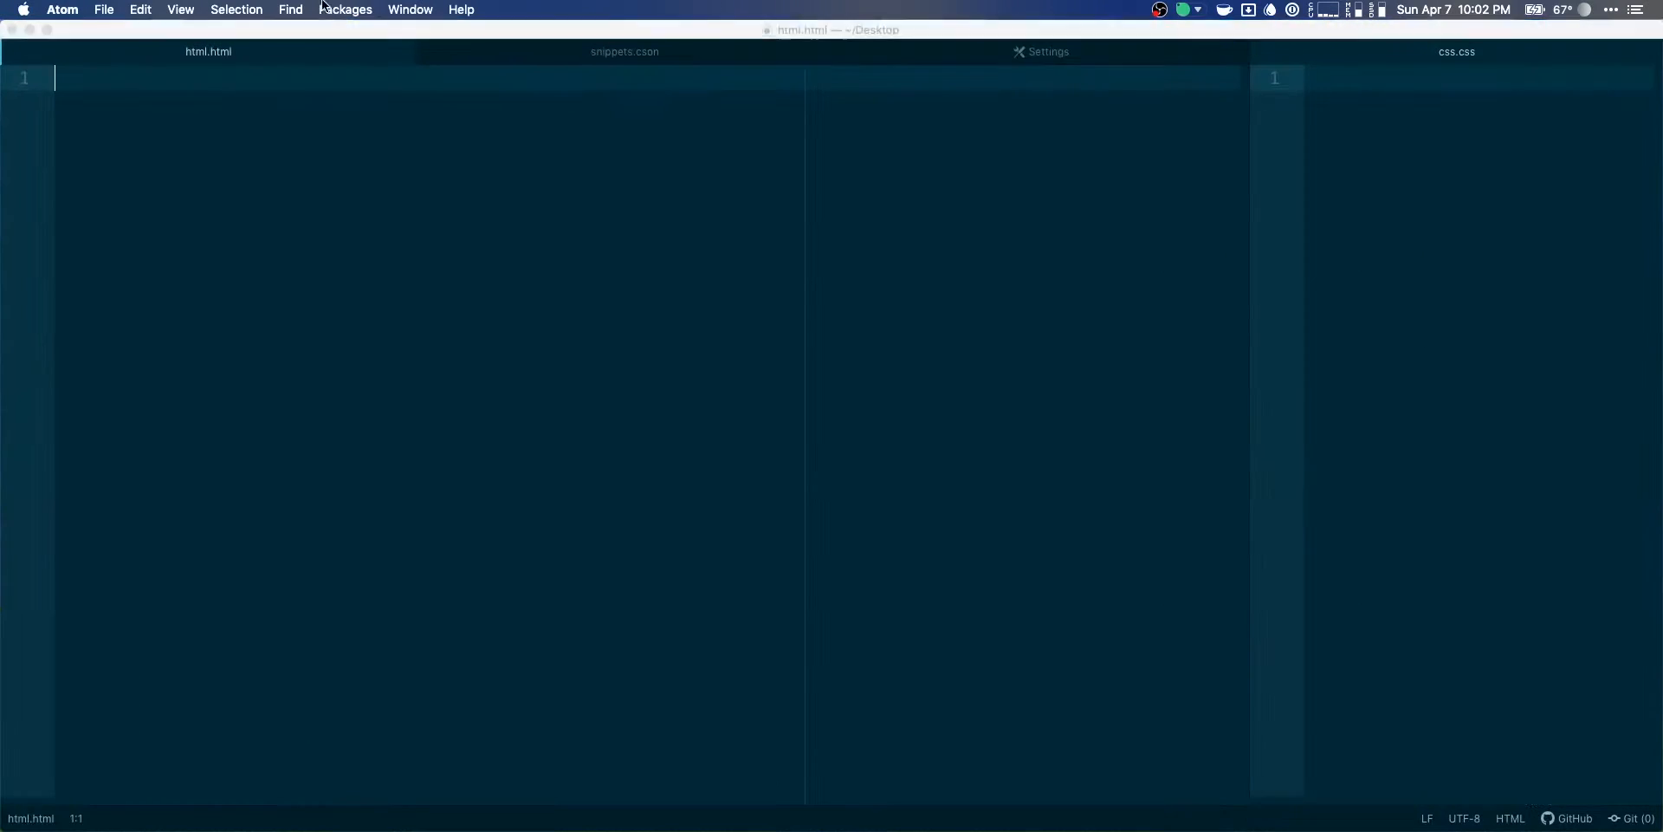
Write <!DOCTYPE html>, <html> and <head> lines at the top of html.html.
text(<)
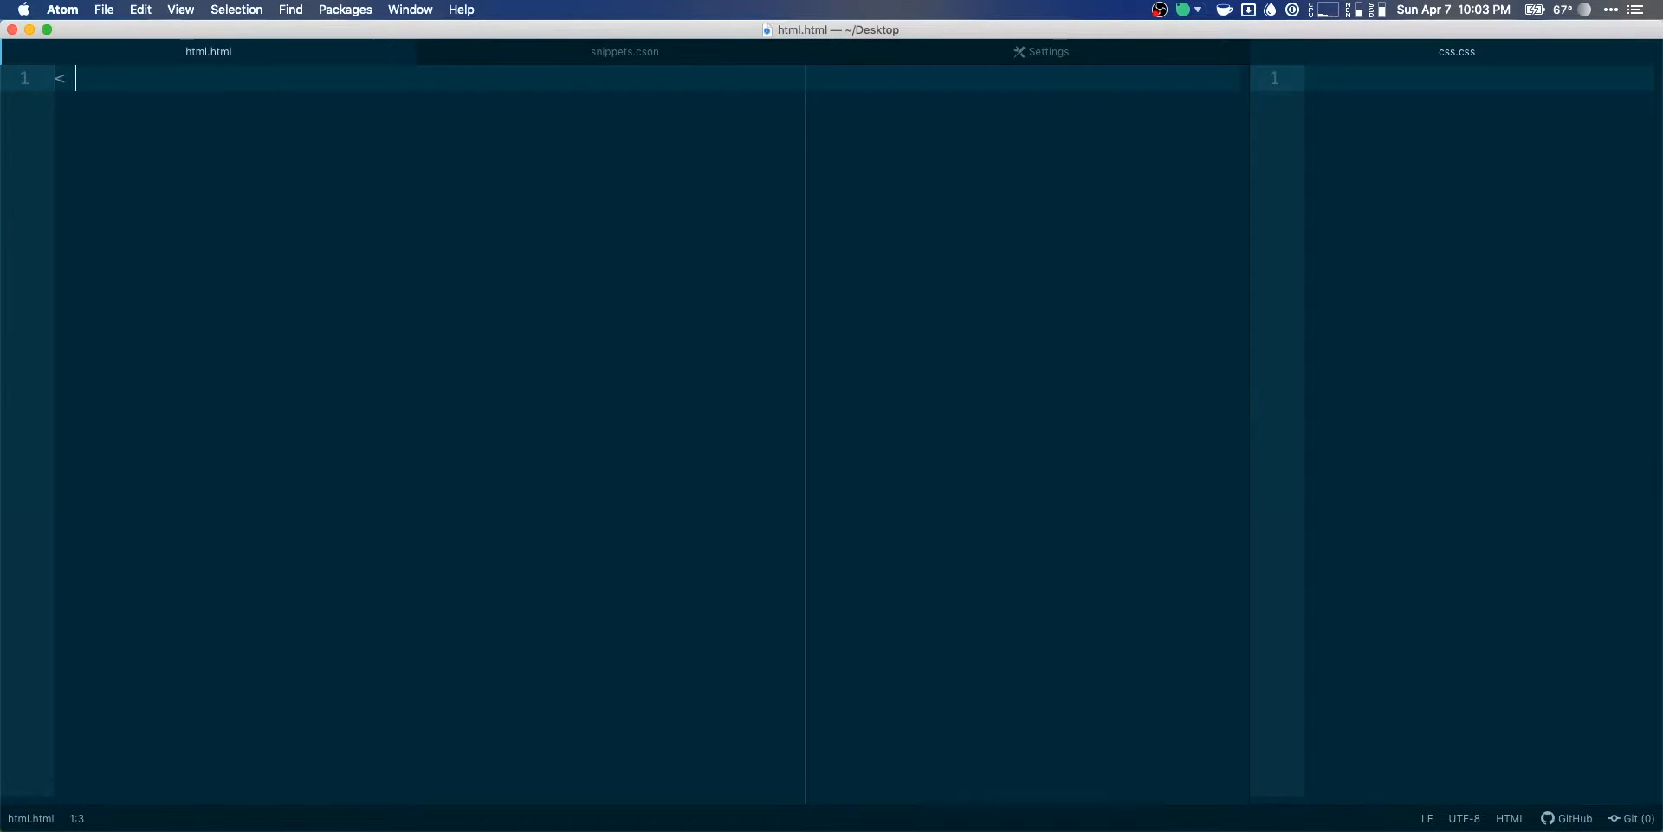
text(!DOCTYPE html>)
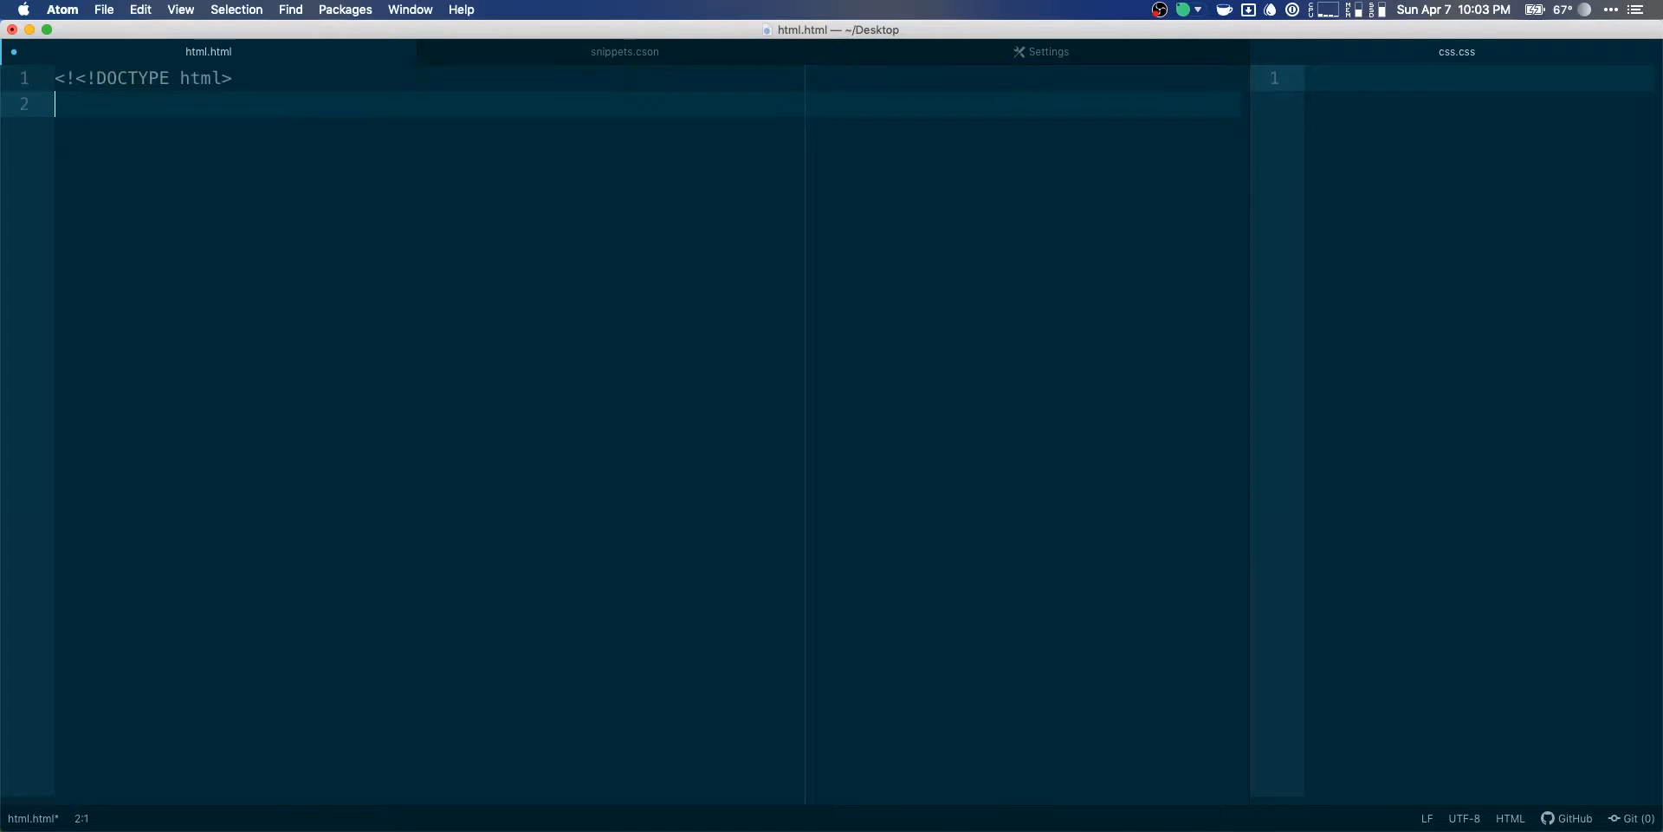
text(<)
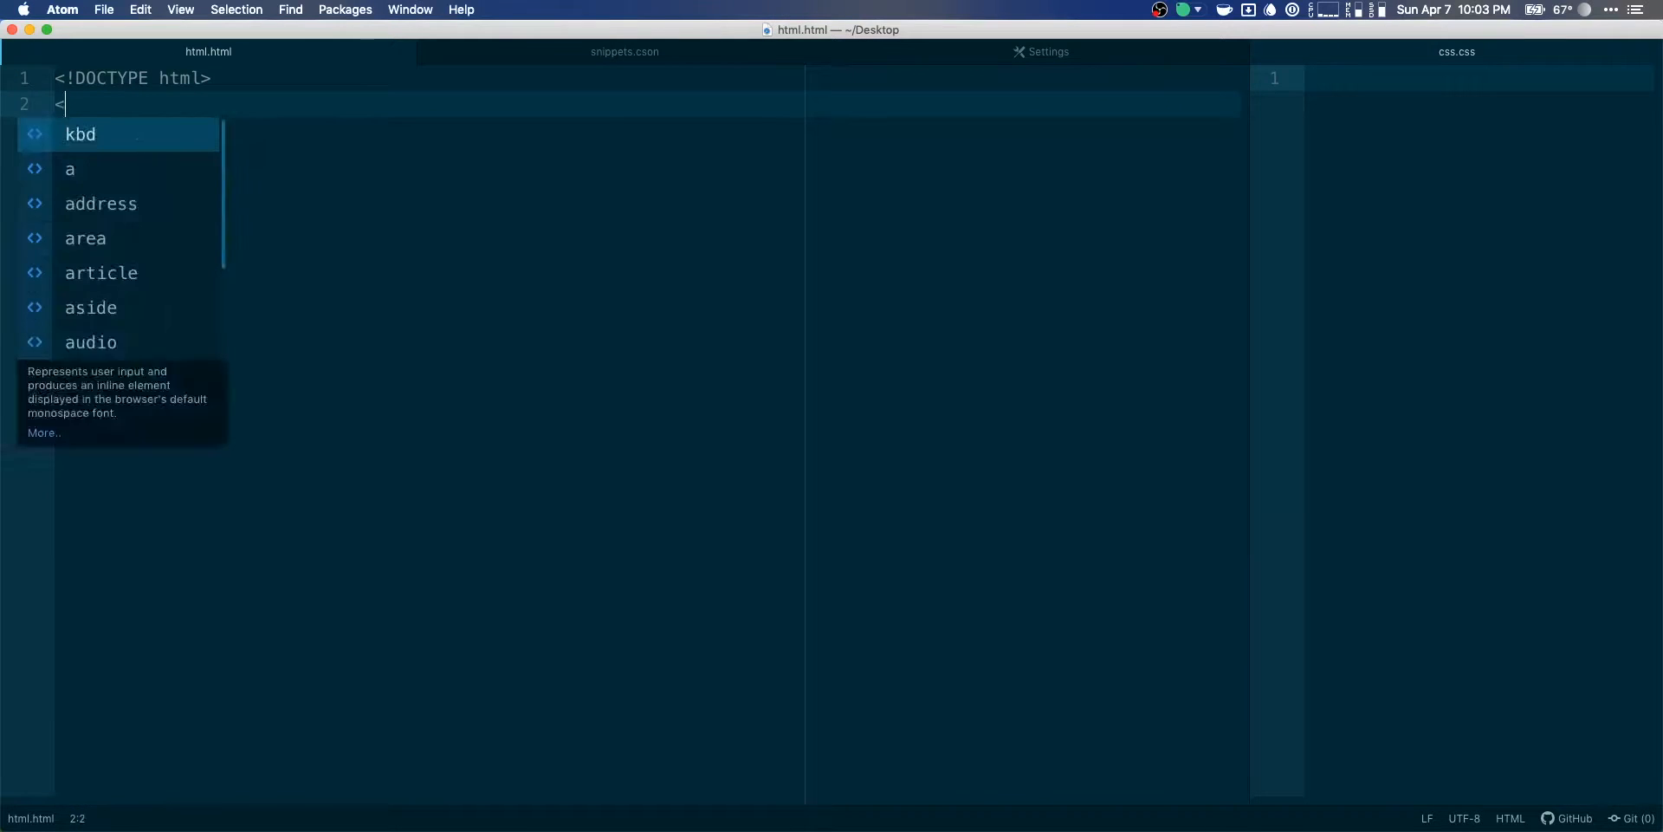
key(escape)
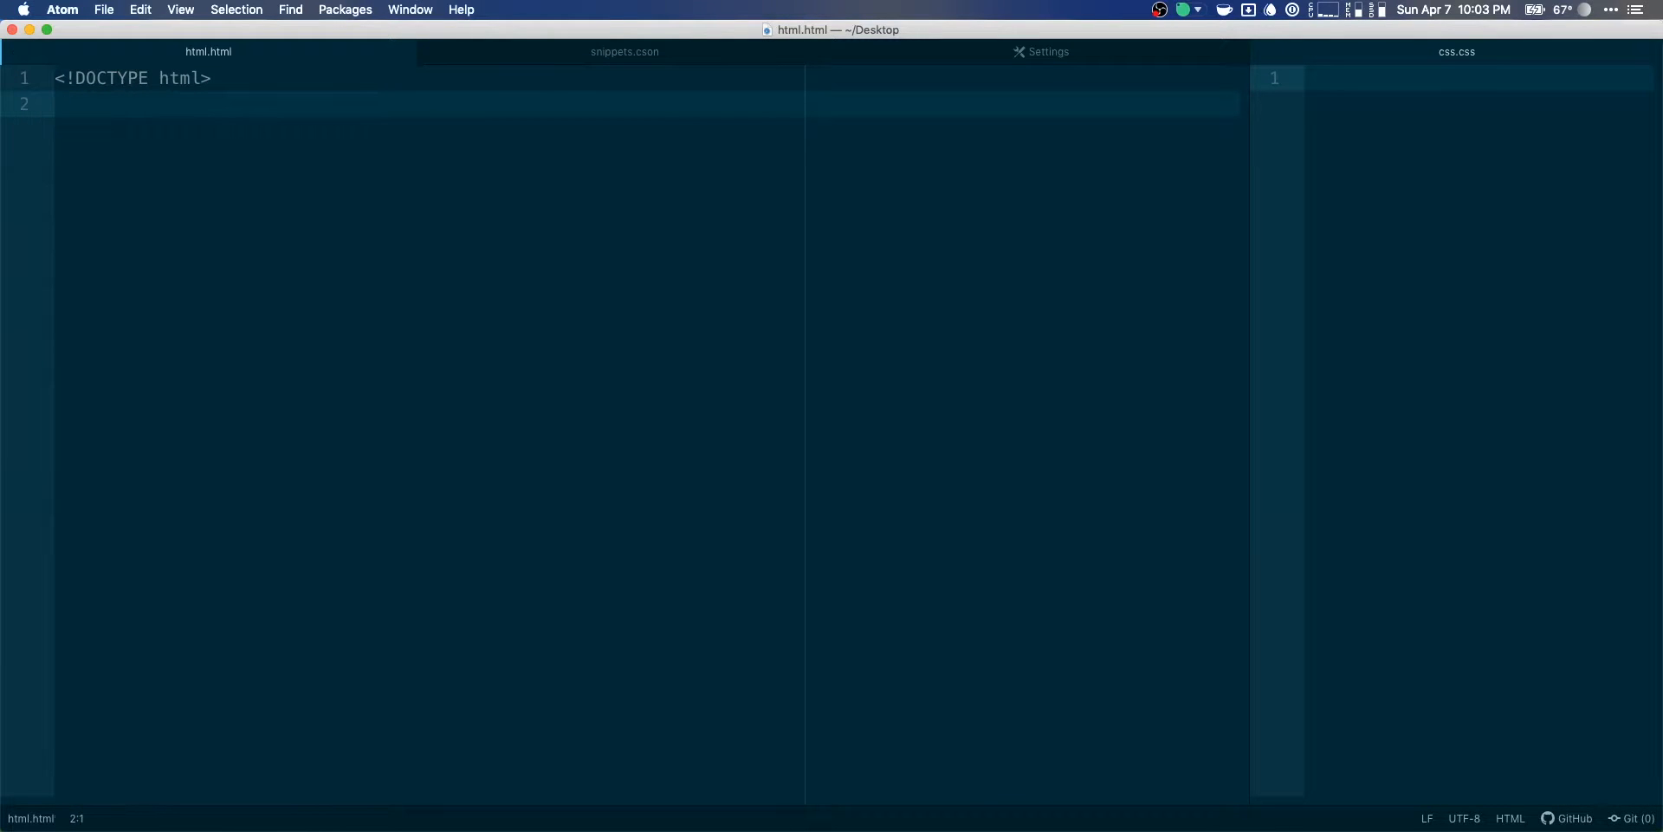
text(<html>)
text(</)
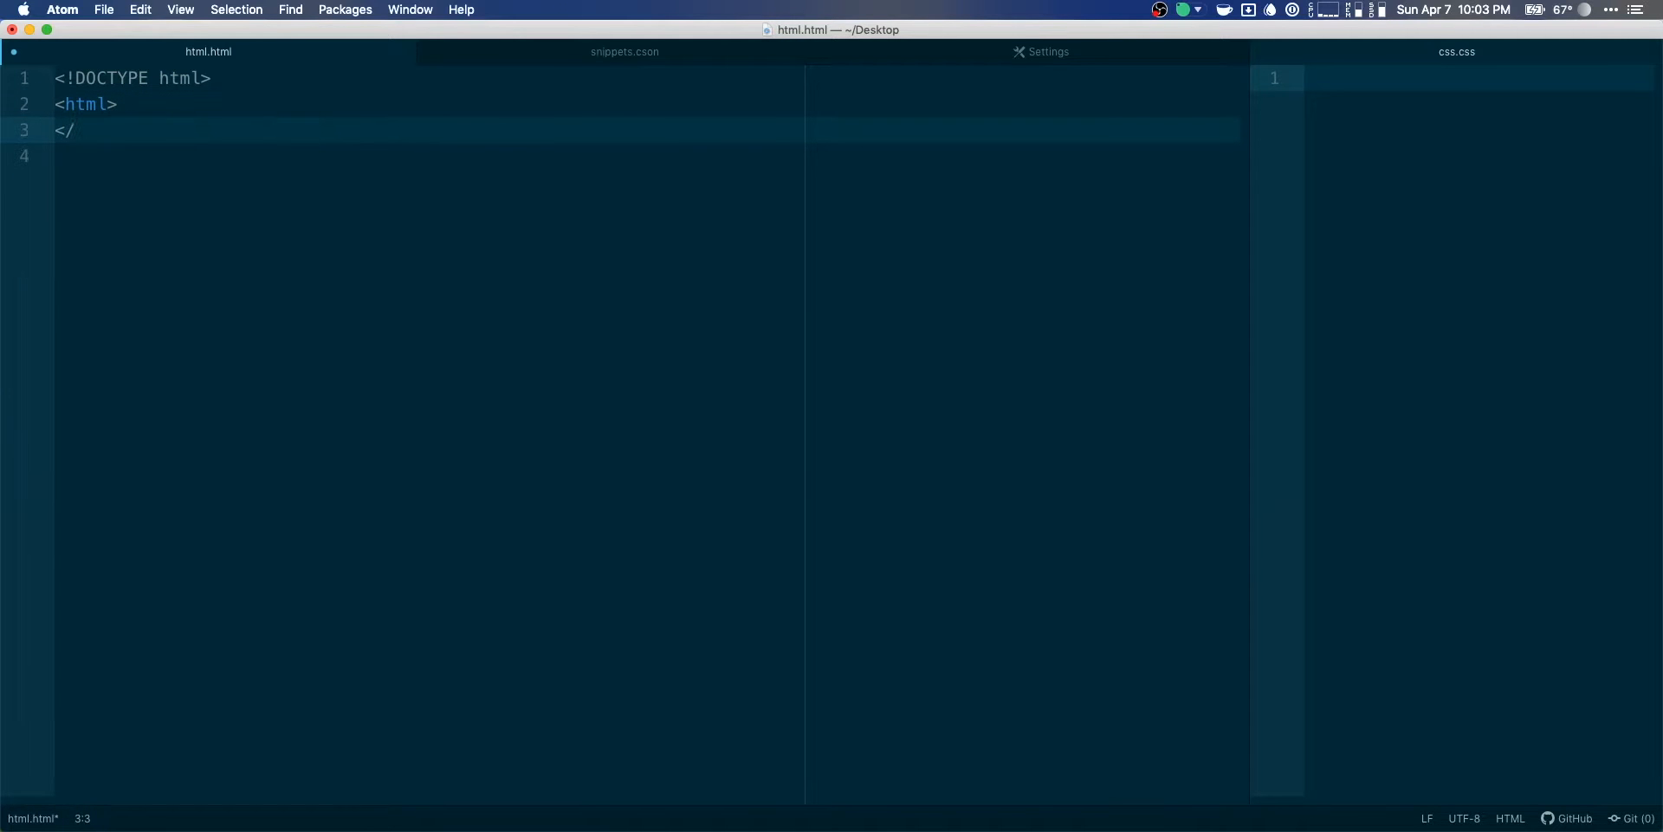
text(<head>)
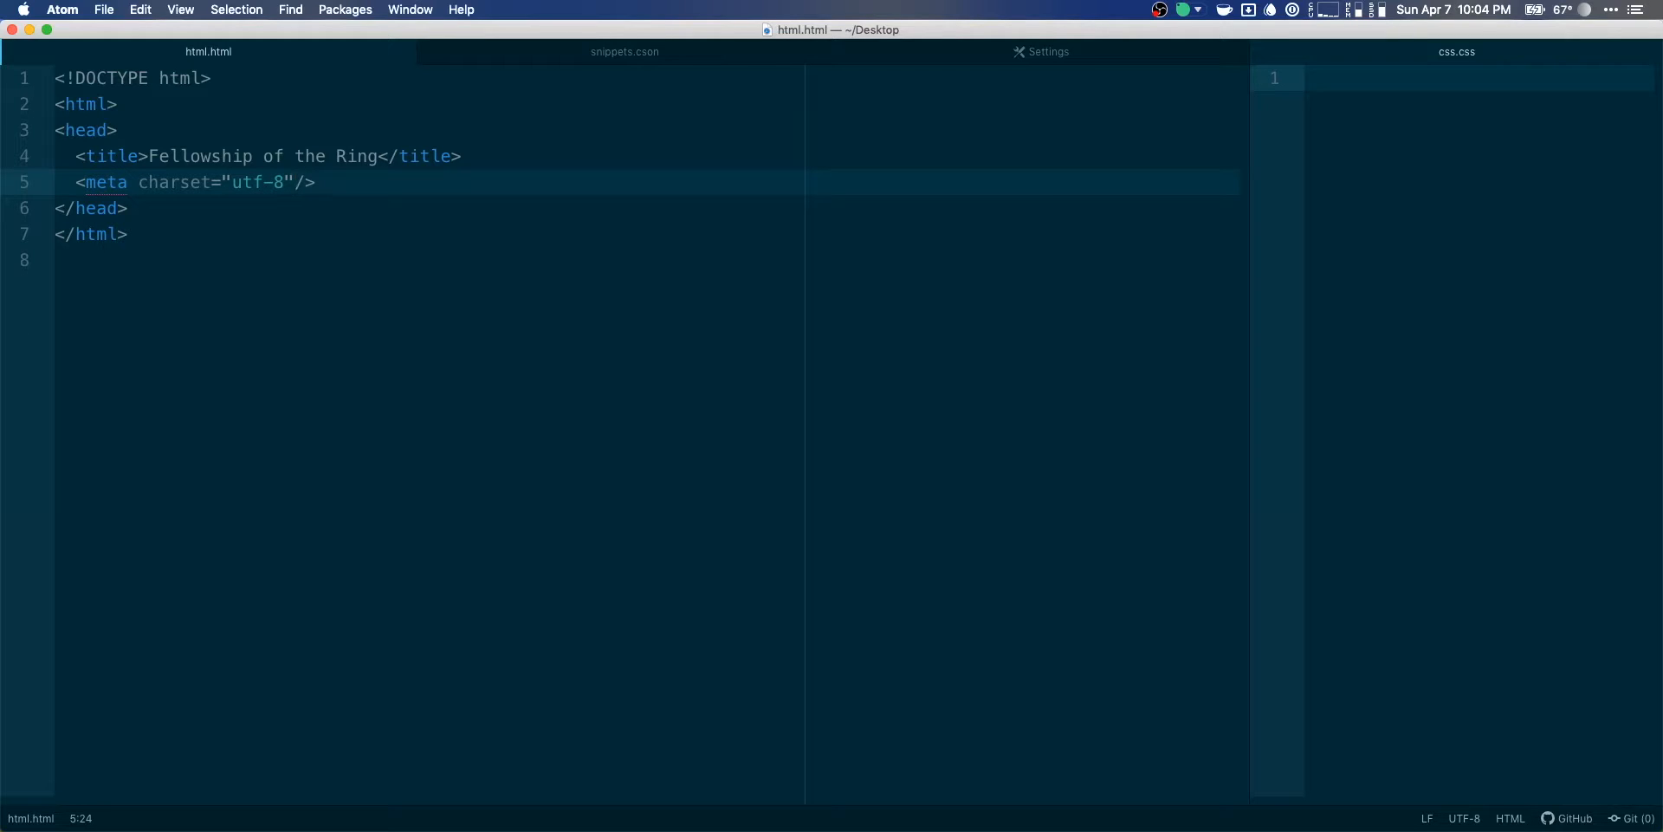
Bring the Pages draft forward and select the passage text for copying.
click(95, 208)
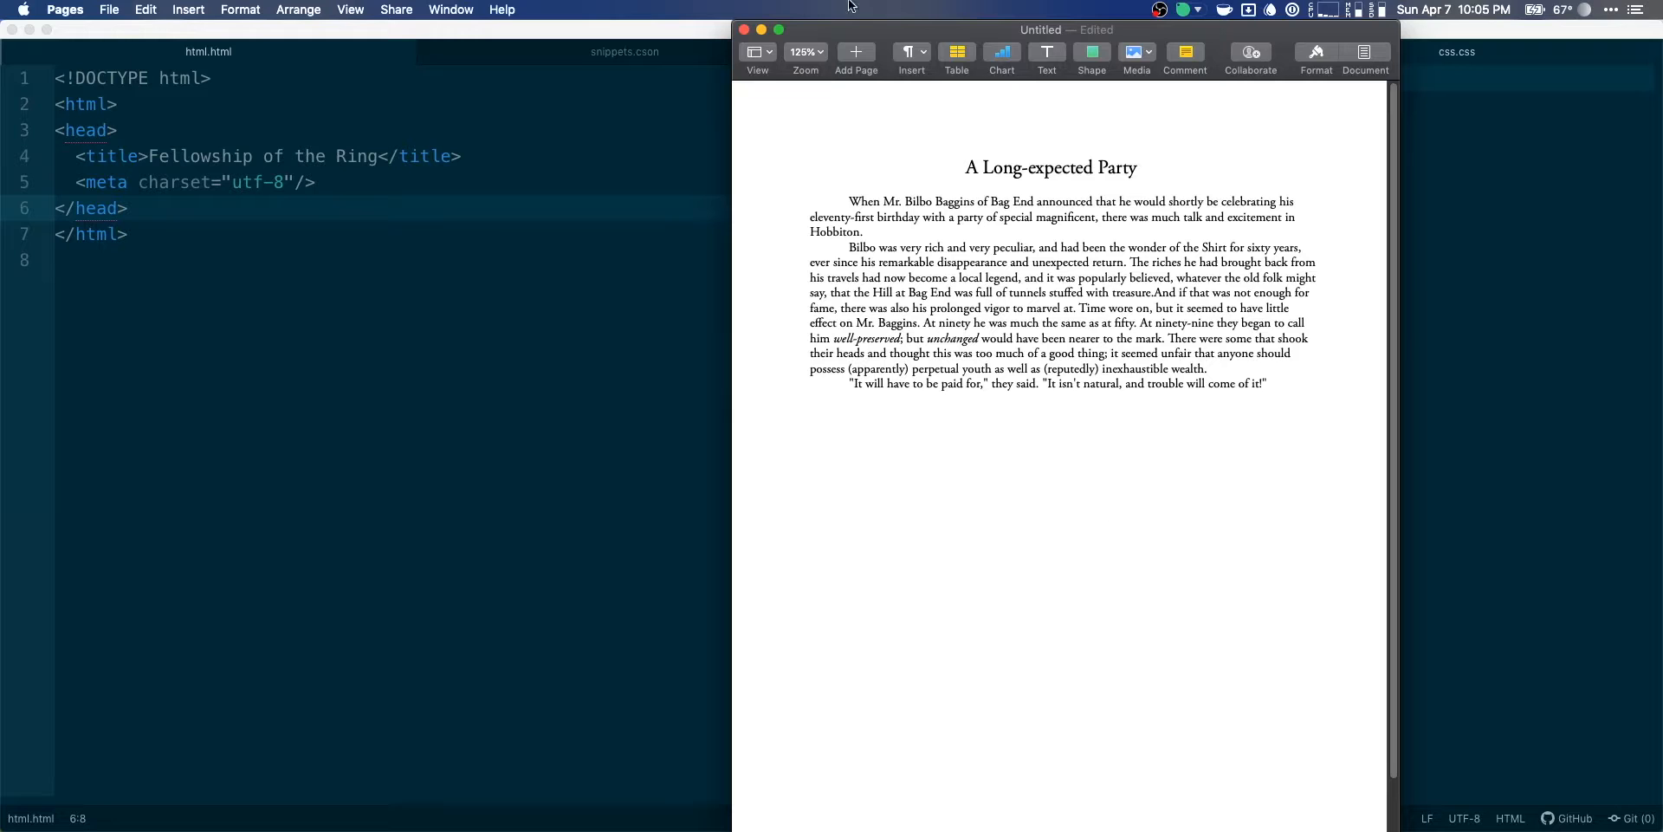
key(cmd+a)
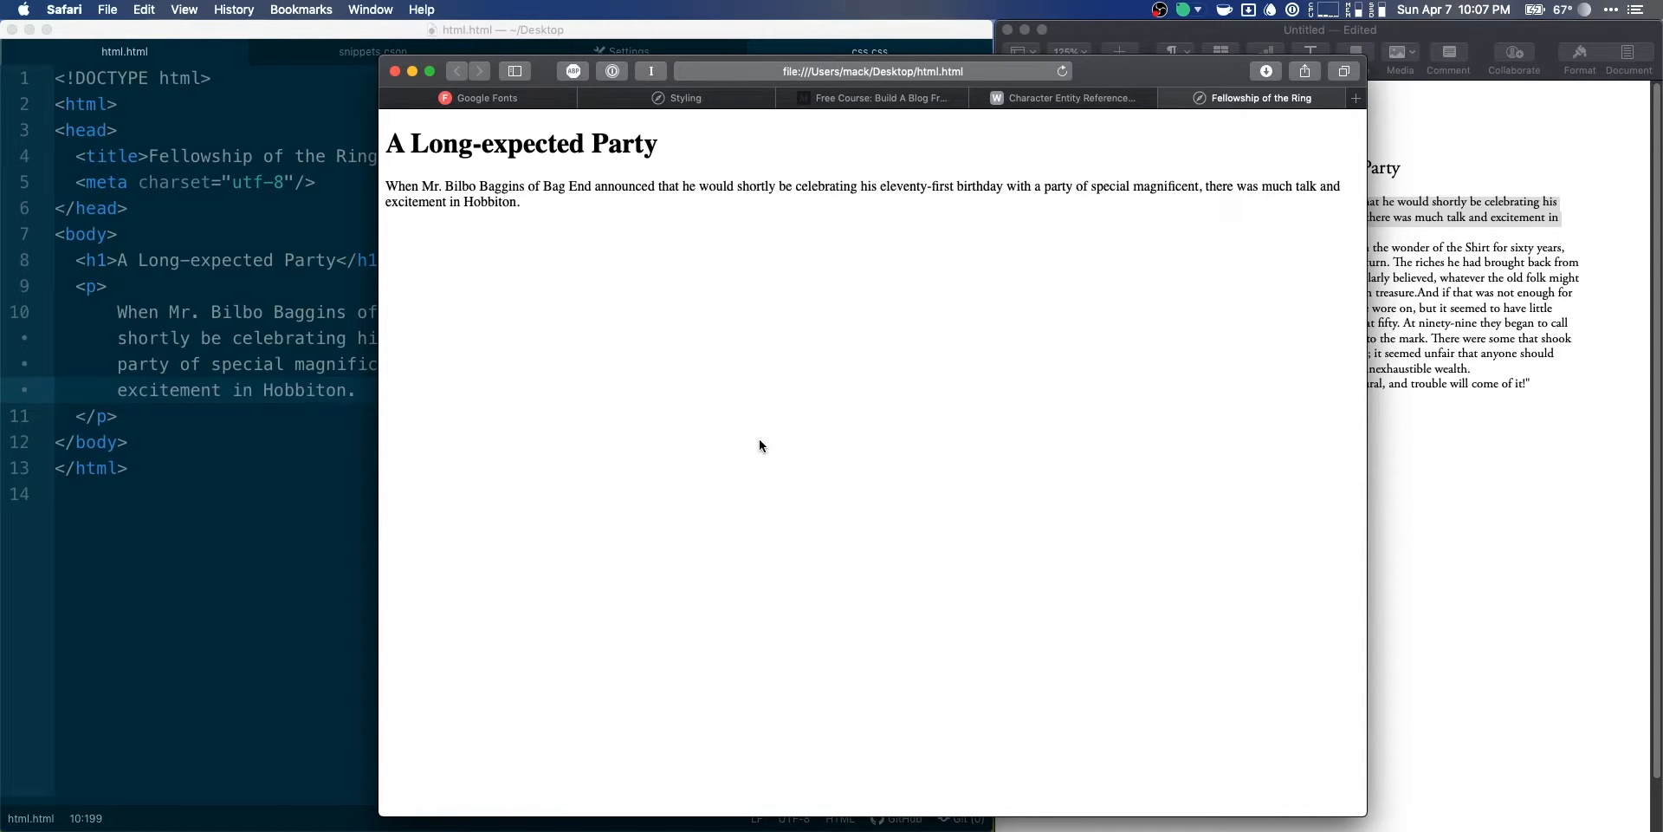
Consult the W3C Character Entity Reference chart in Safari.
click(1068, 97)
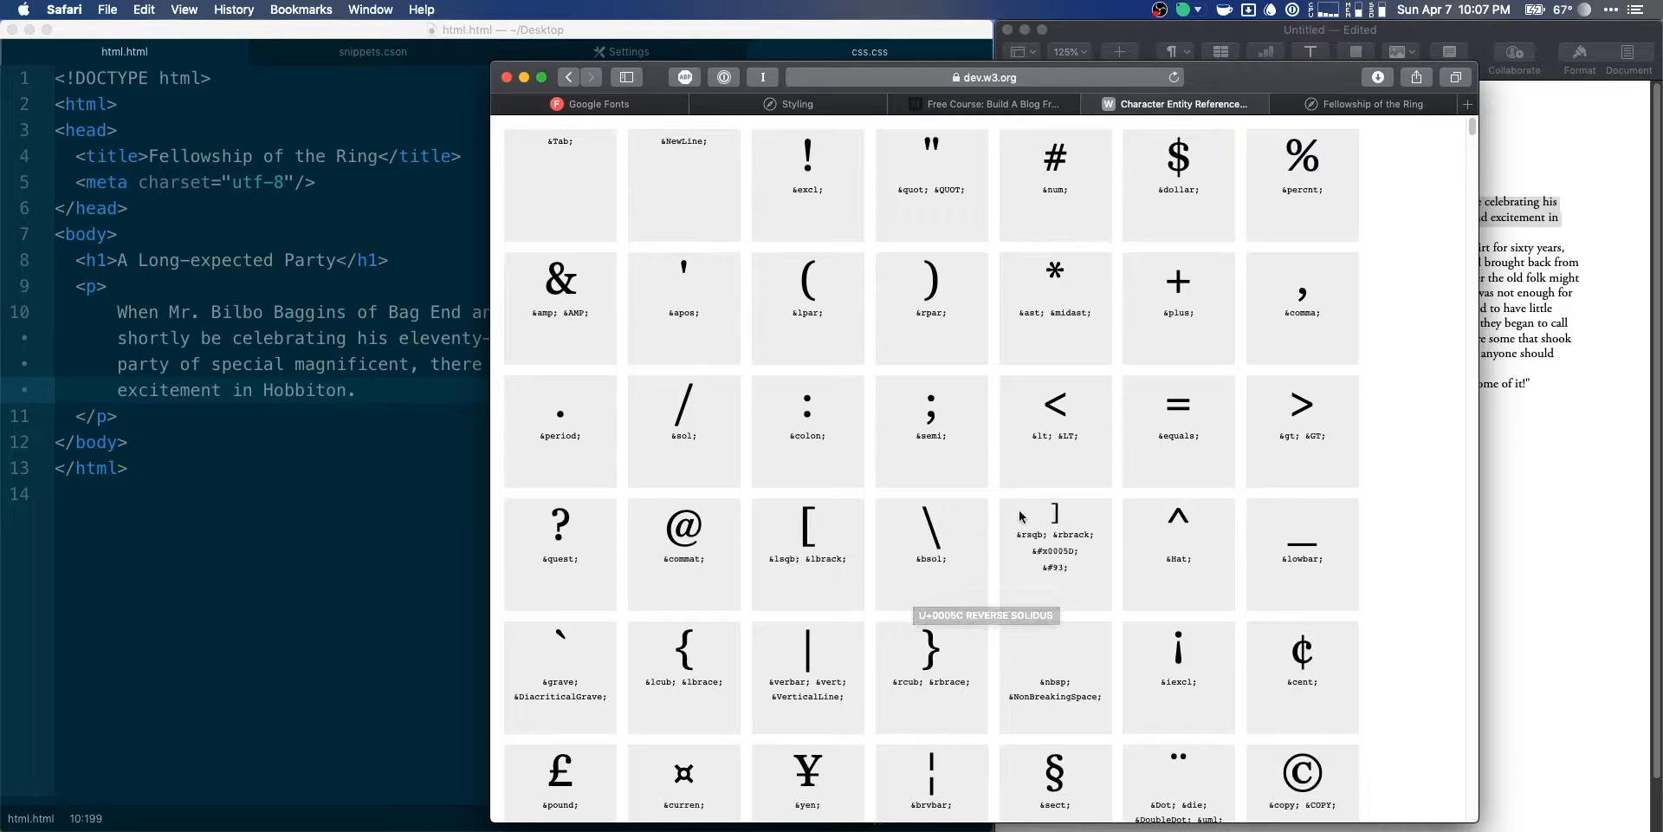
scroll(down, 3)
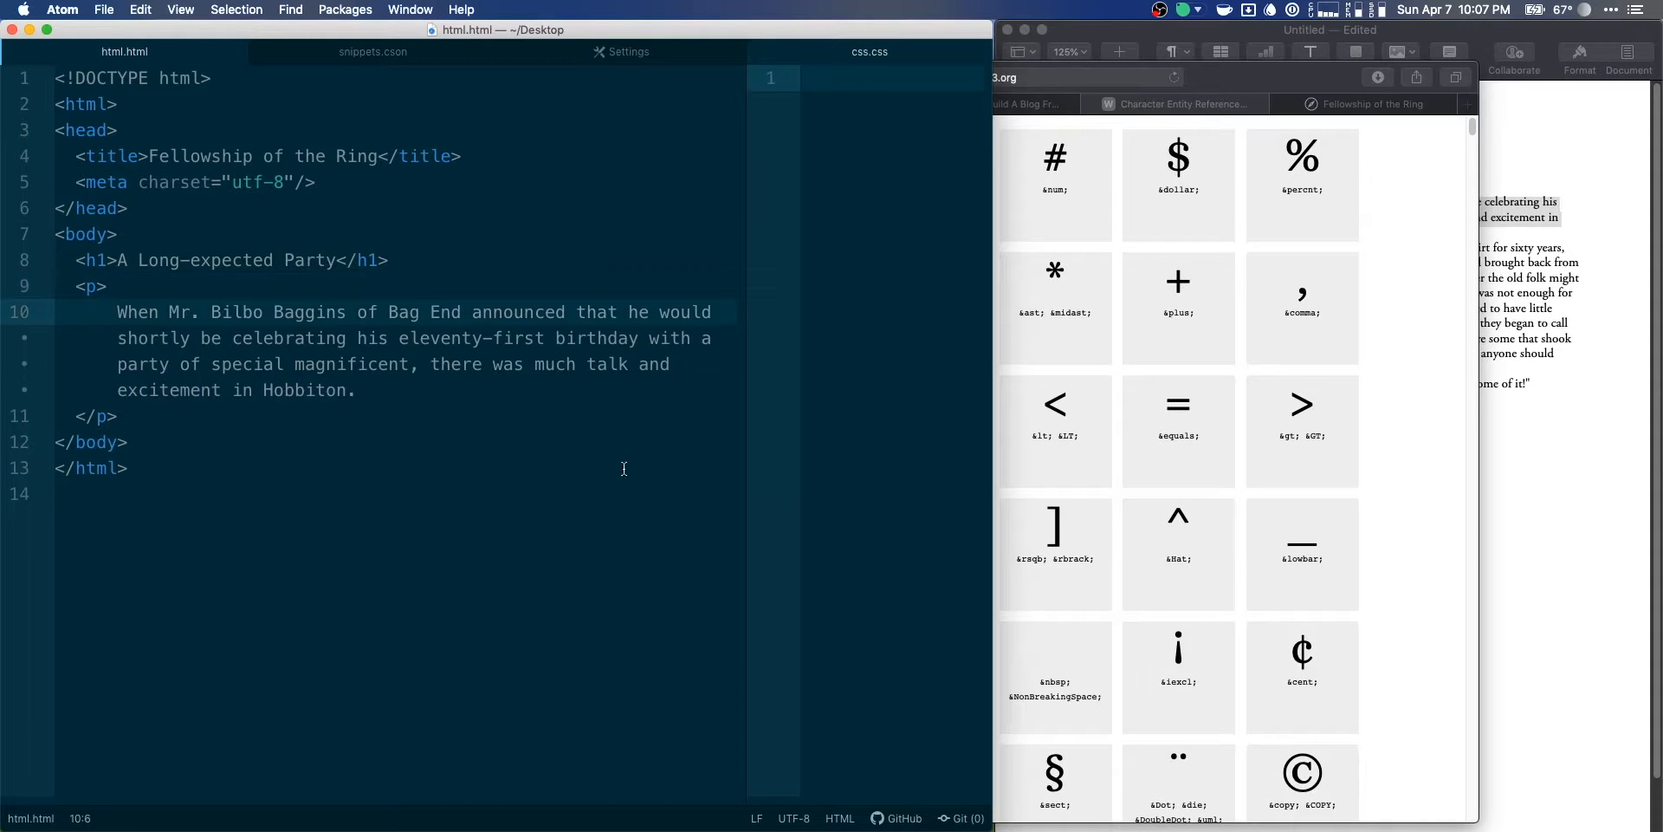
Insert a &semi; entity on its own line before the first paragraph.
text(&)
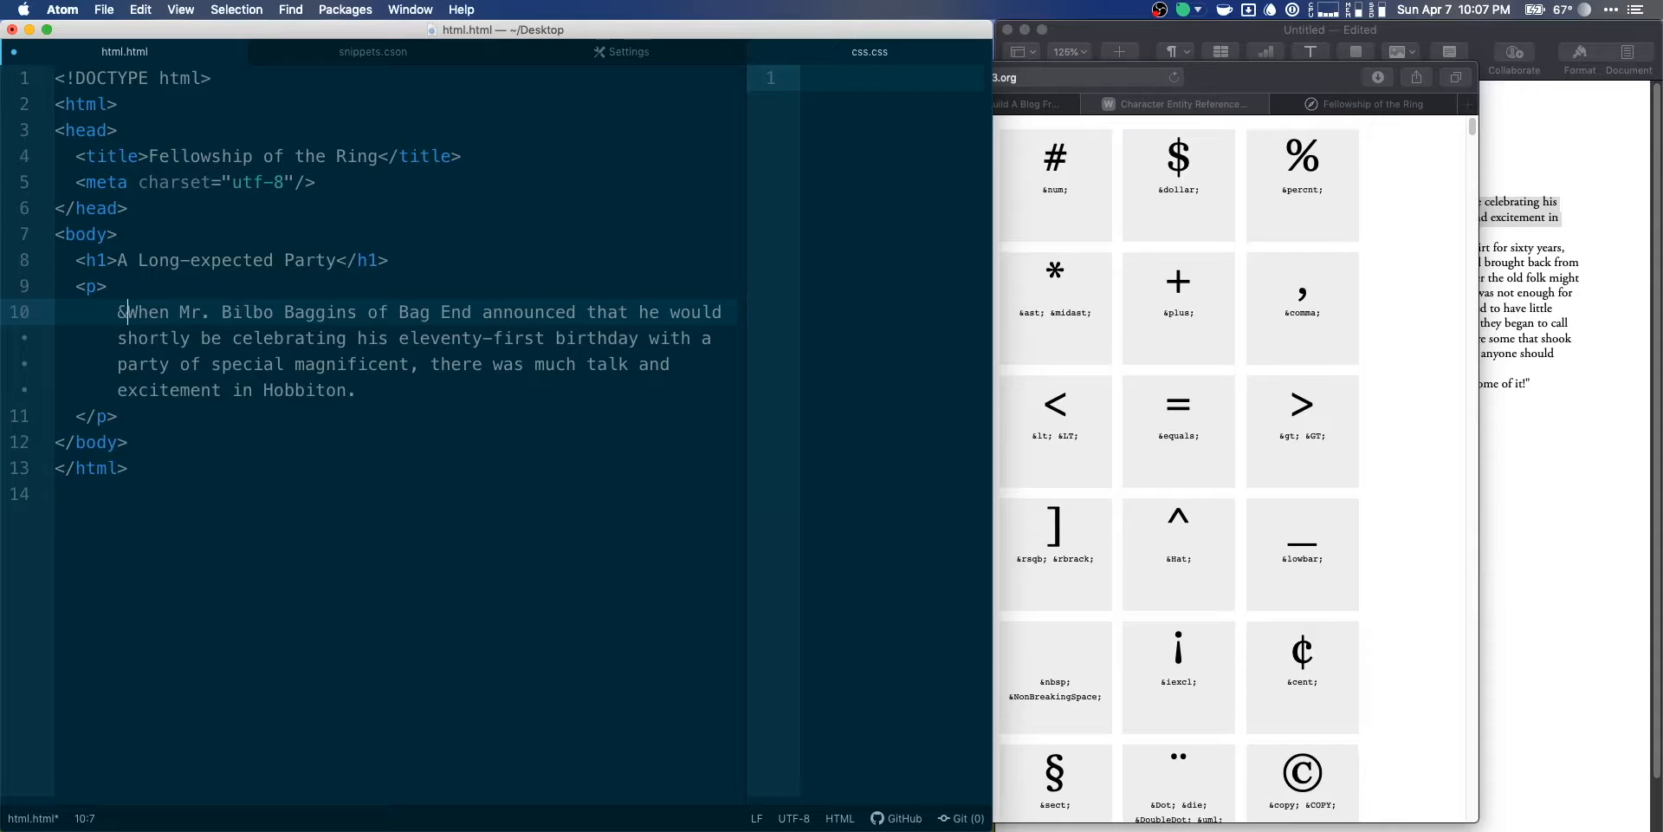
text(colon)
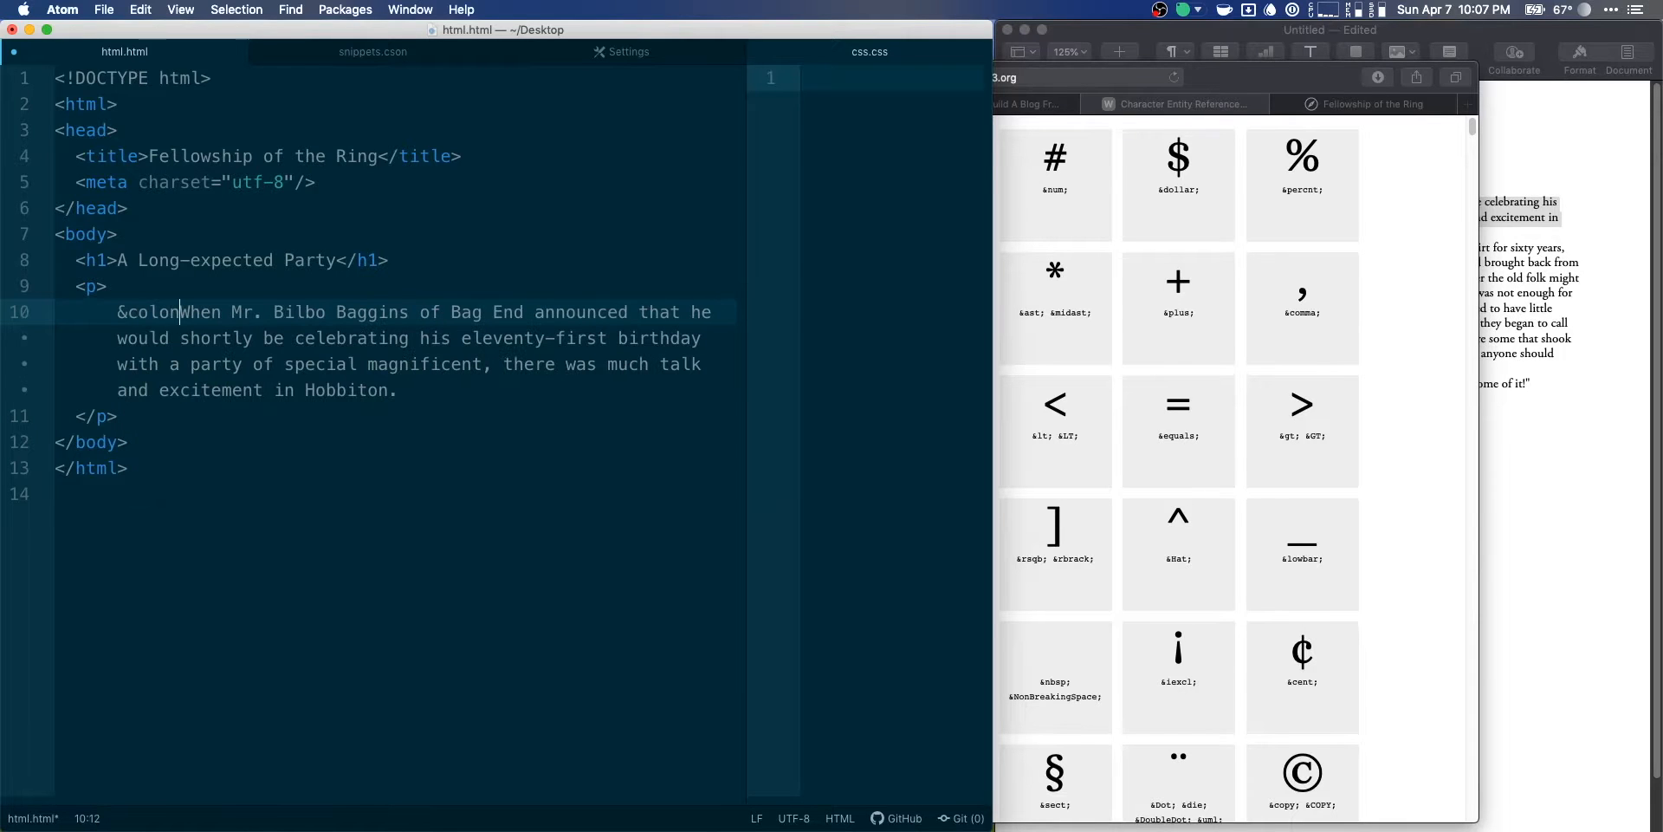
text(&semi;)
key(enter)
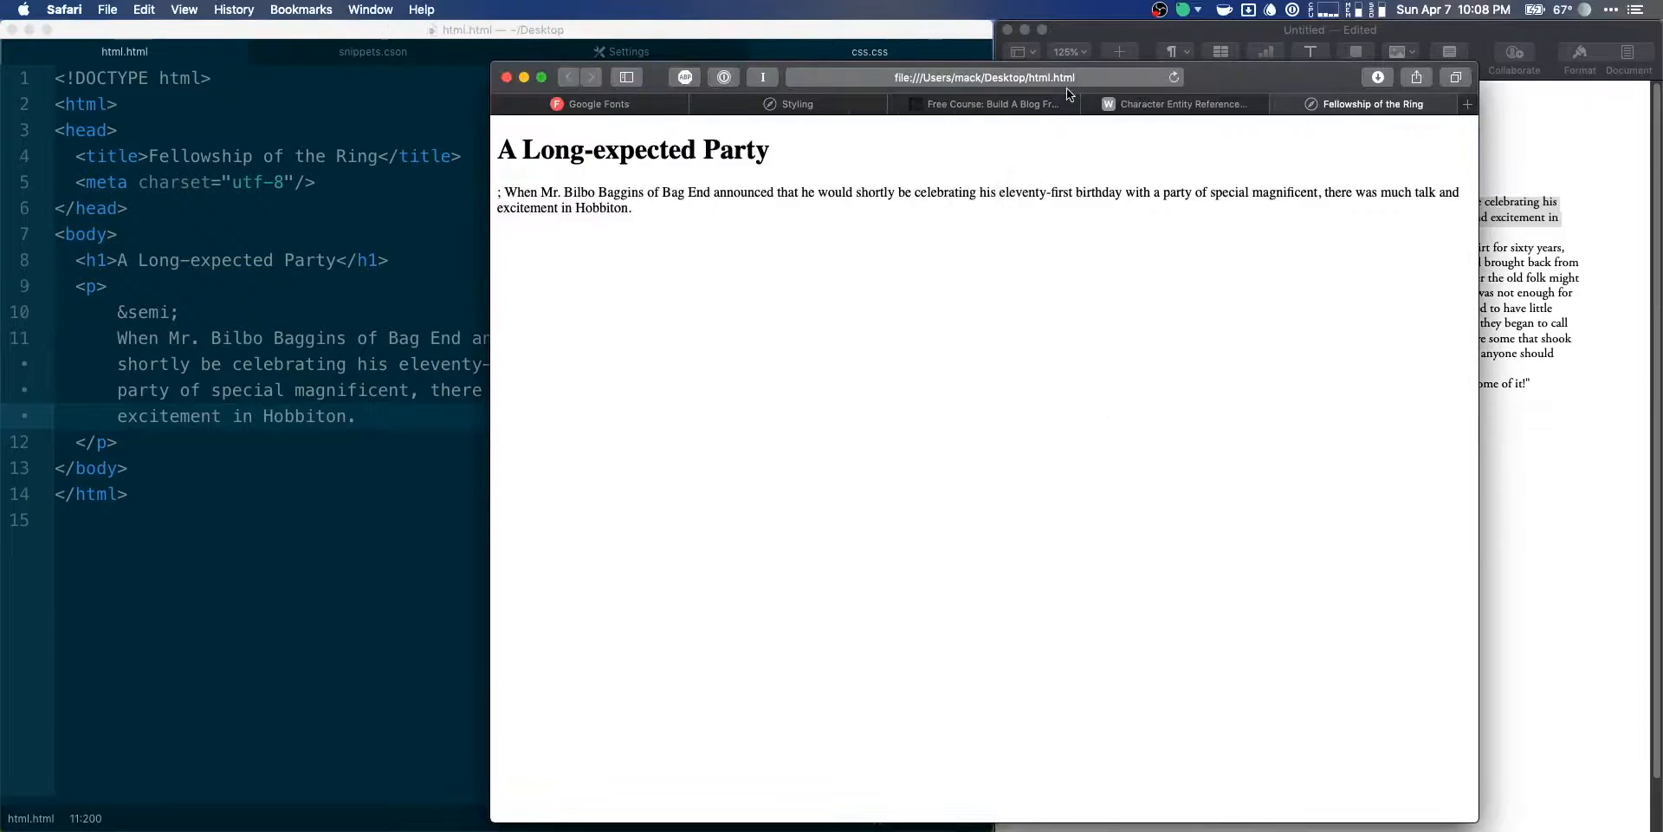
Check the entity chart again for the colon and semicolon entries.
click(1173, 104)
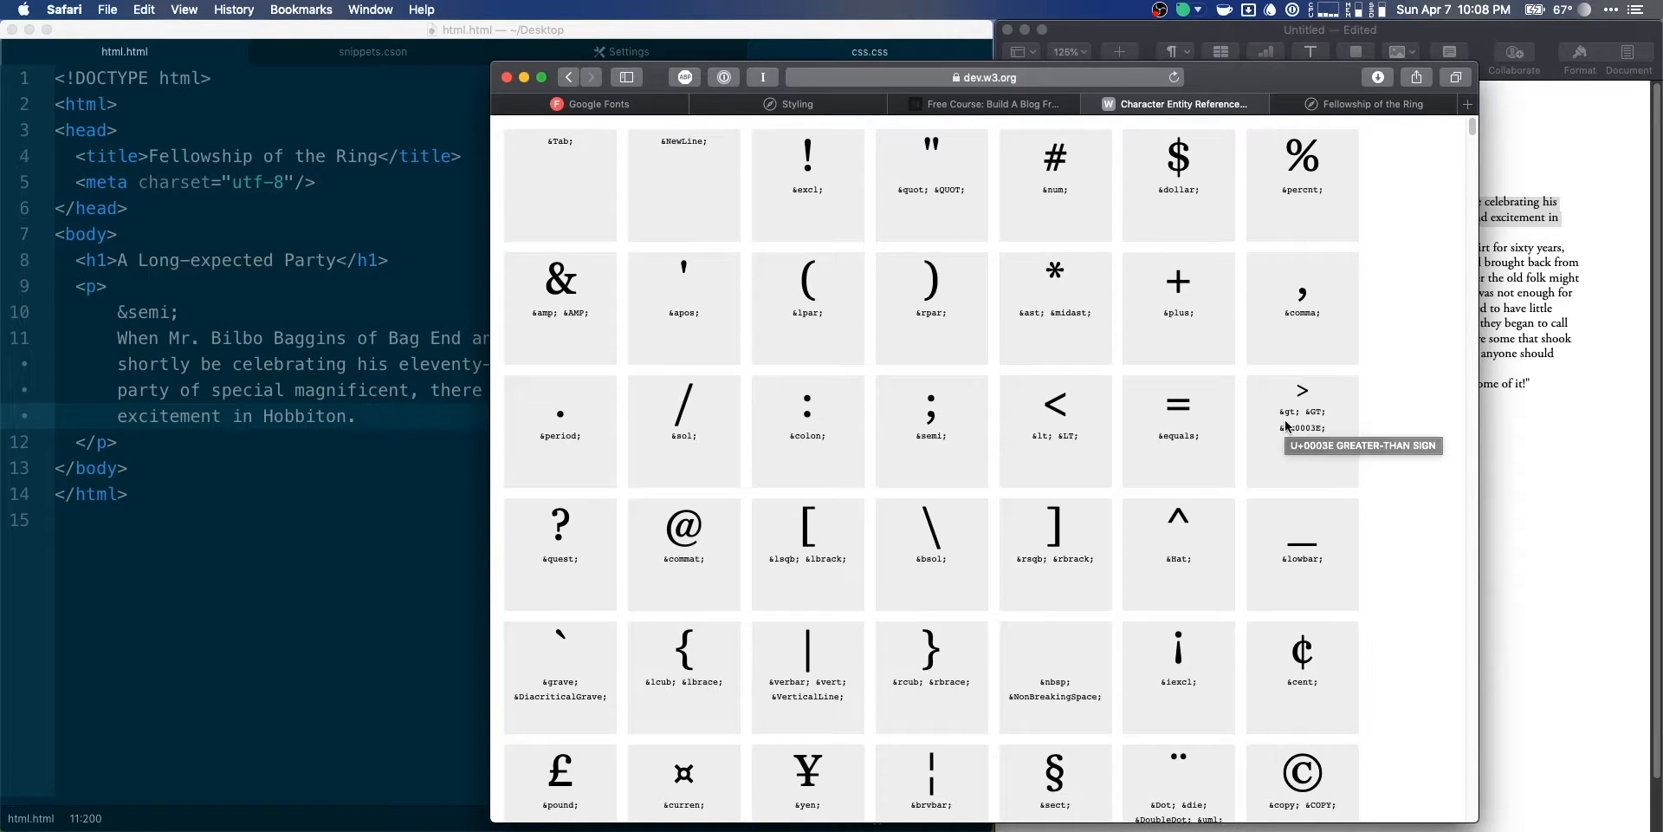
scroll(down, 3)
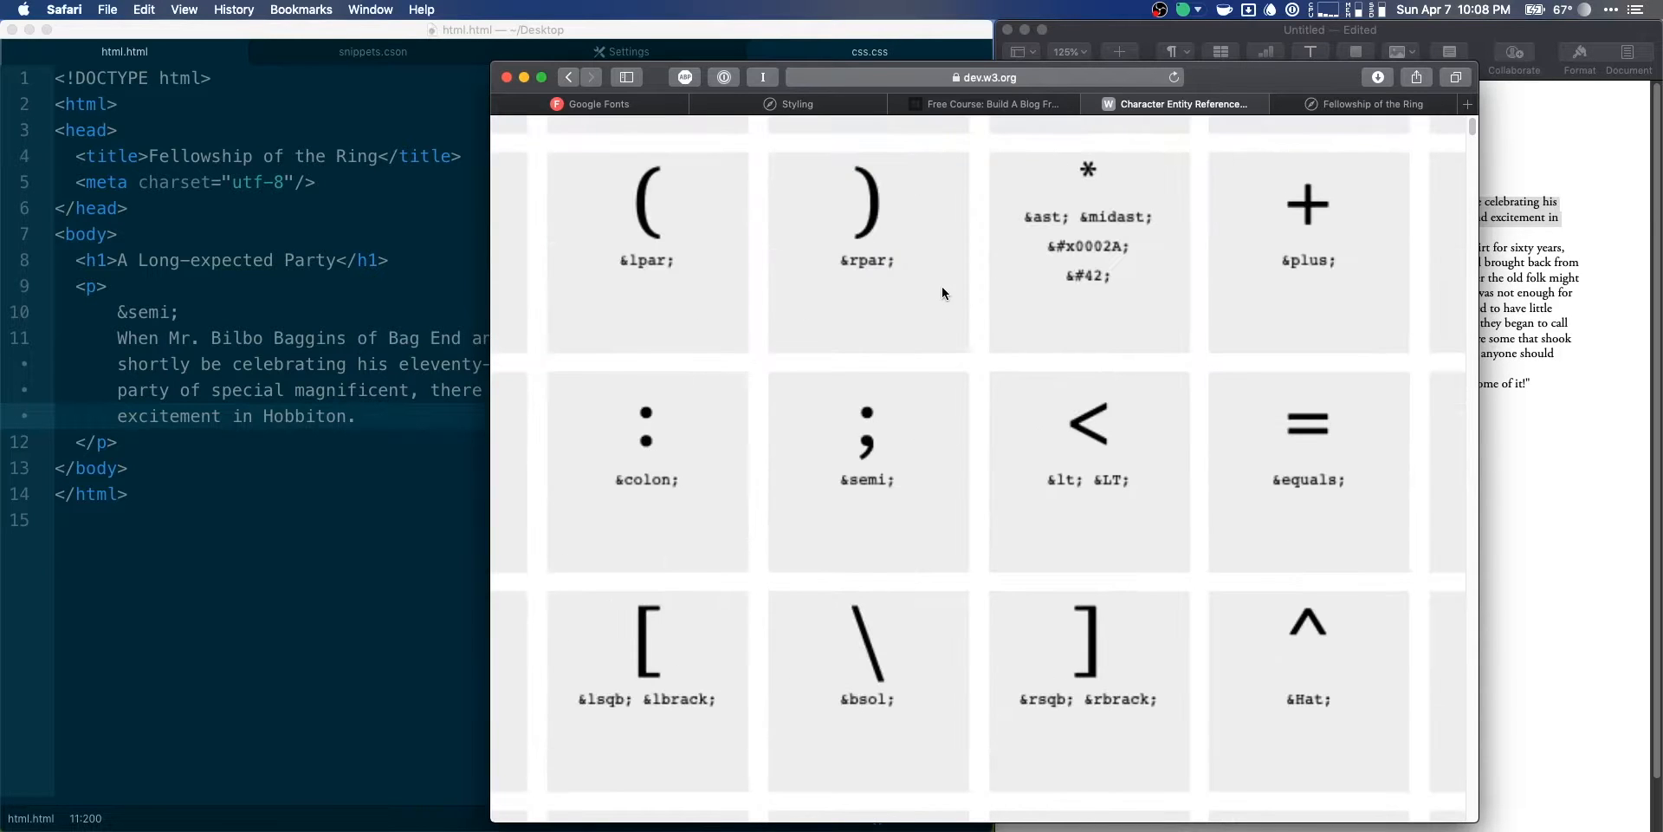
scroll(down, 3)
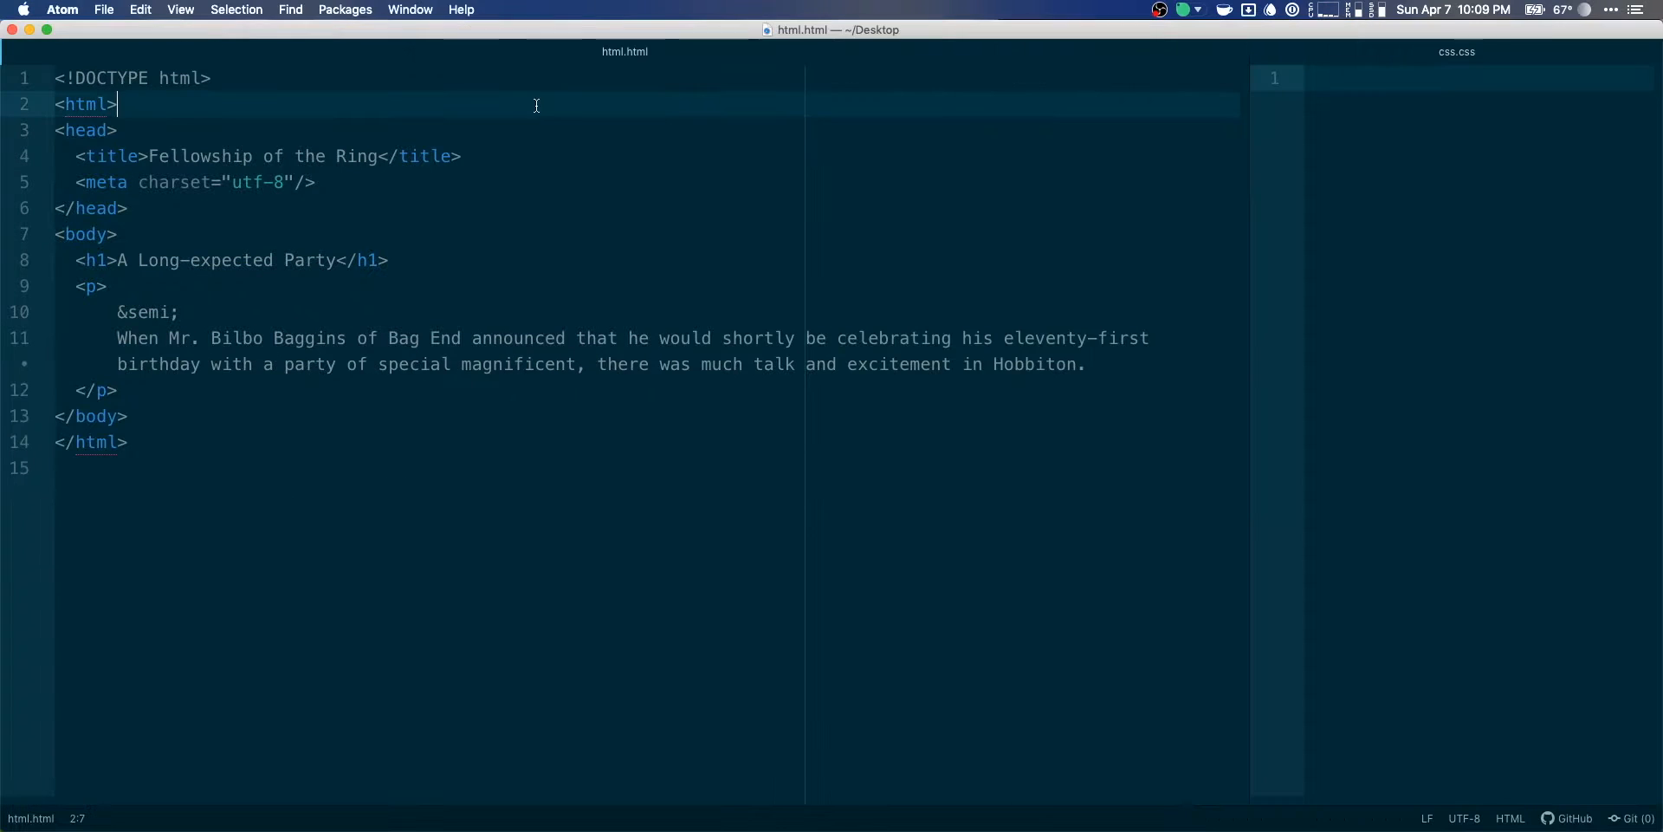
Open snippets.cson and expand the snip template into a starter snippet.
click(63, 9)
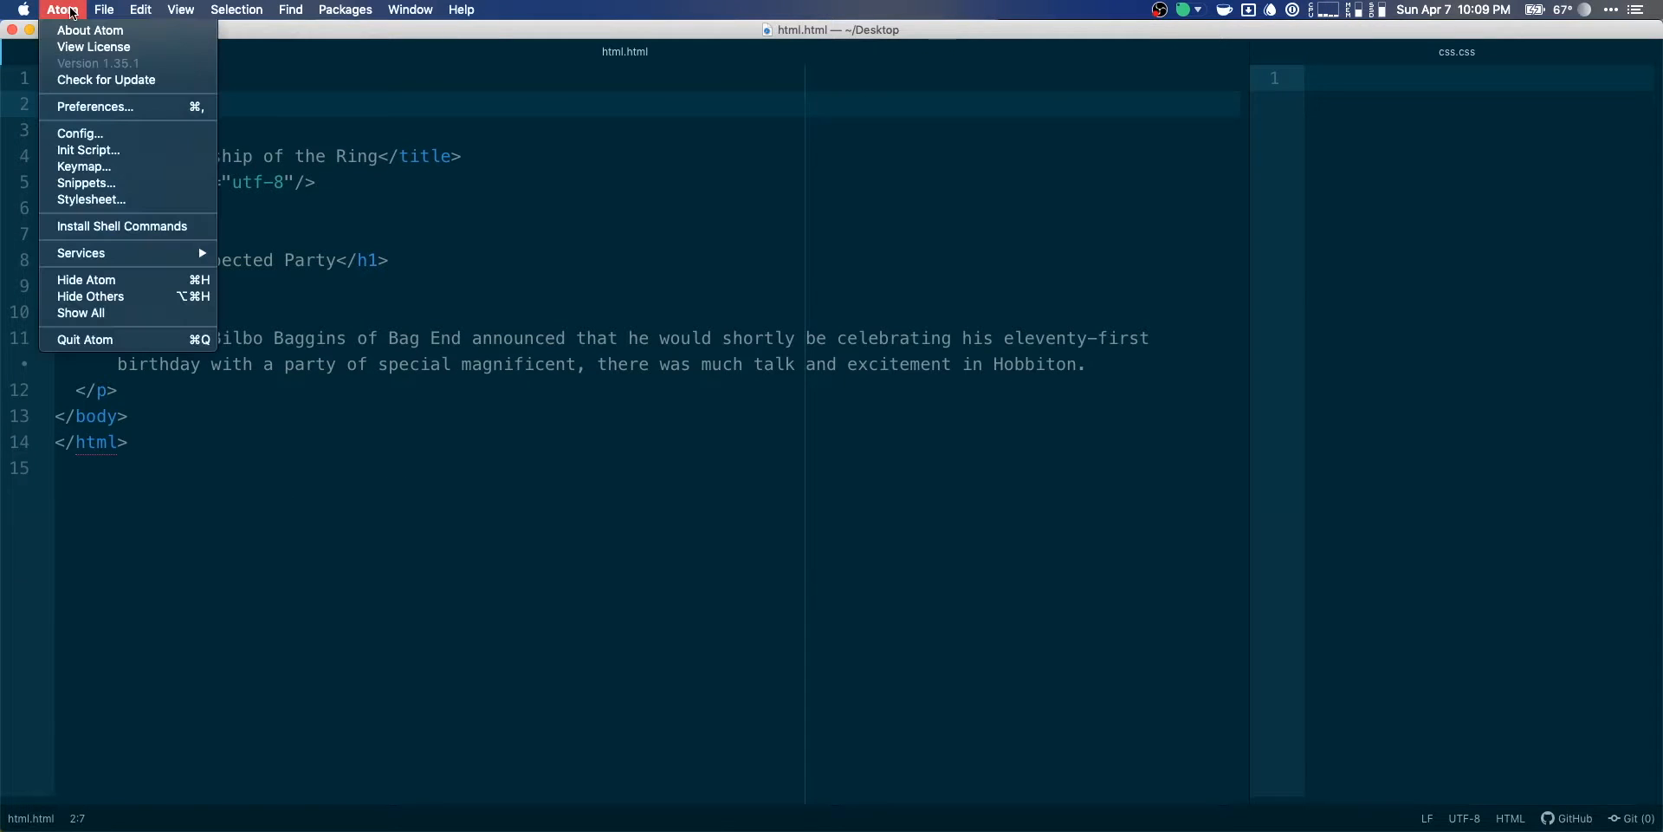
mouse_move(130, 182)
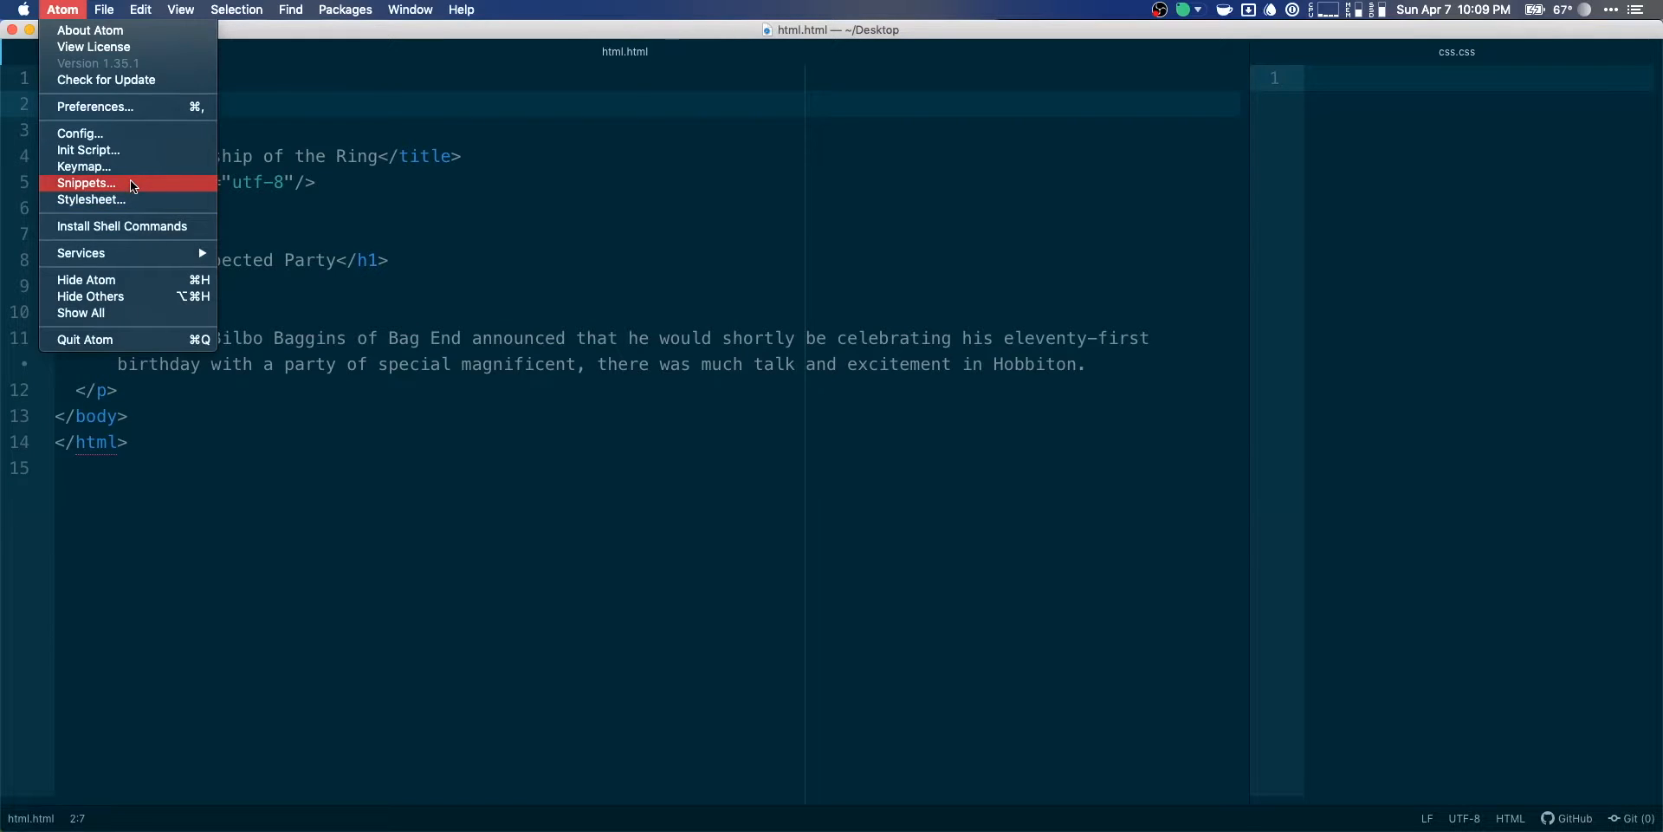
click(85, 182)
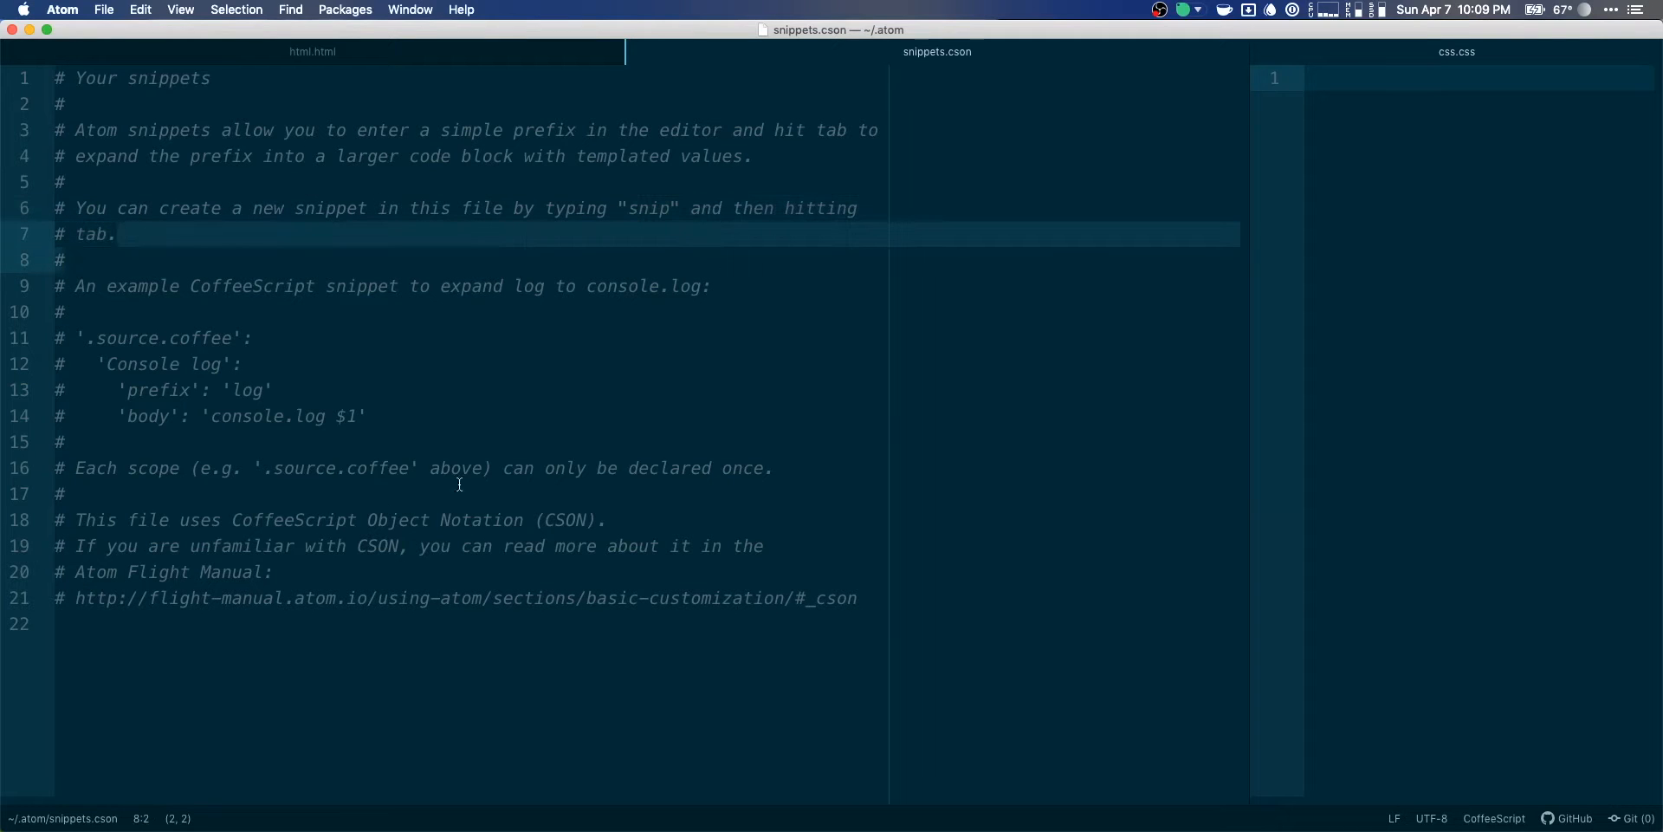
text(sn)
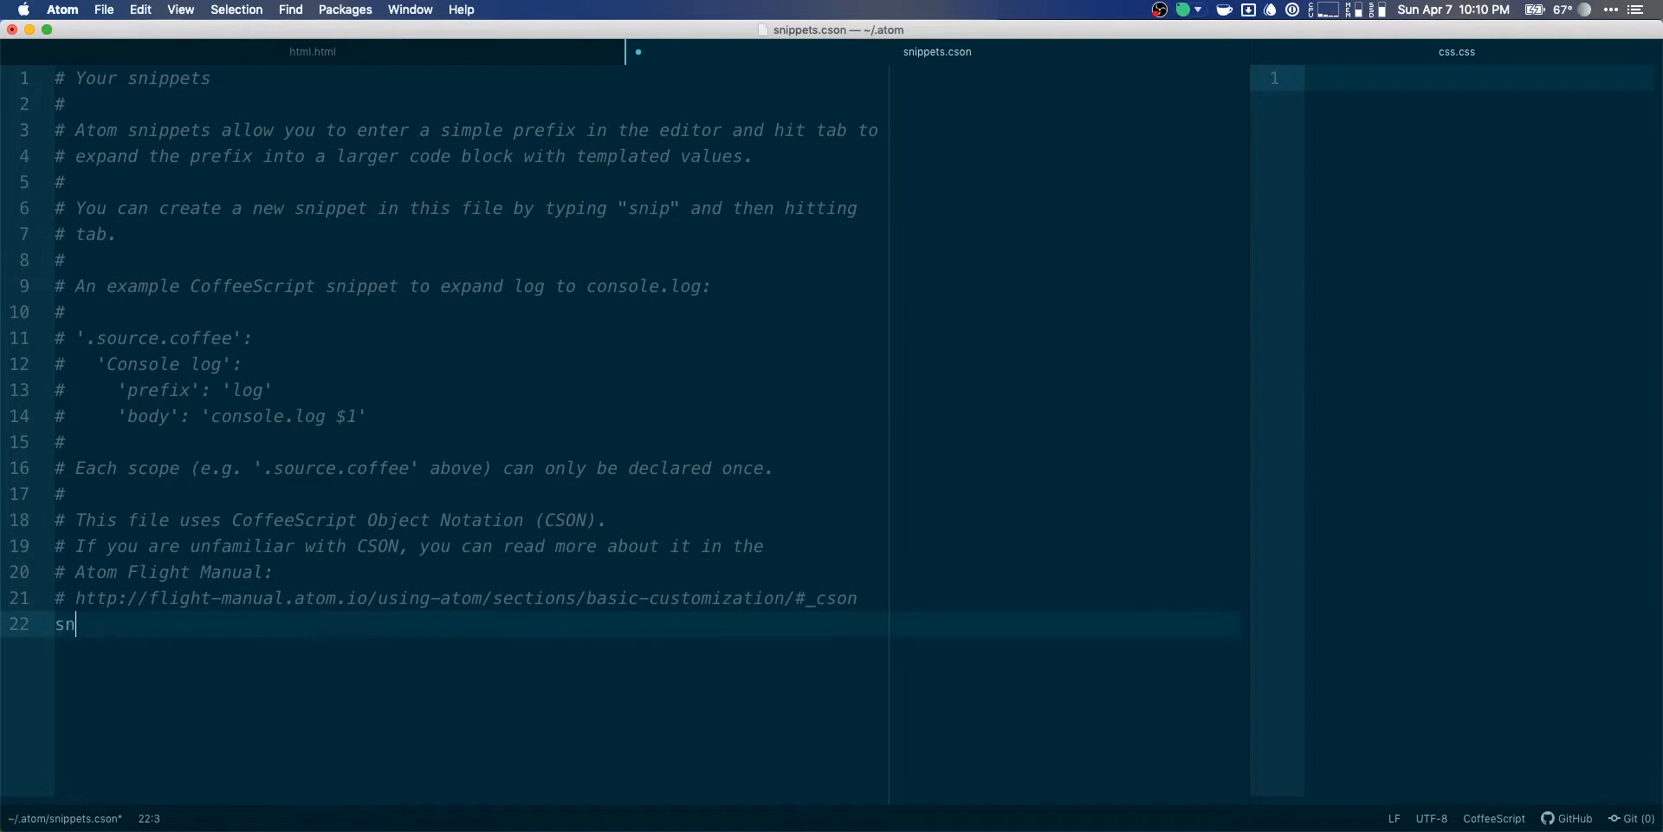
text(ip)
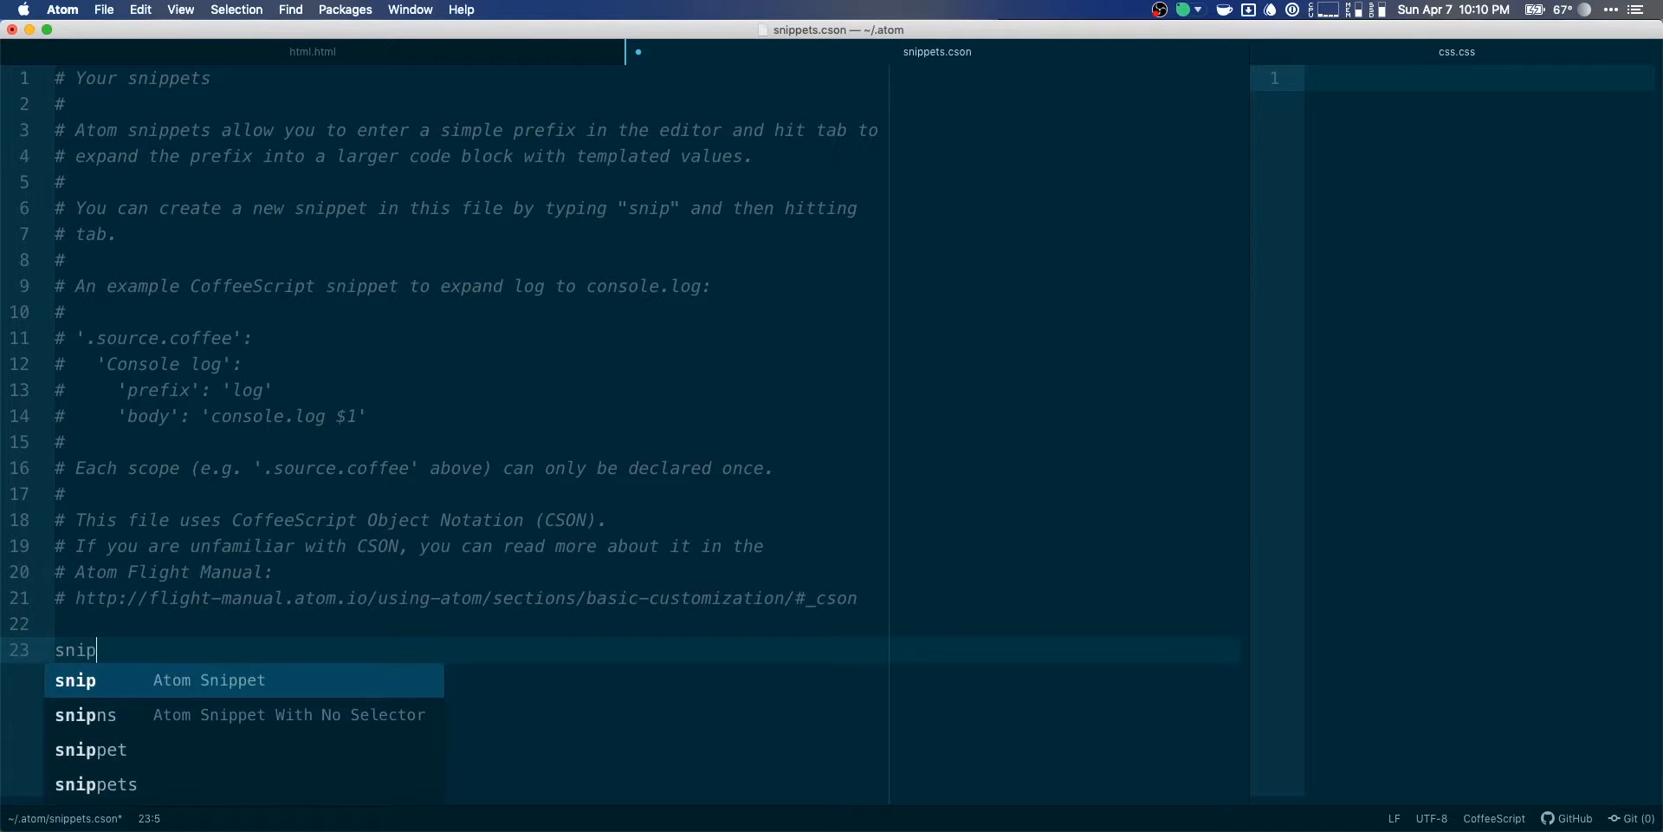
key(tab)
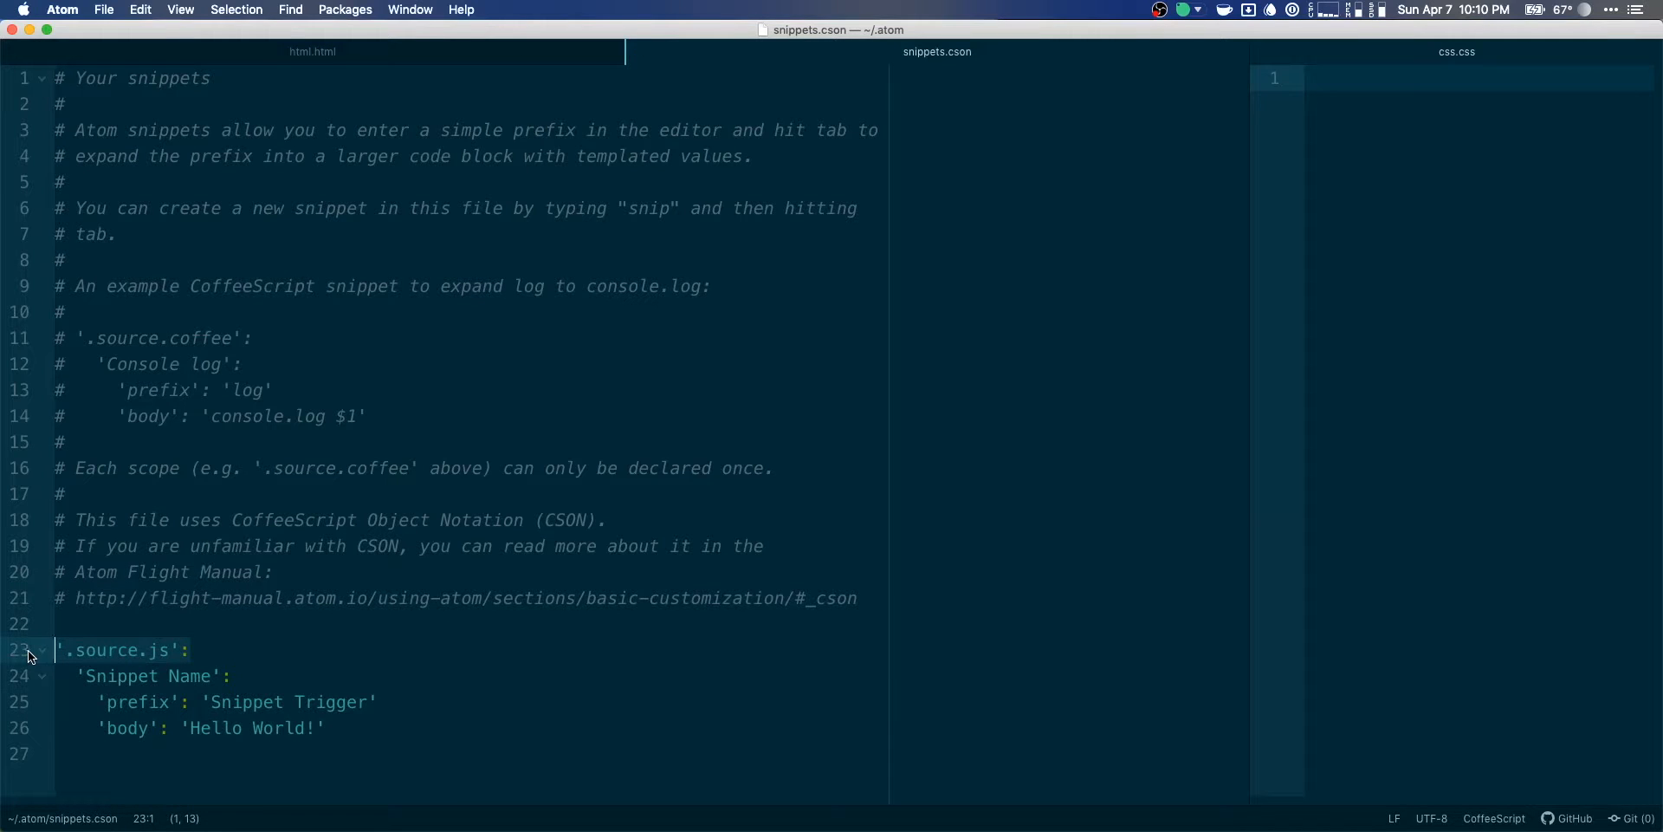
Scope the snippet to .text.html.basic and name it Semi-colon.
click(42, 624)
text('.text.html)
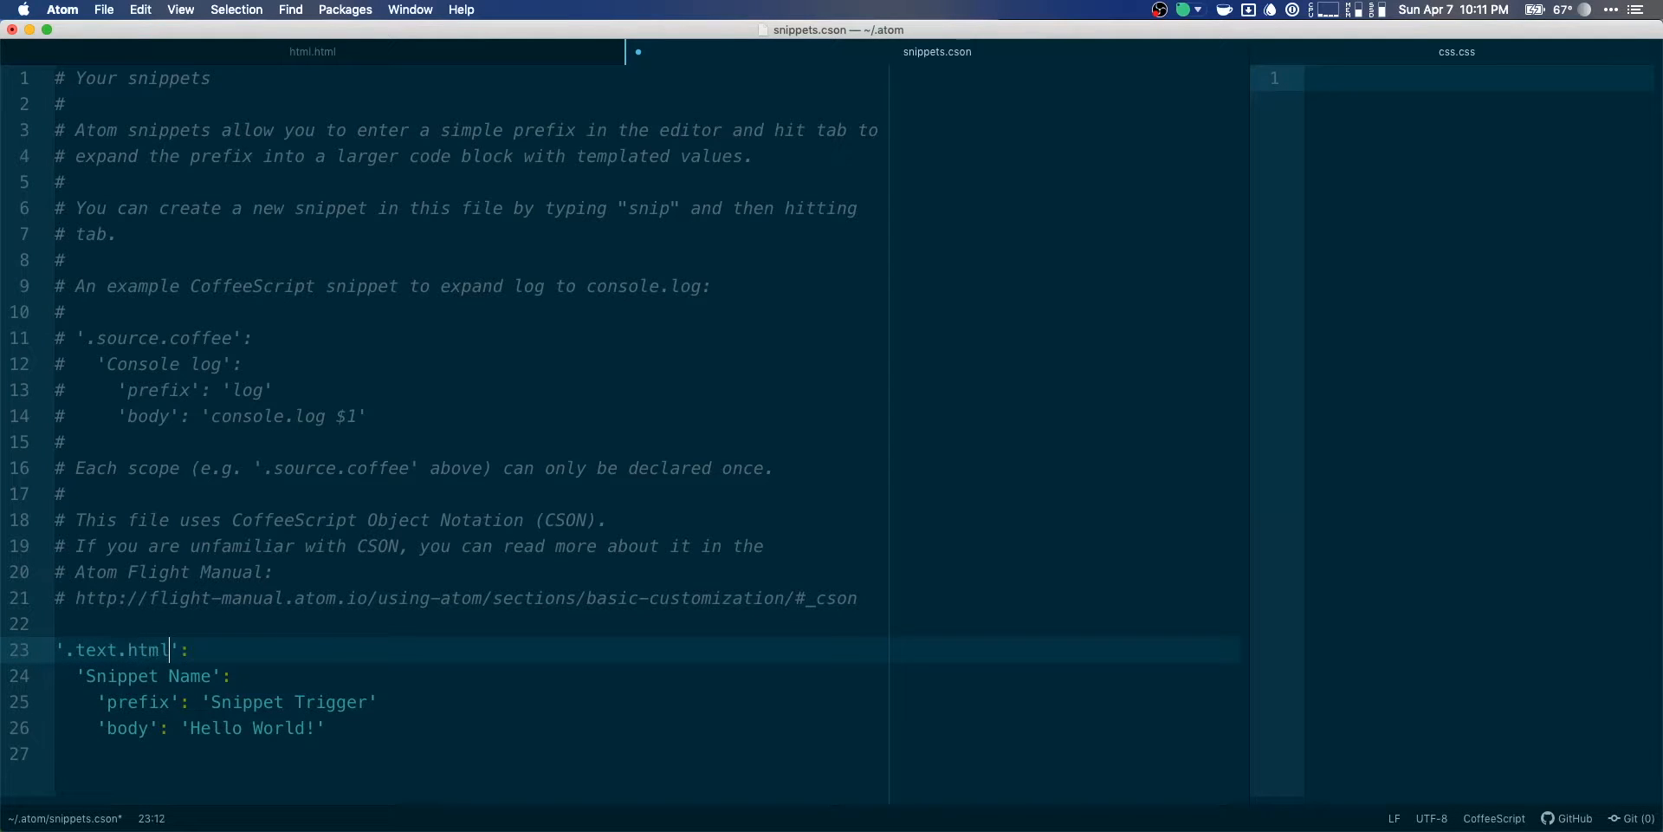
text(.basic)
click(647, 676)
text('Sn)
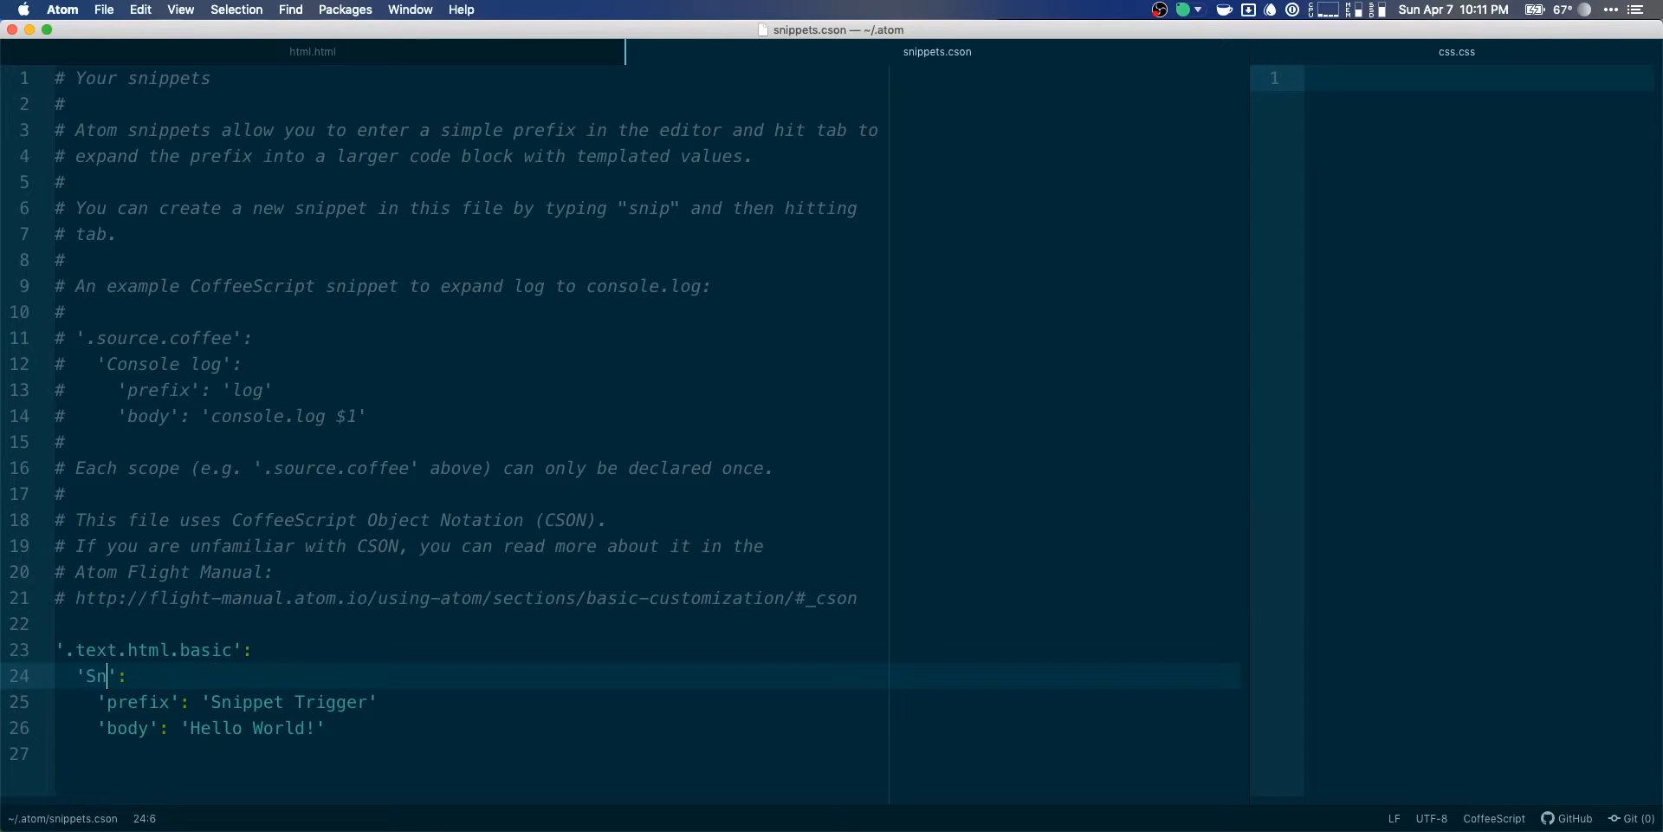
text(emi-coln)
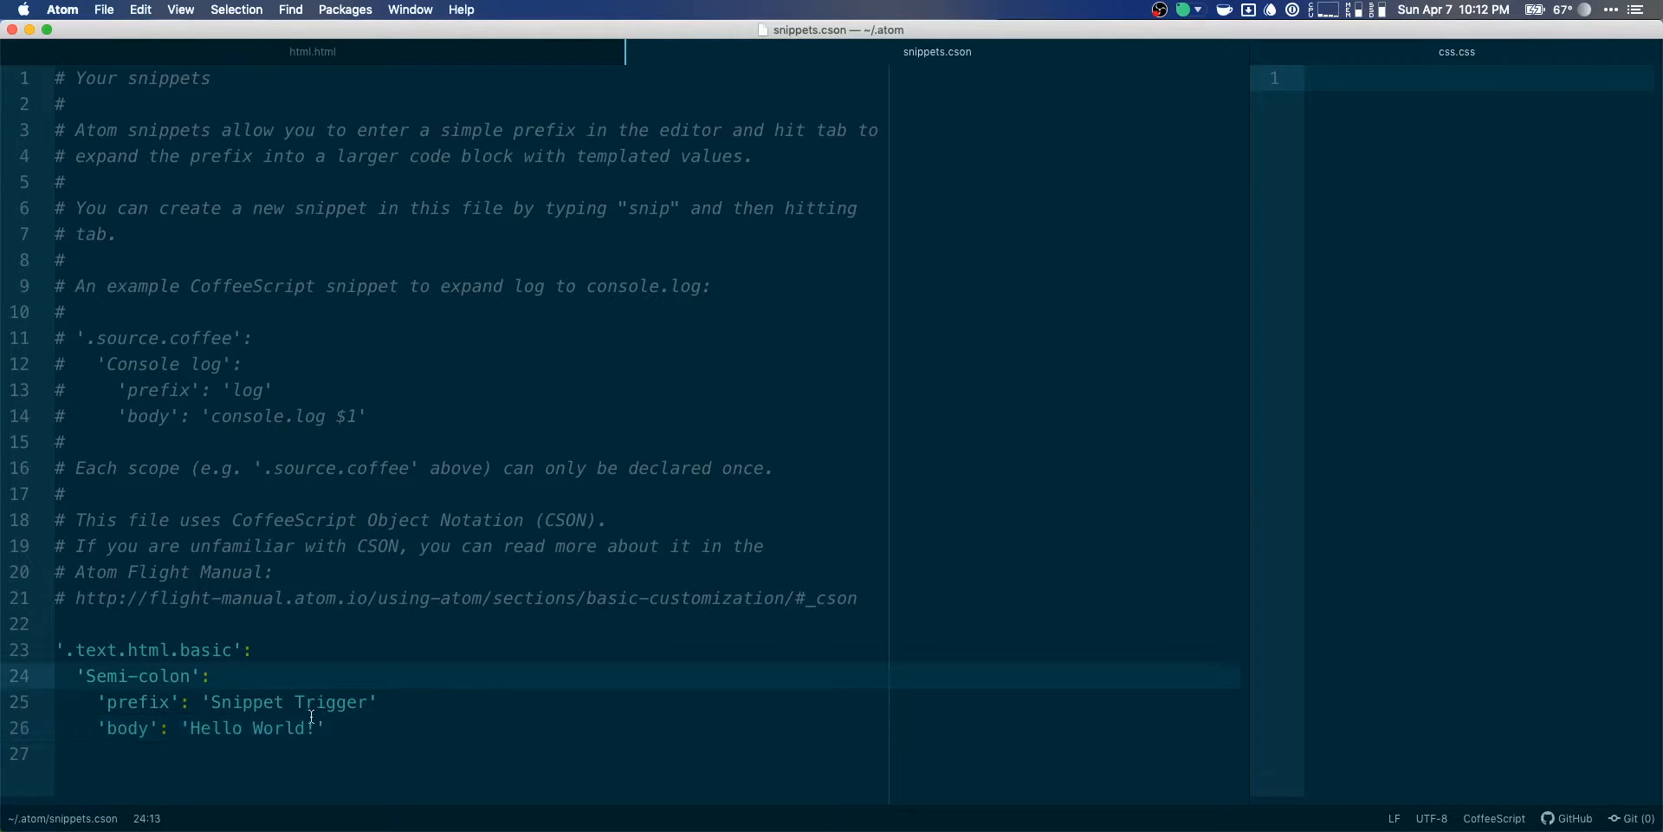
Replace the Hello World! body with the &semi; entity.
click(212, 701)
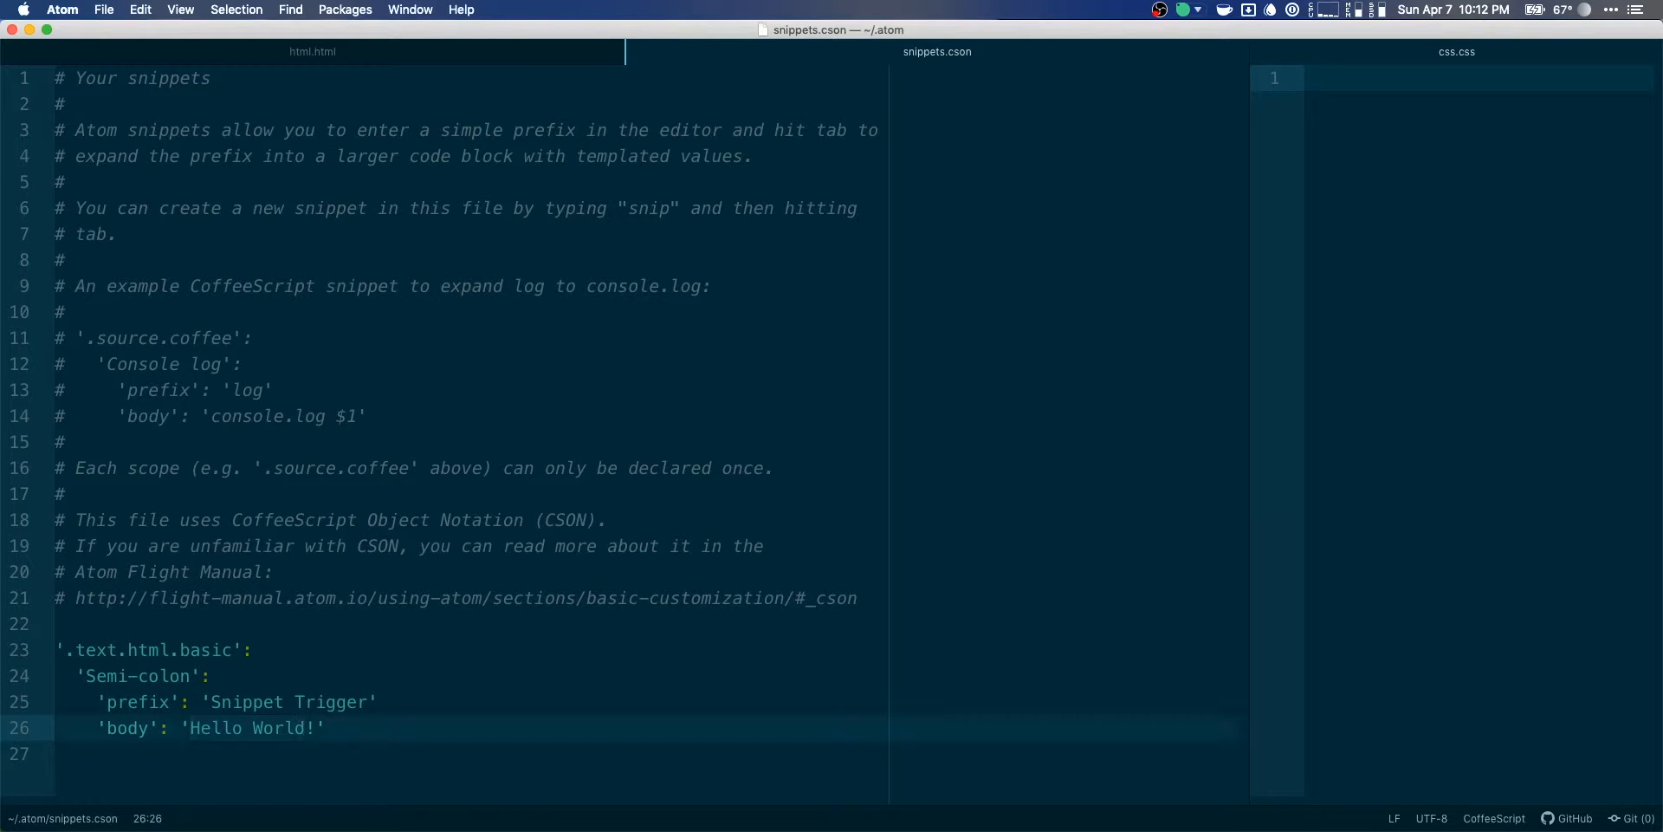
key(Backspace)
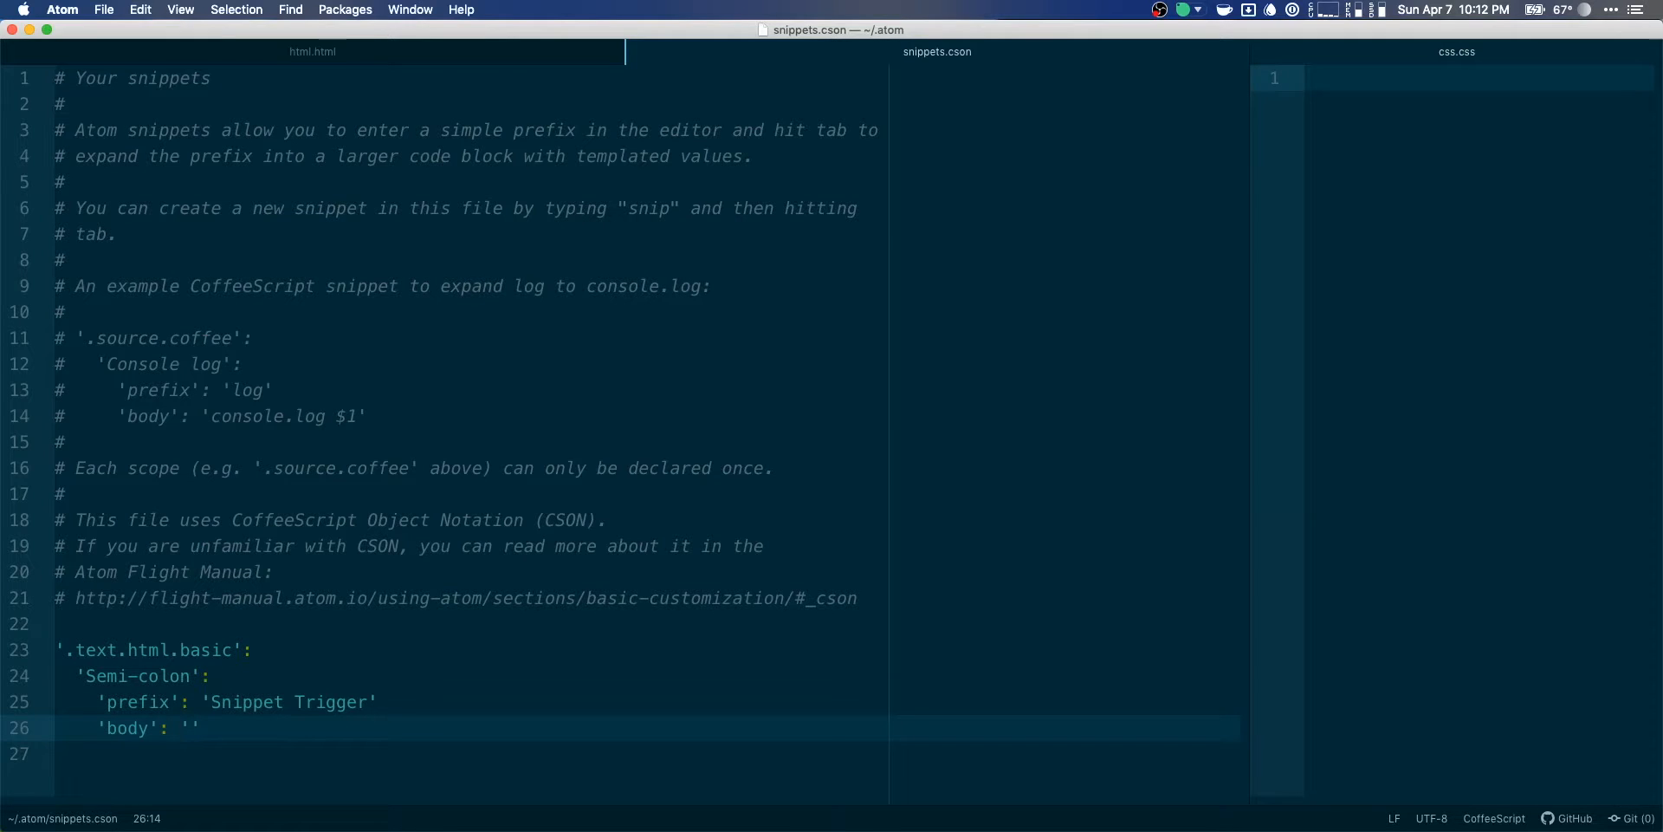
text(&)
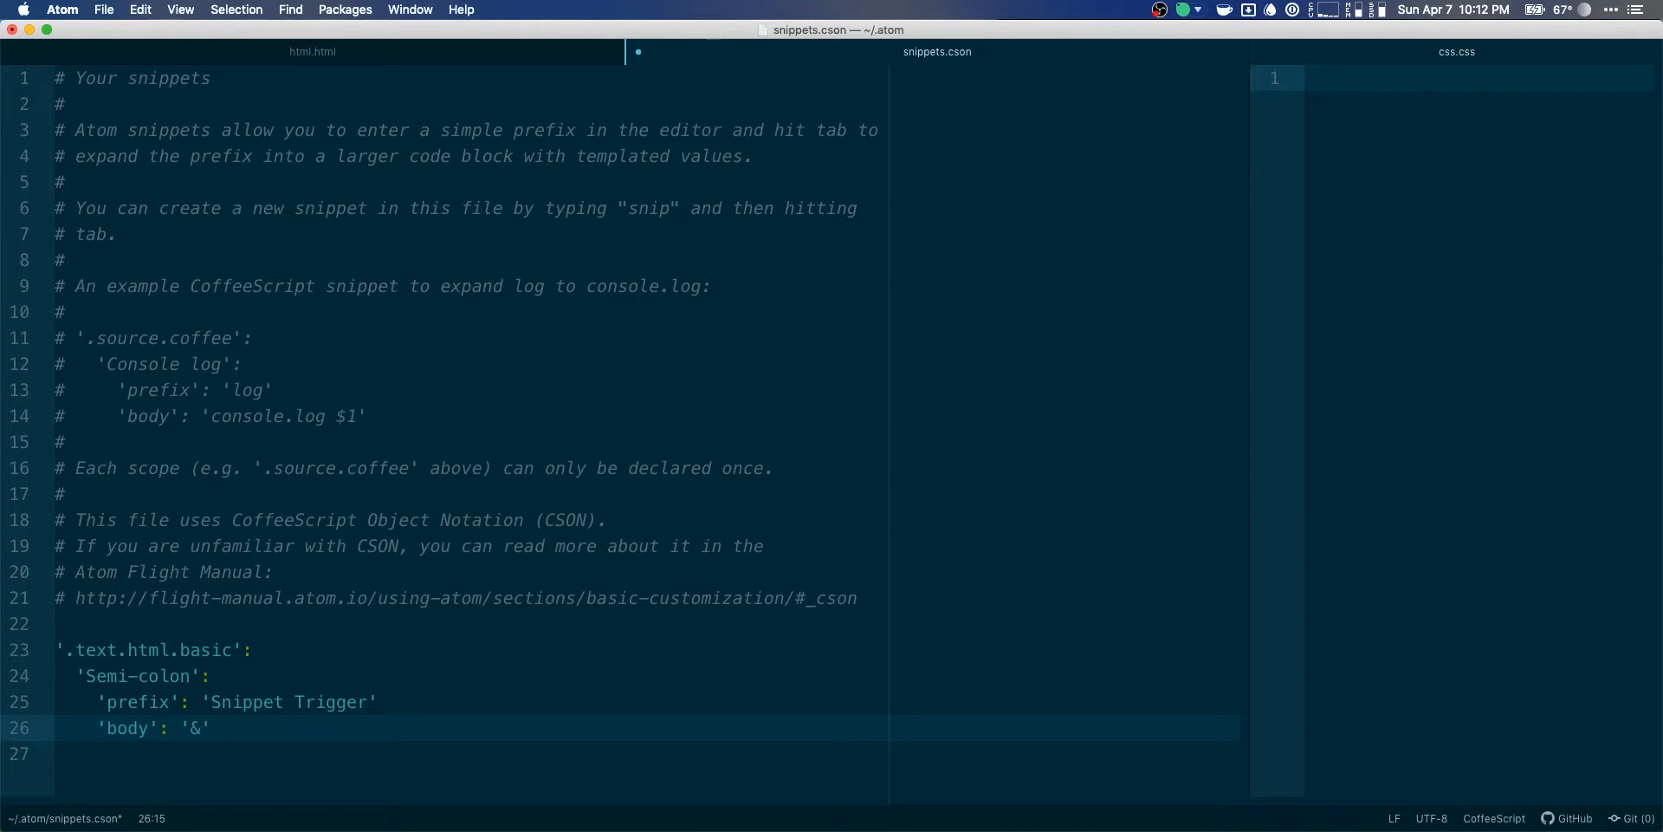
text(semi;)
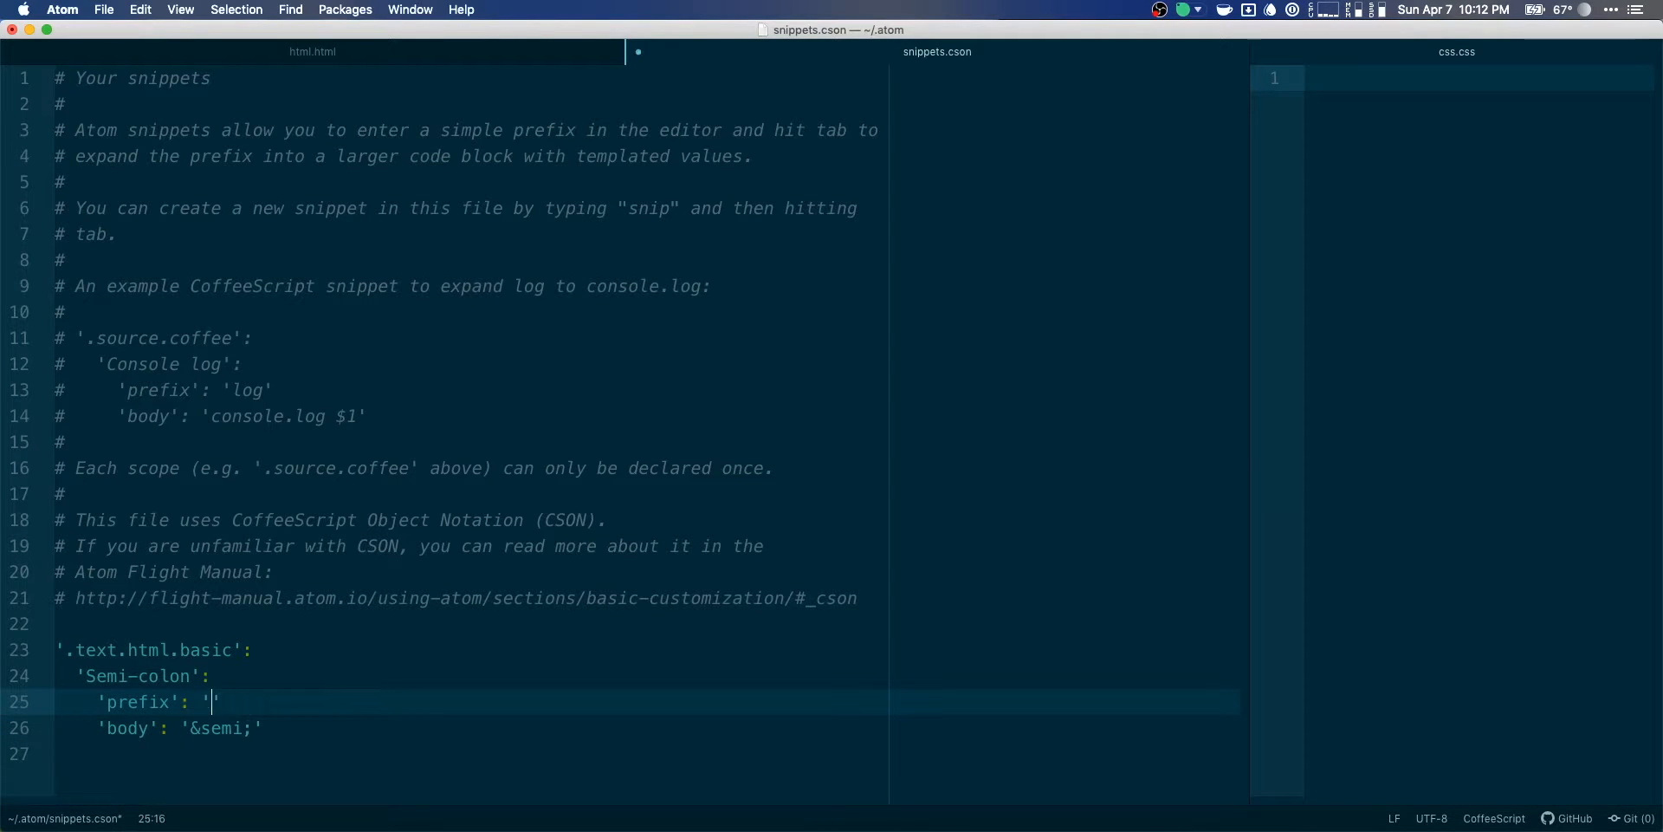
Set the Semi-colon snippet's prefix to ';' in snippets.cson.
text(!<small></small>)
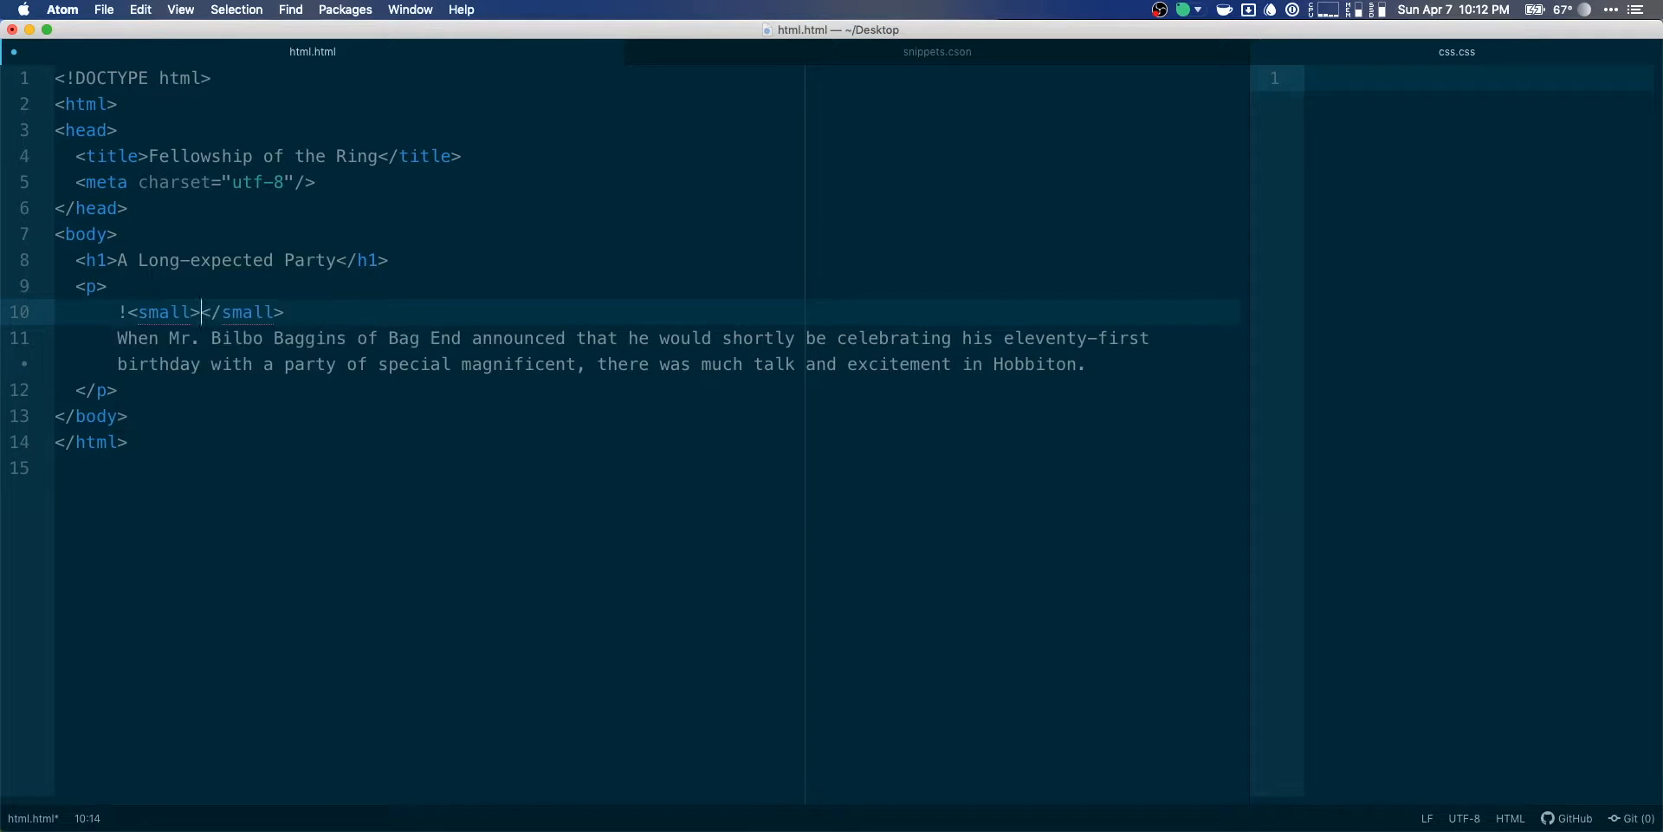
text(&semi;)
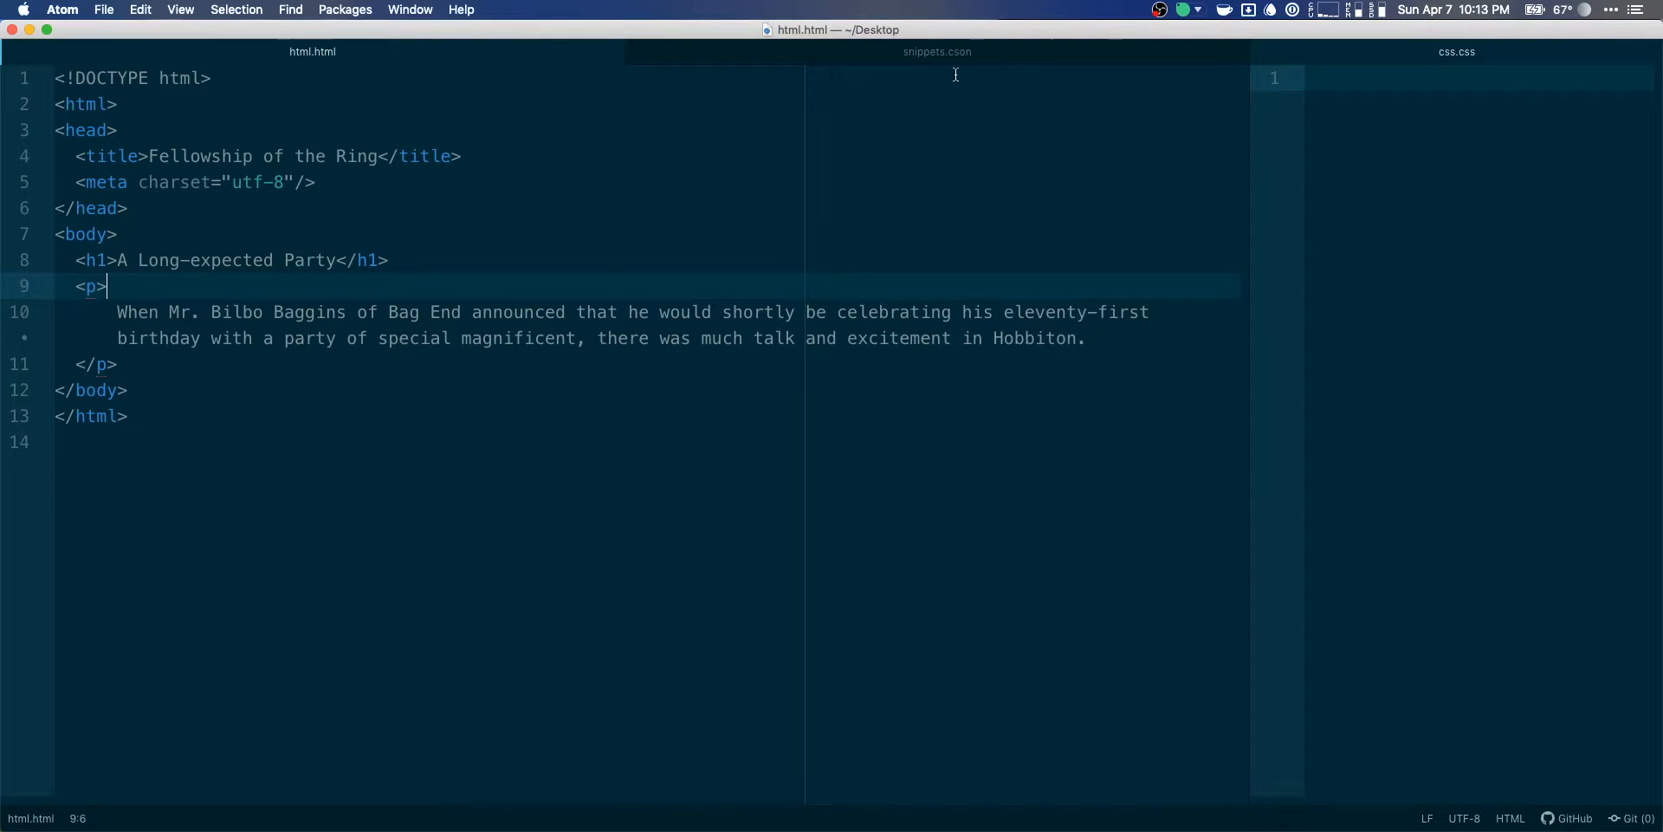
click(937, 50)
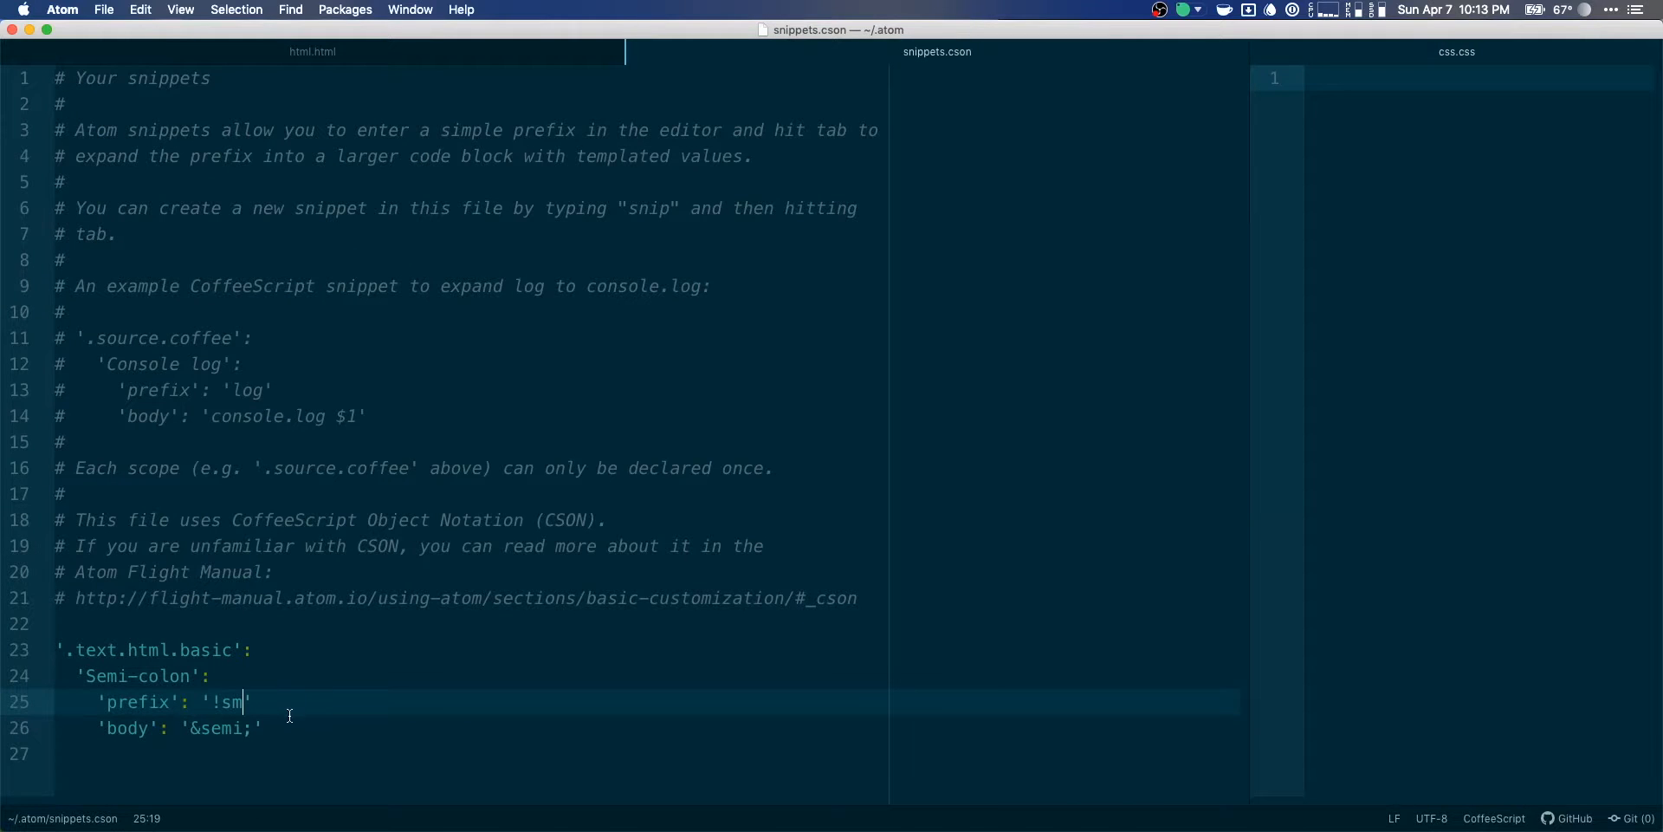
click(164, 730)
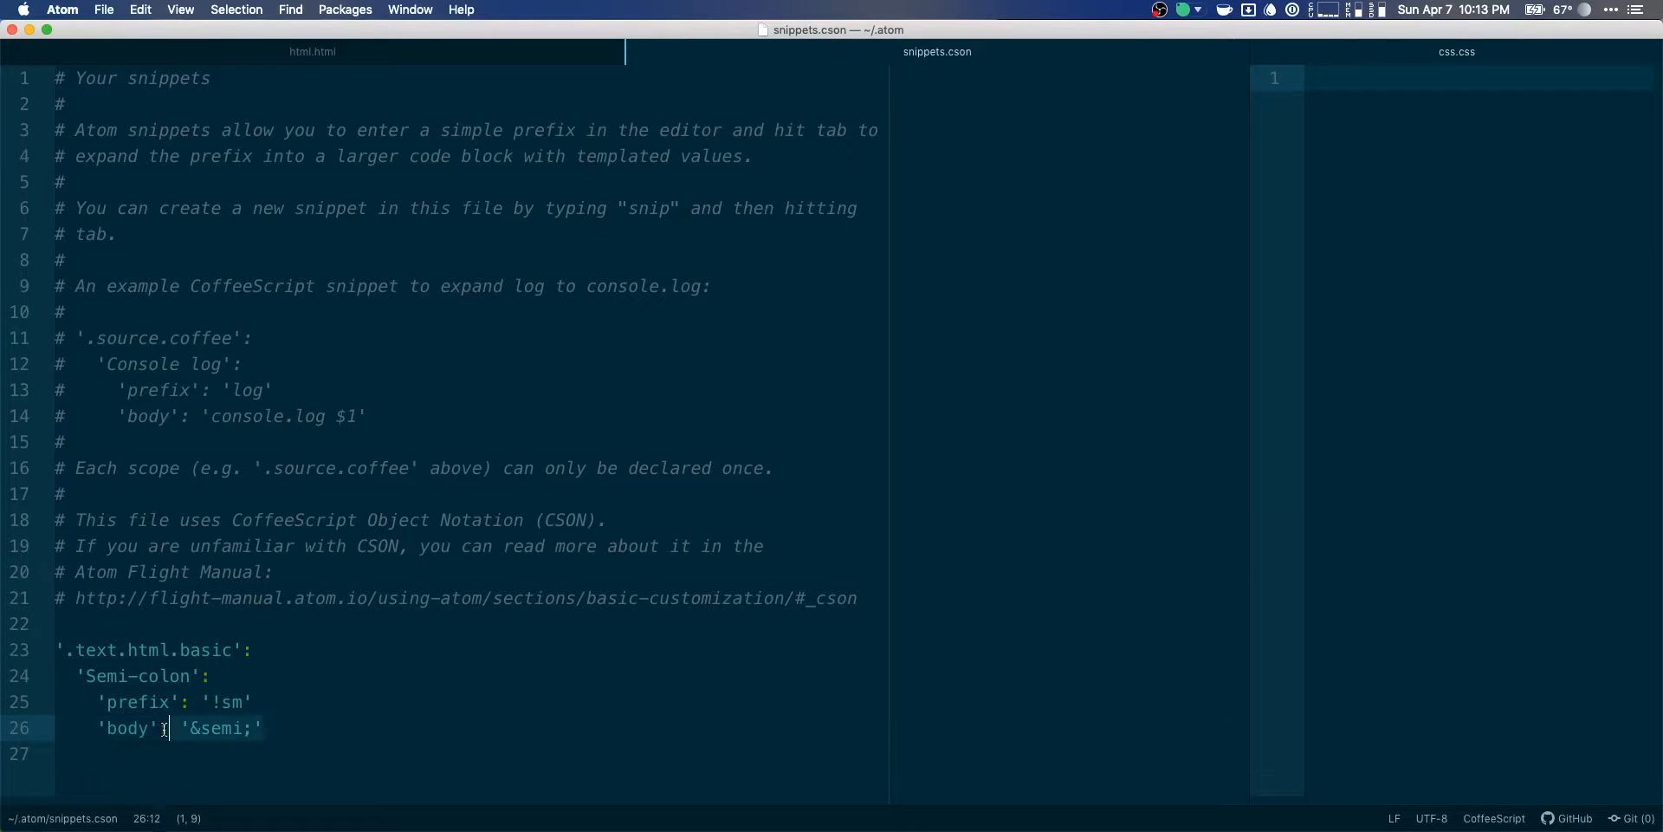
click(187, 729)
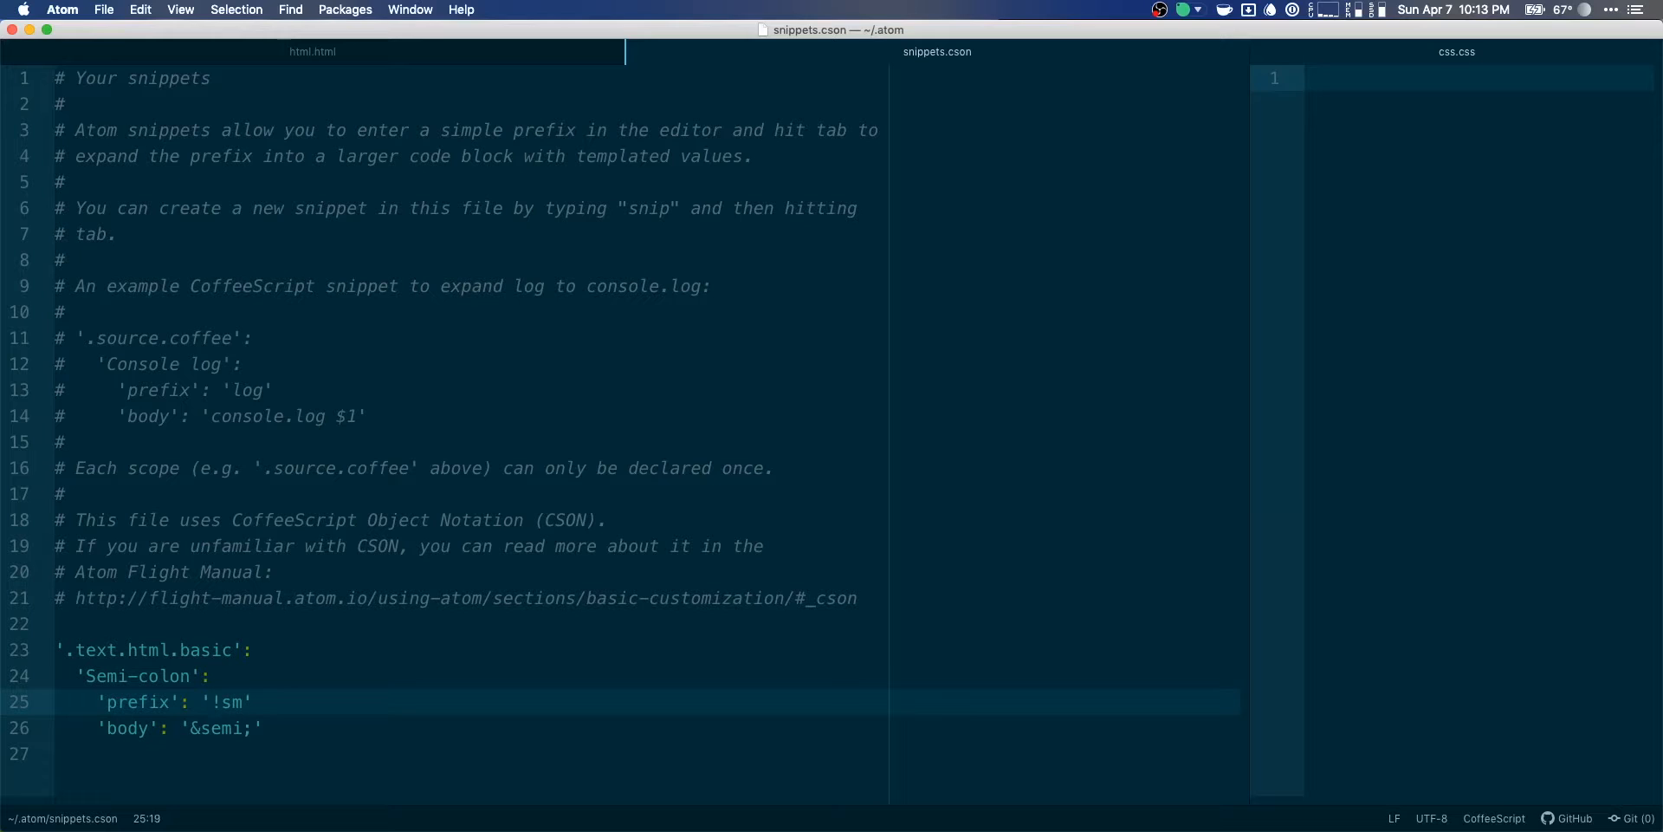
text(;)
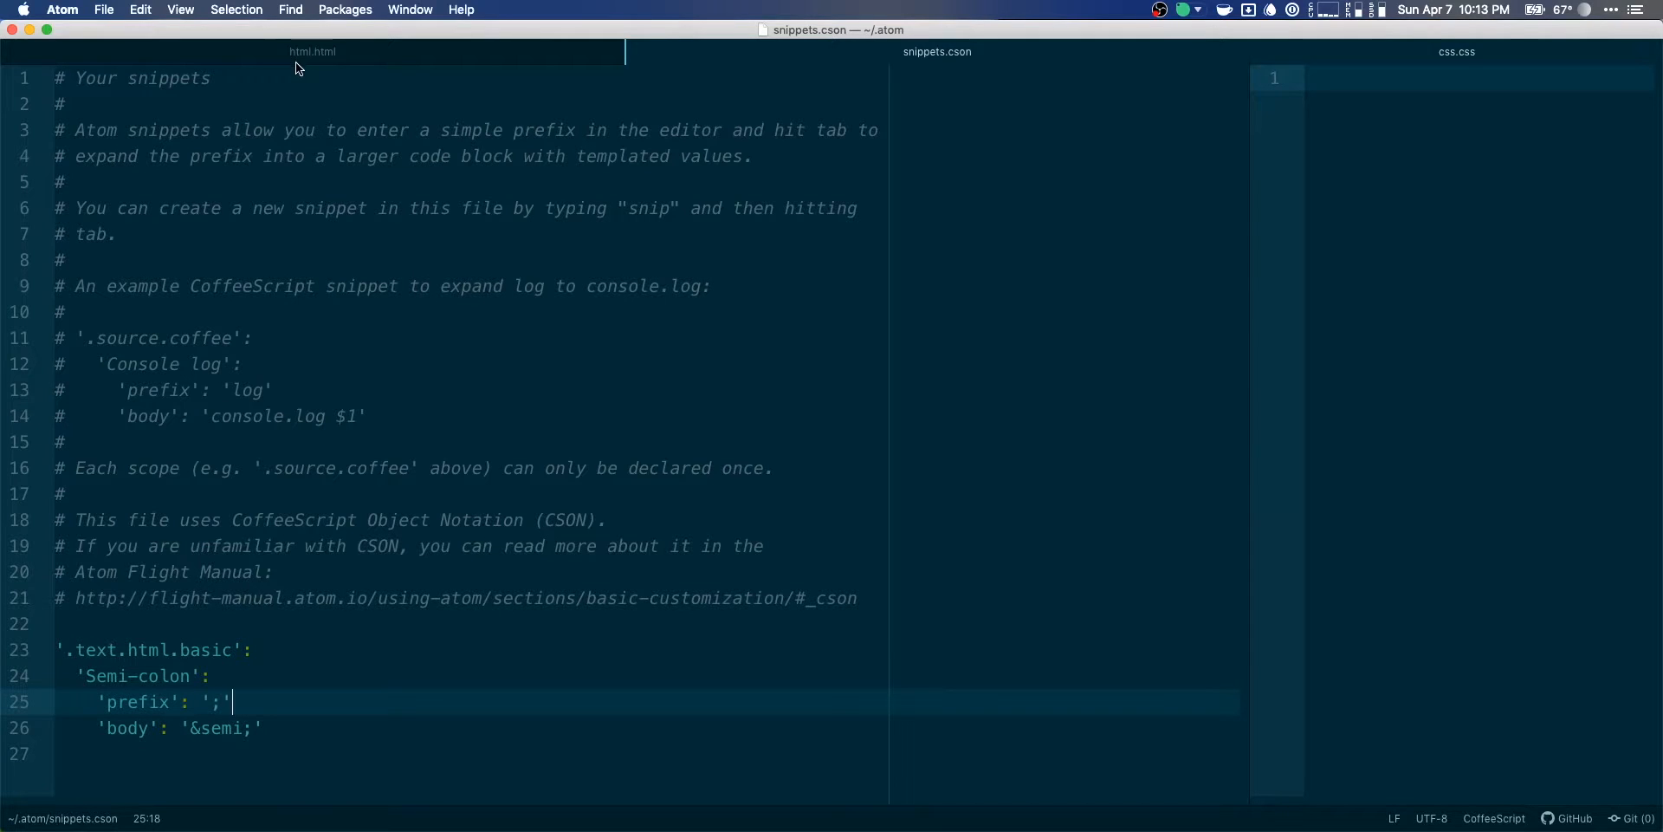
Test the ; expansion to &semi; in html.html, then remove the test line.
click(311, 50)
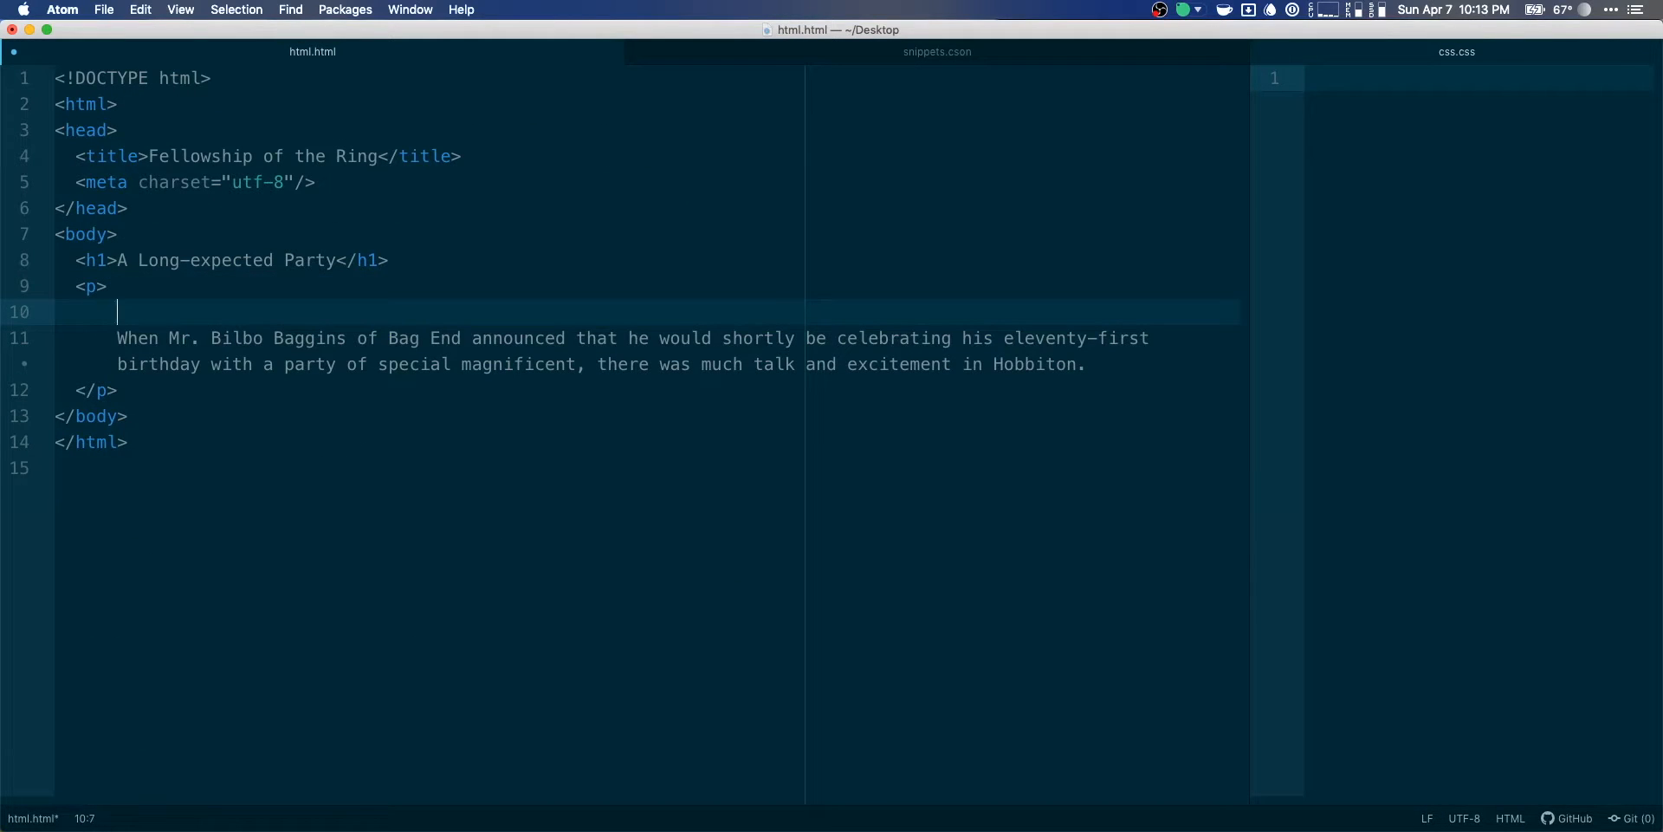
text(;)
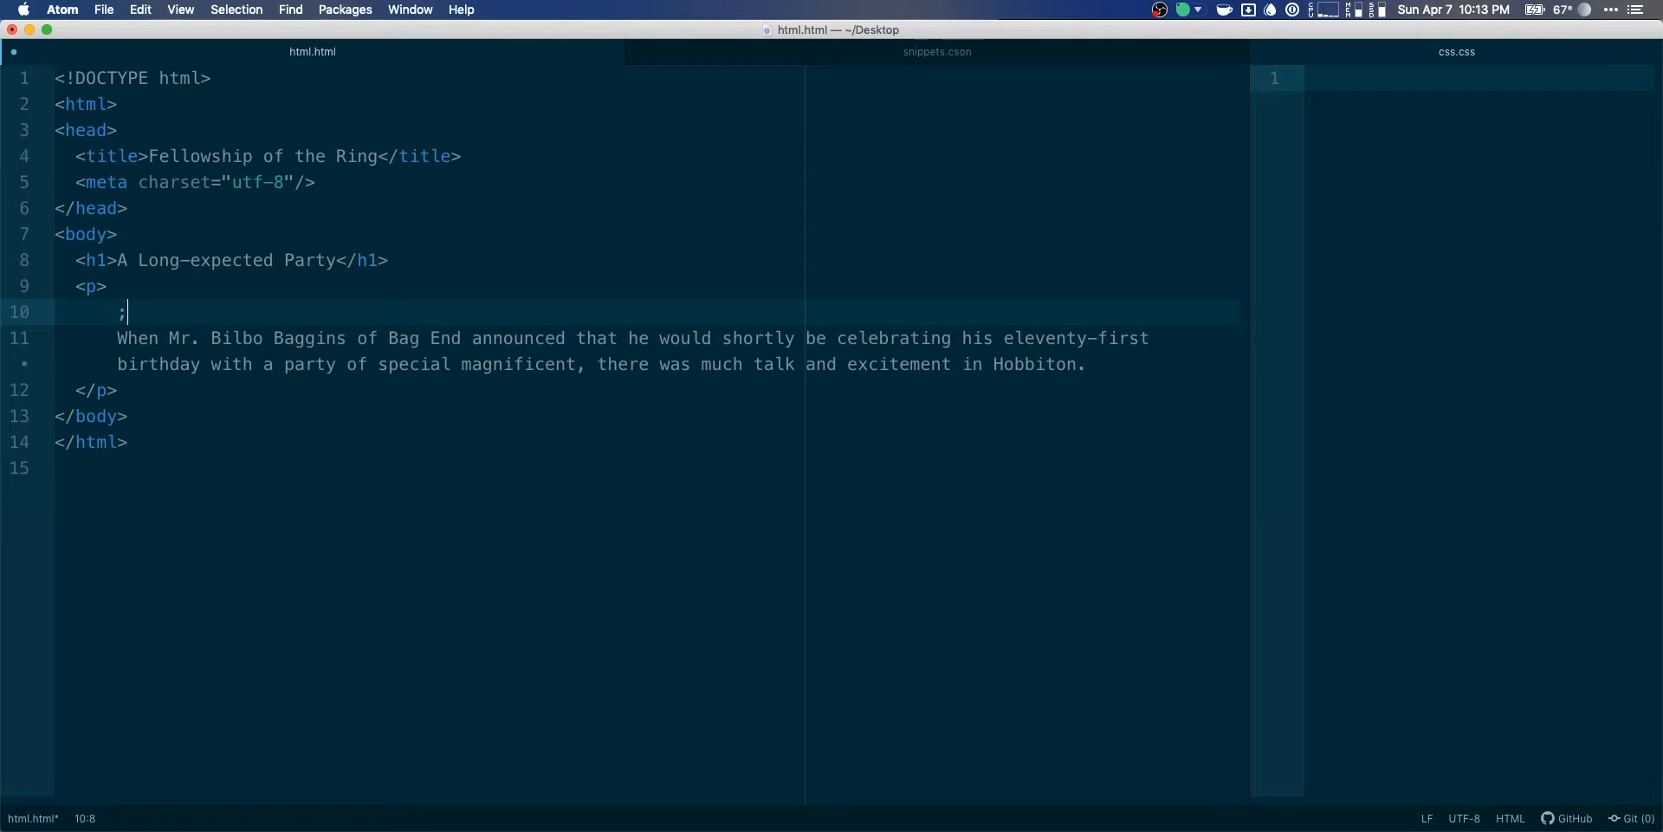
text(&semi;)
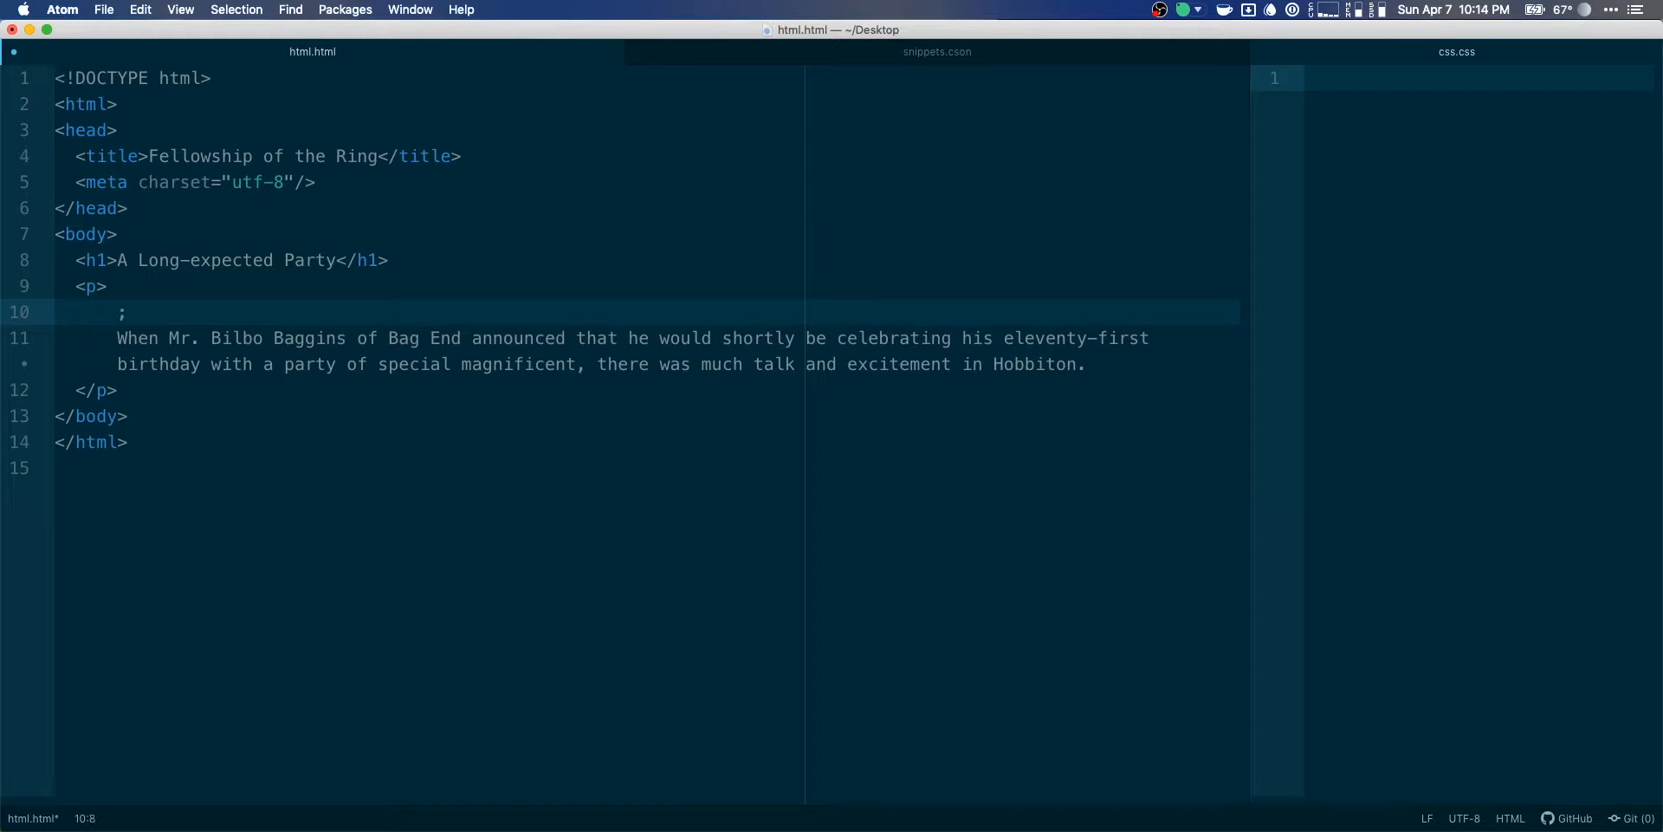
key(backspace)
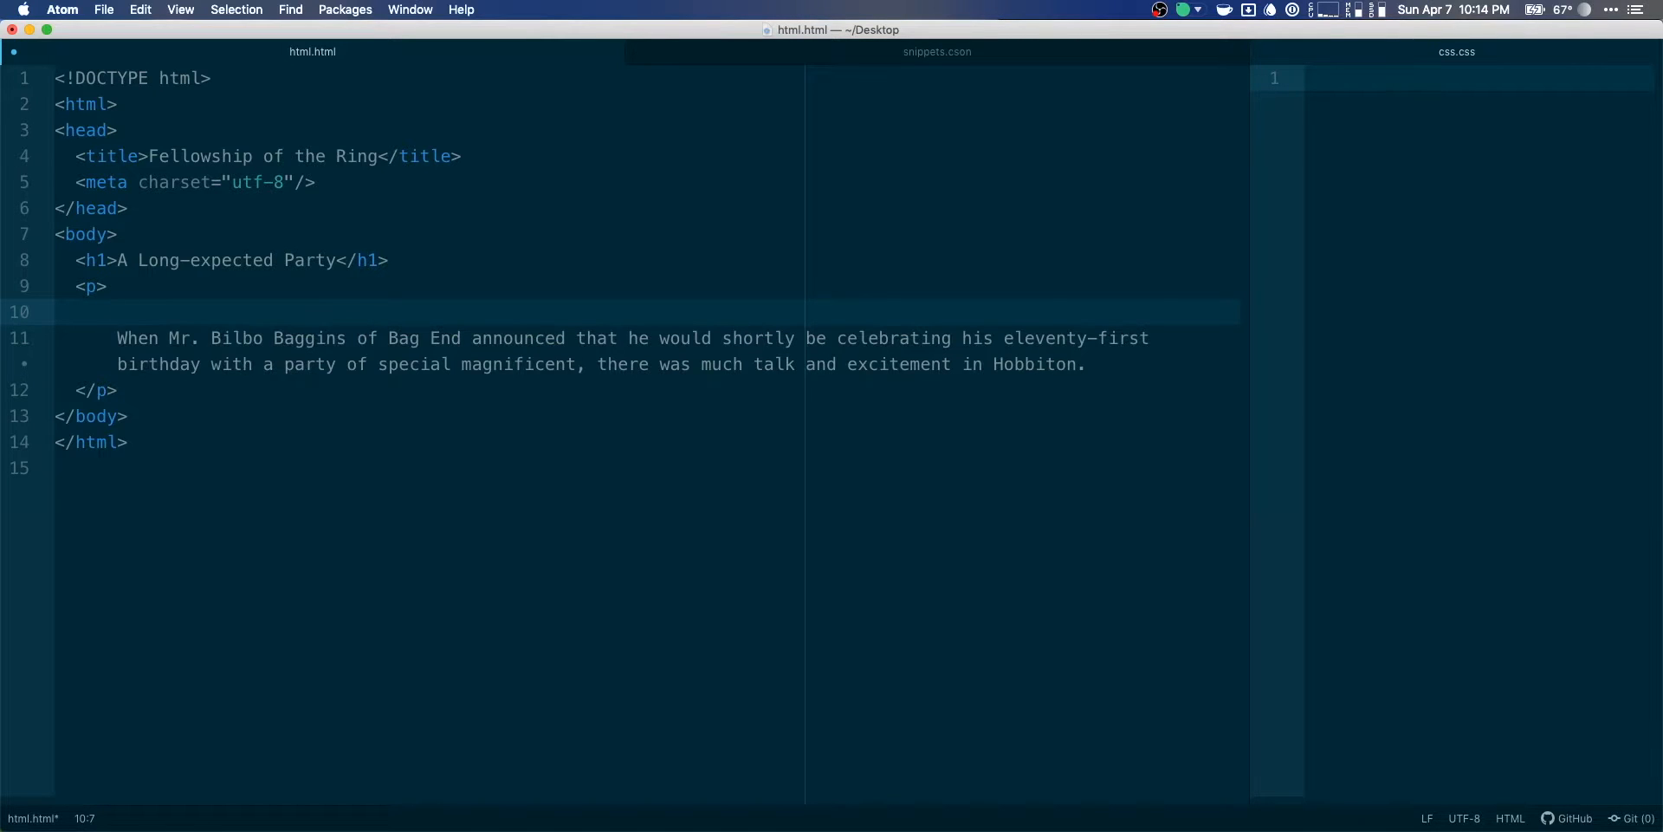
key(backspace)
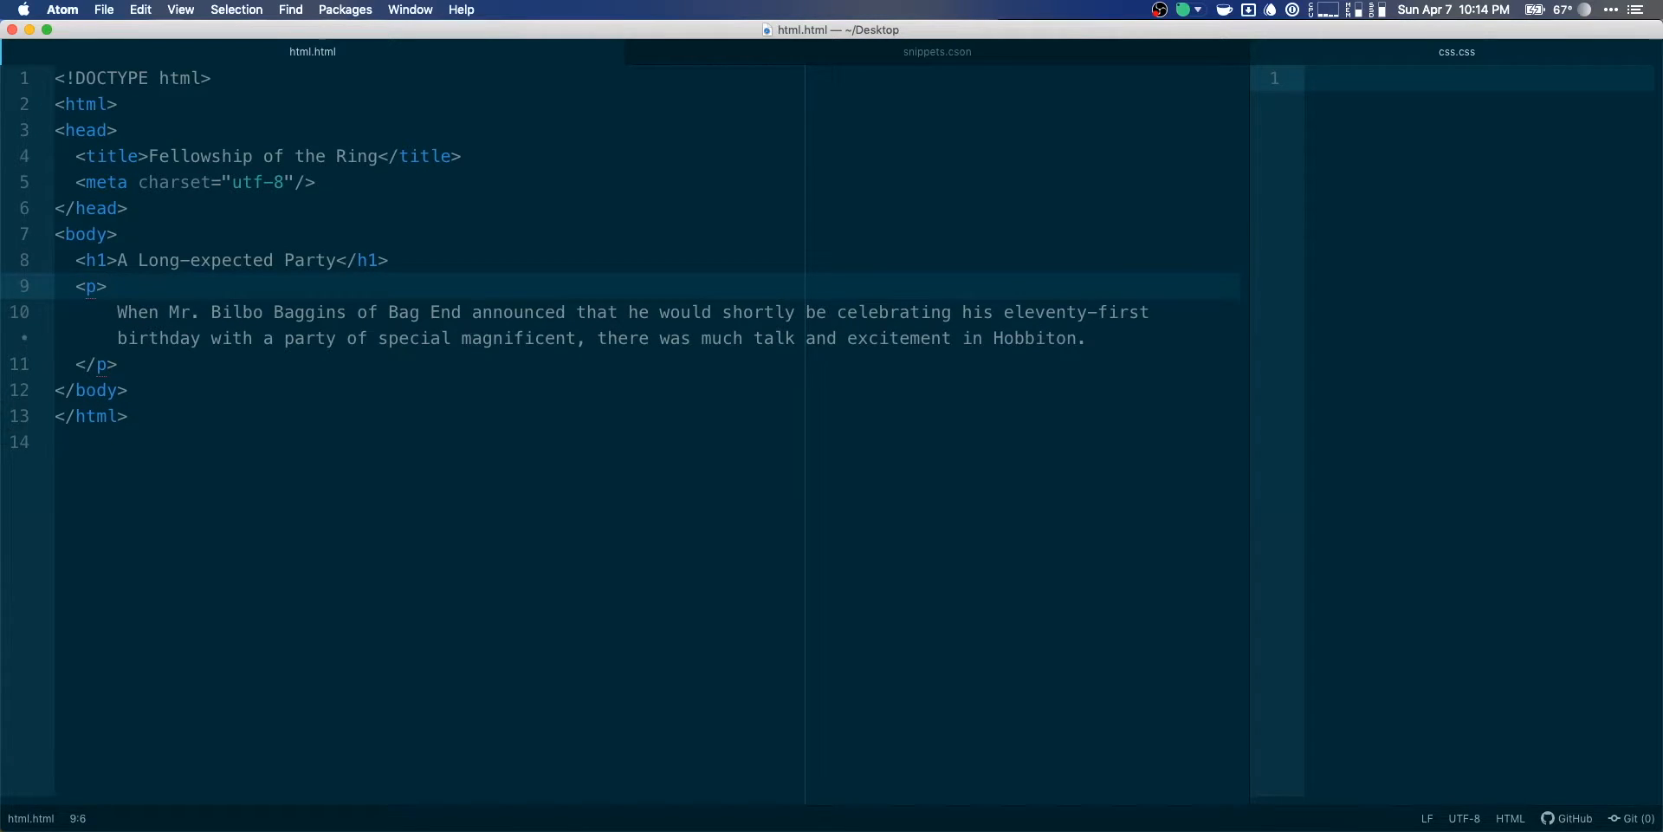
Add a Comma snippet and clear its leftover &semi; body.
click(938, 51)
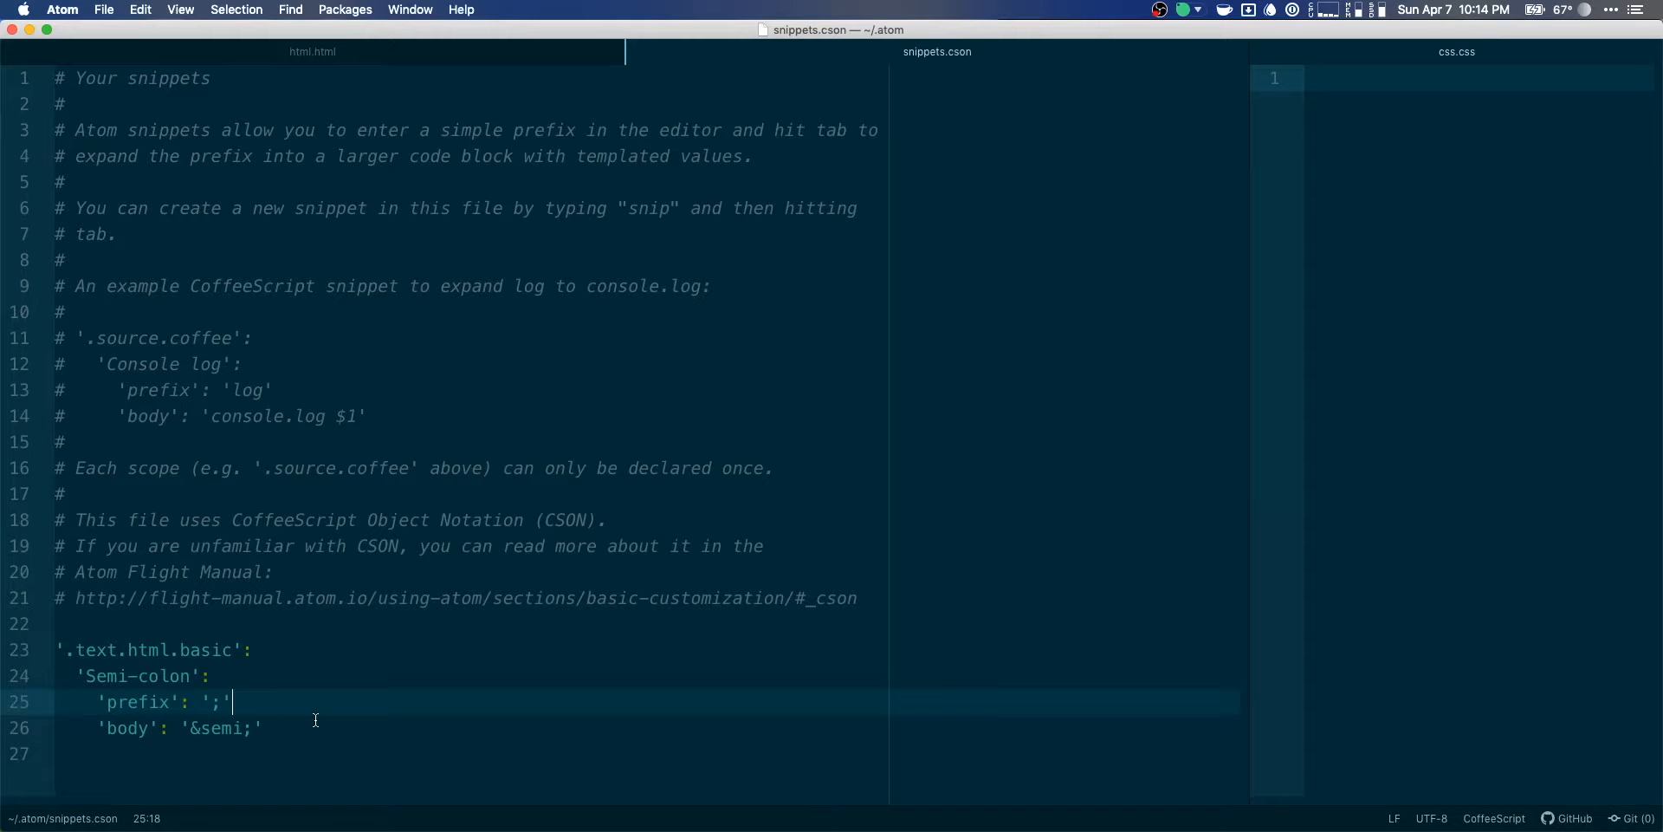
click(253, 728)
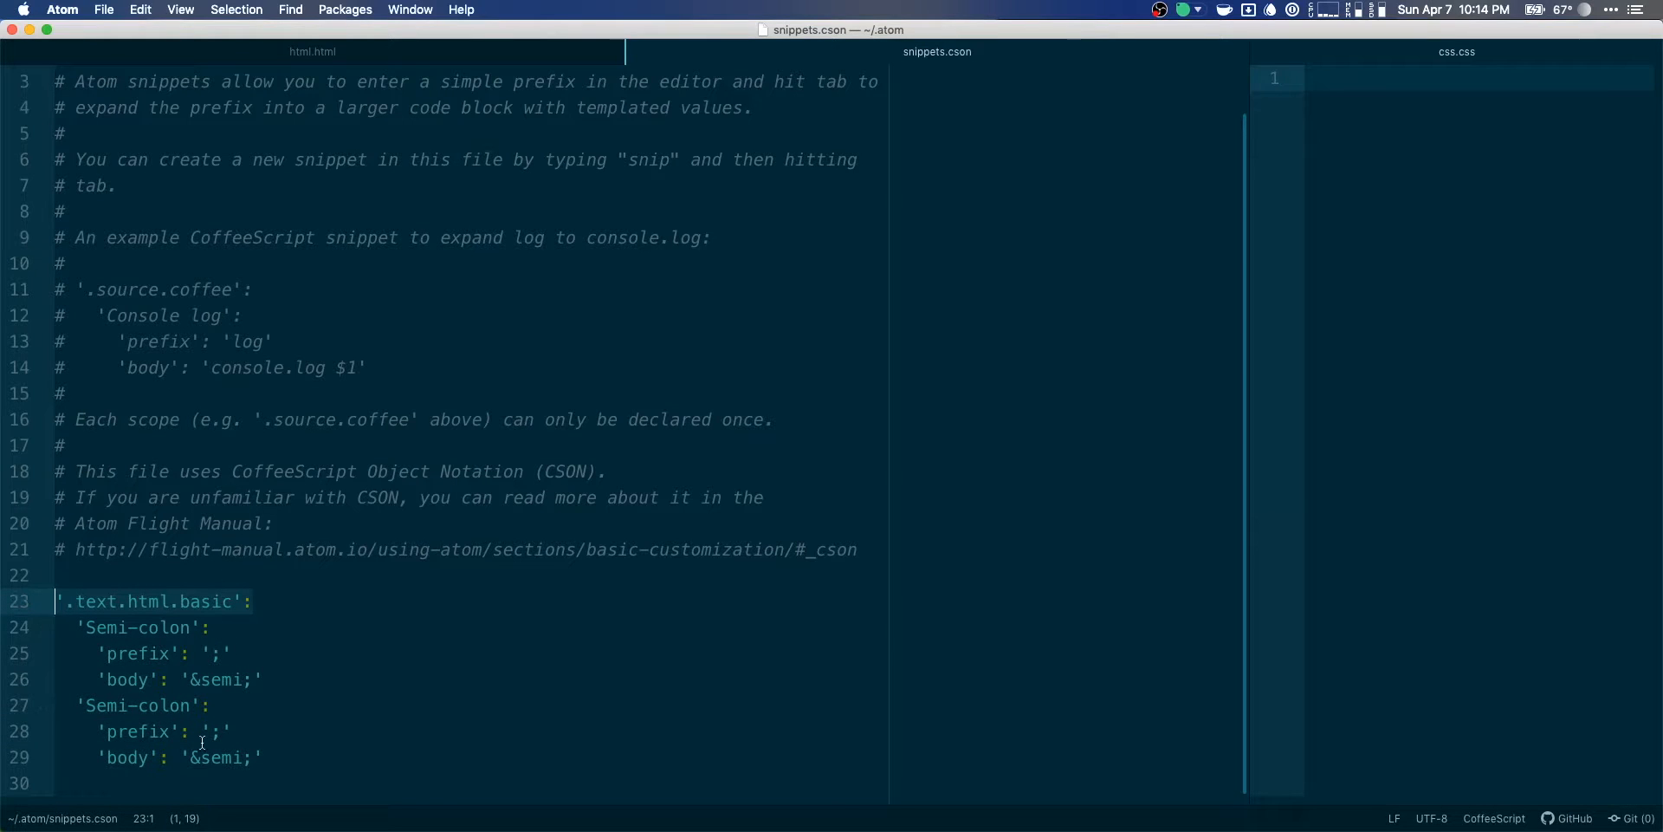
mouse_move(291, 756)
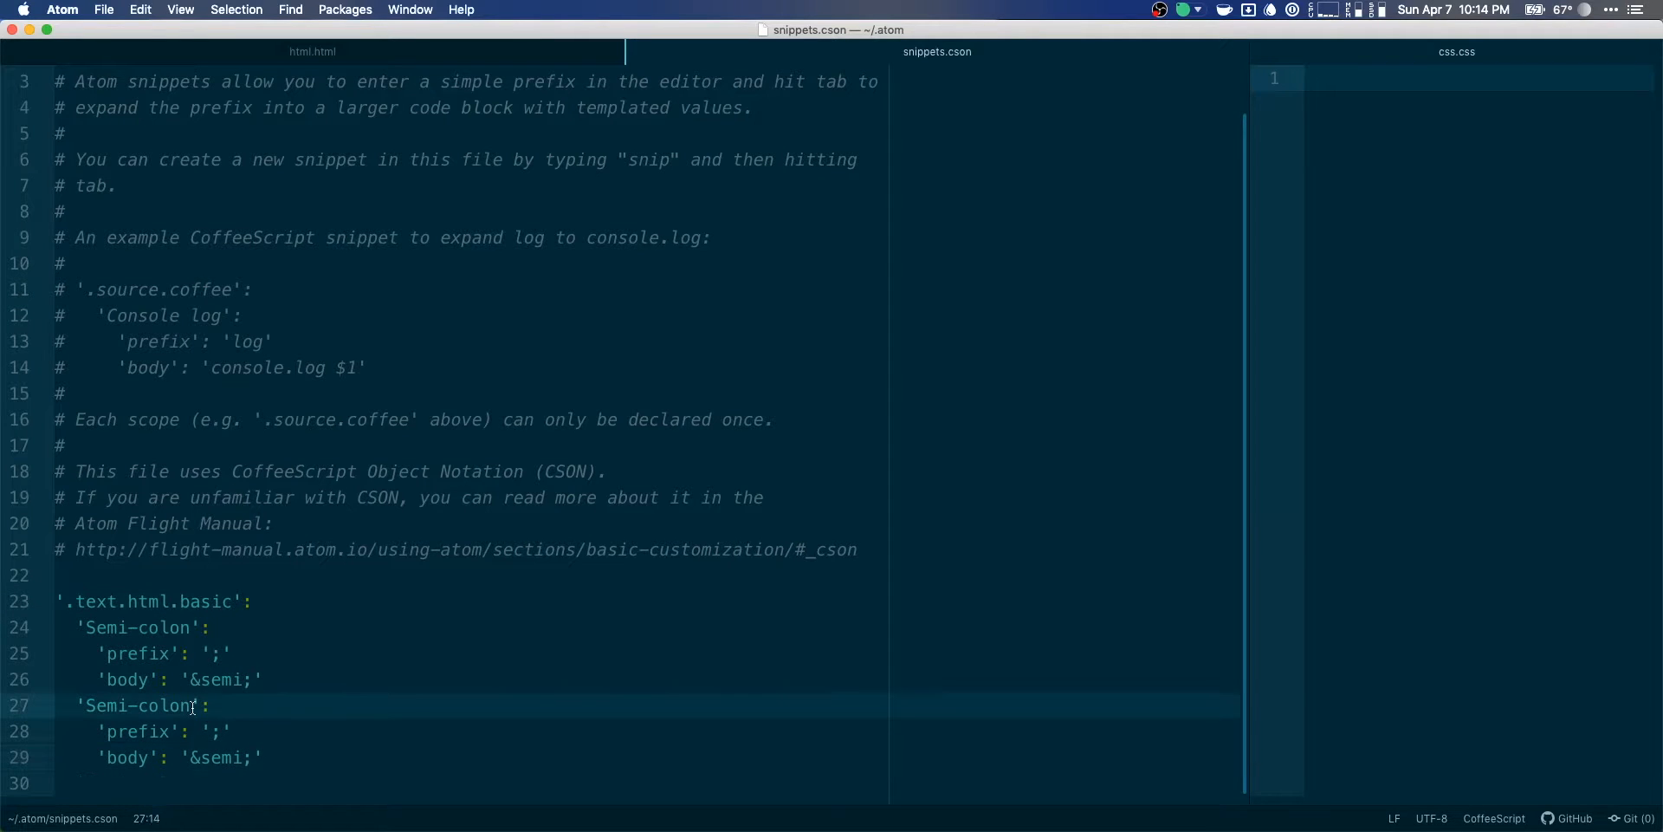
text(Comma':)
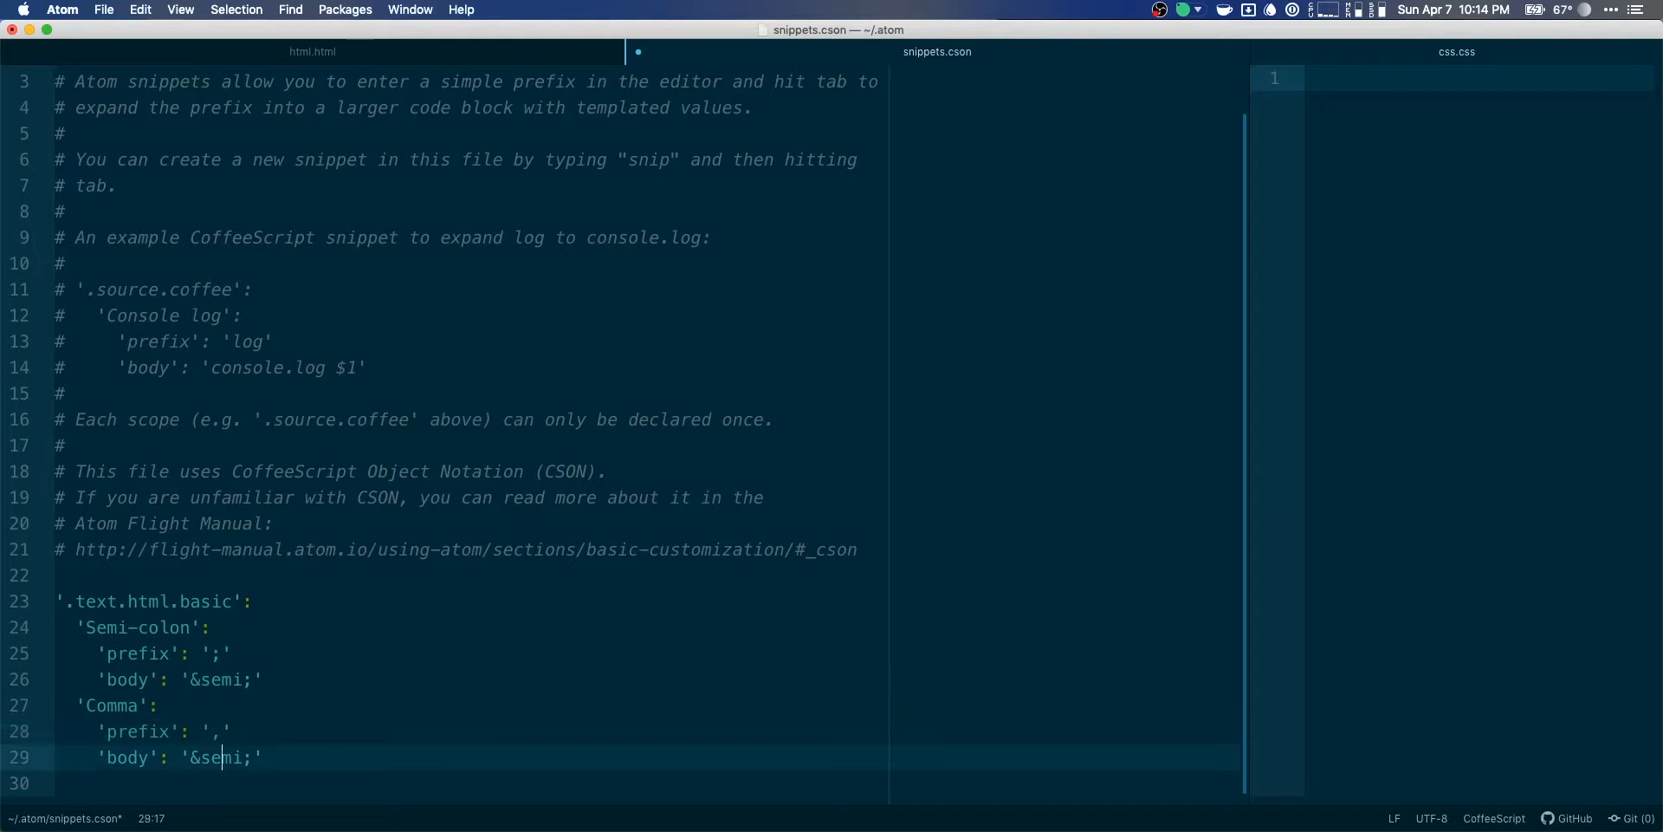
key(Backspace)
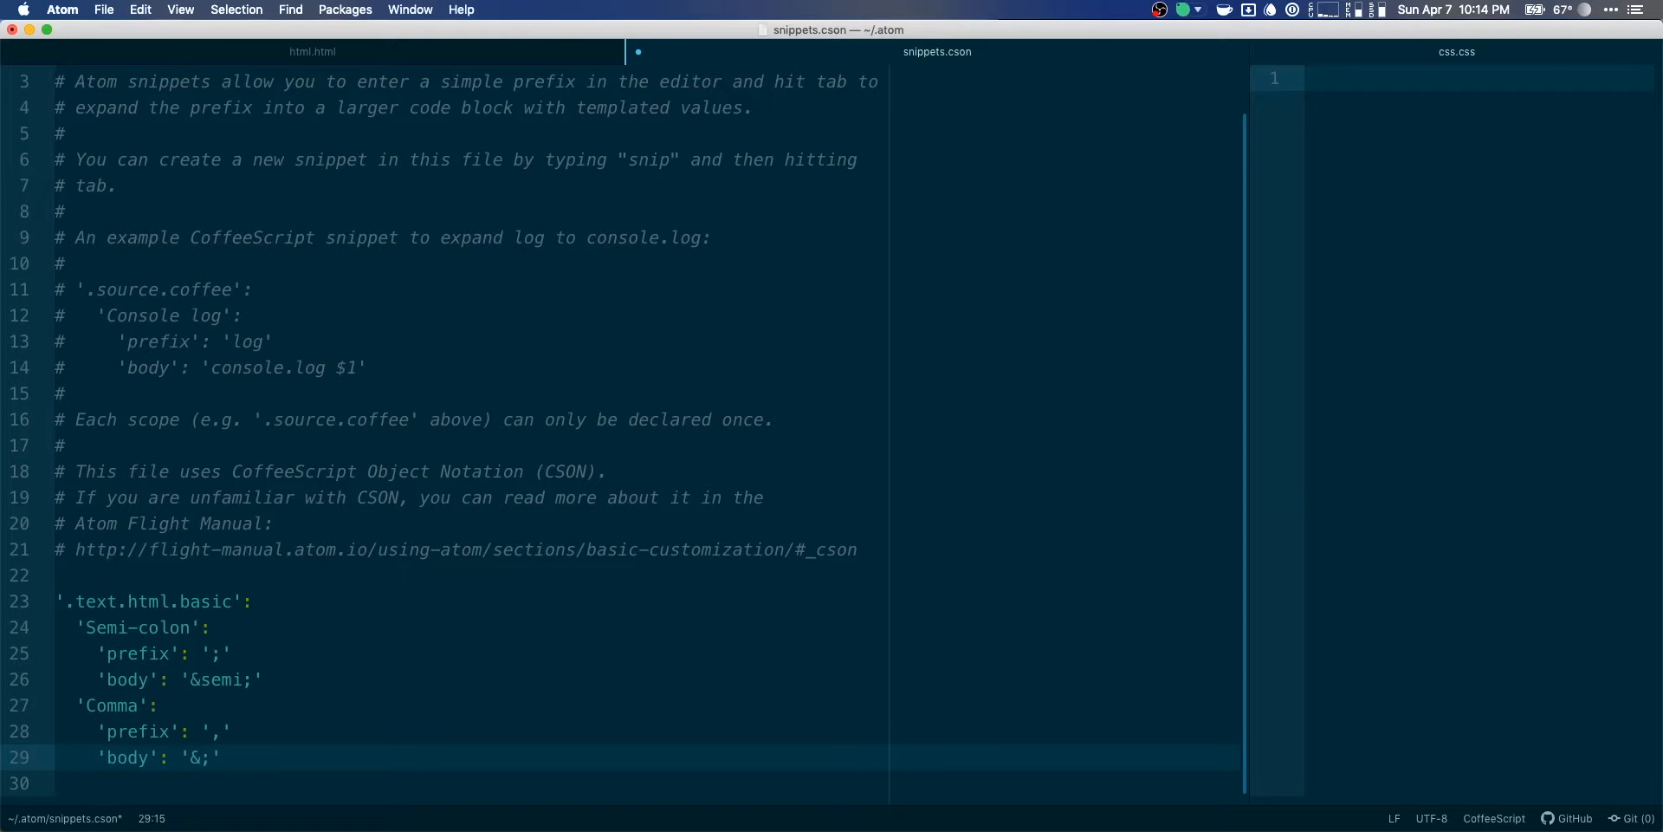
Finish the body as &comma; and try the comma snippet in html.html.
text(comm)
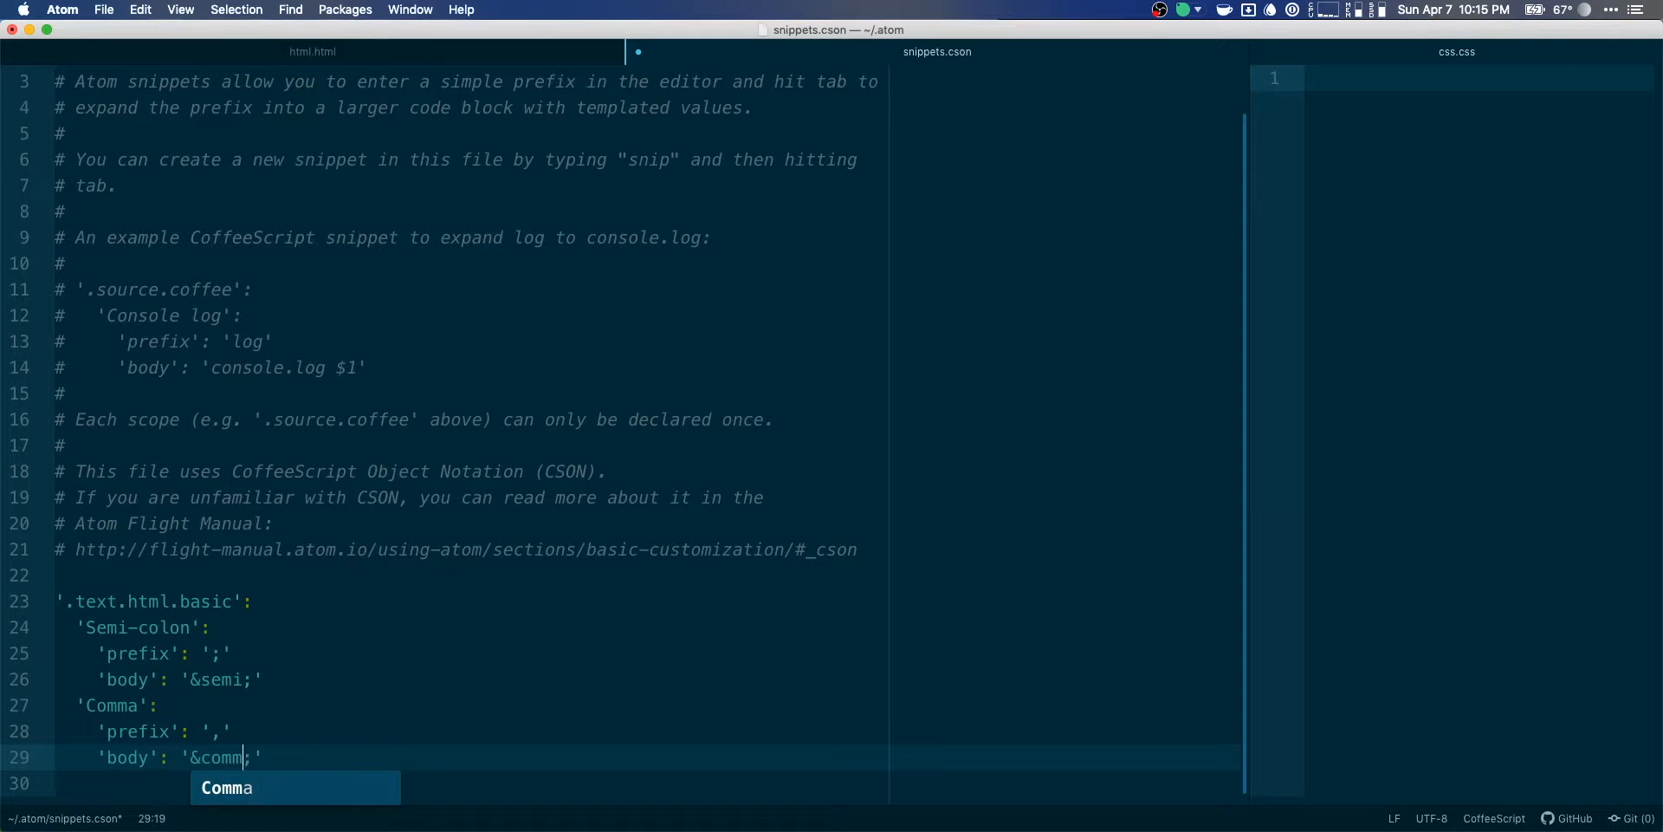
text(a)
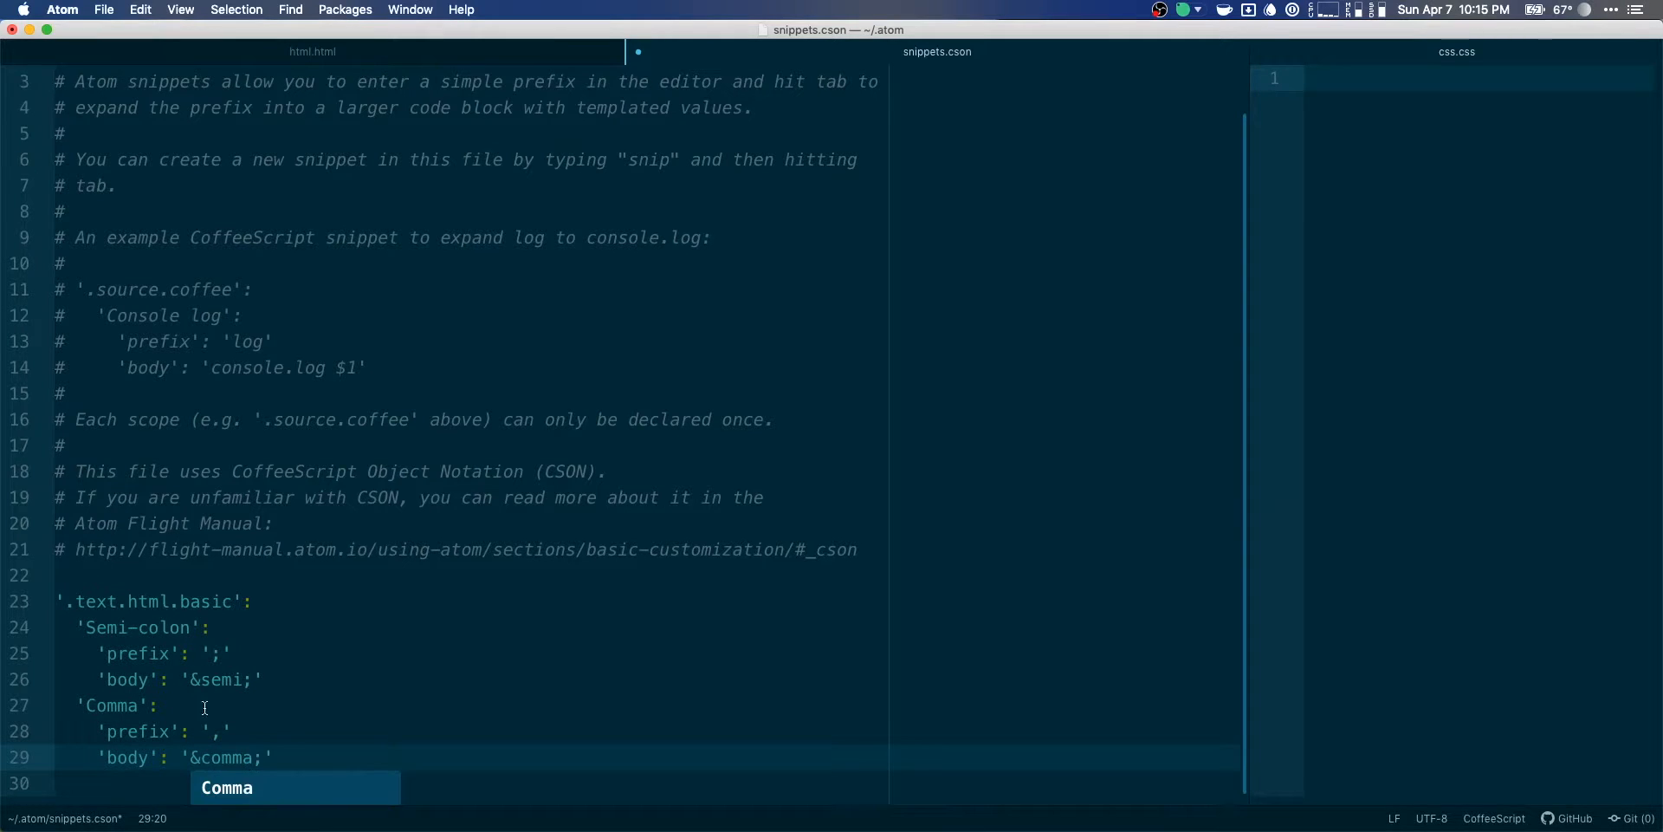
click(312, 51)
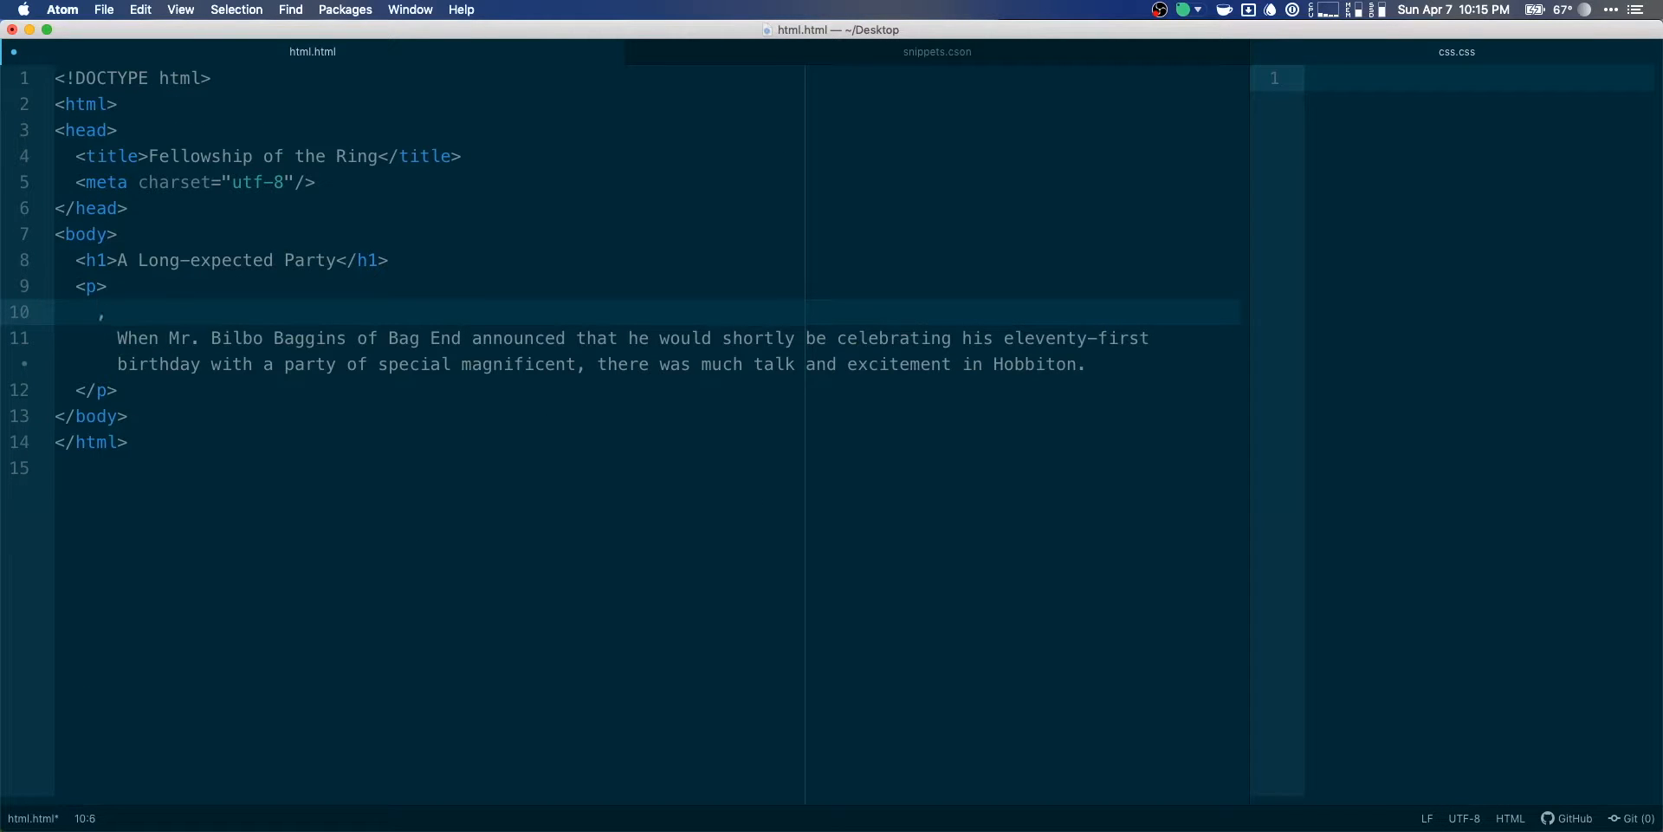
text(&comma;)
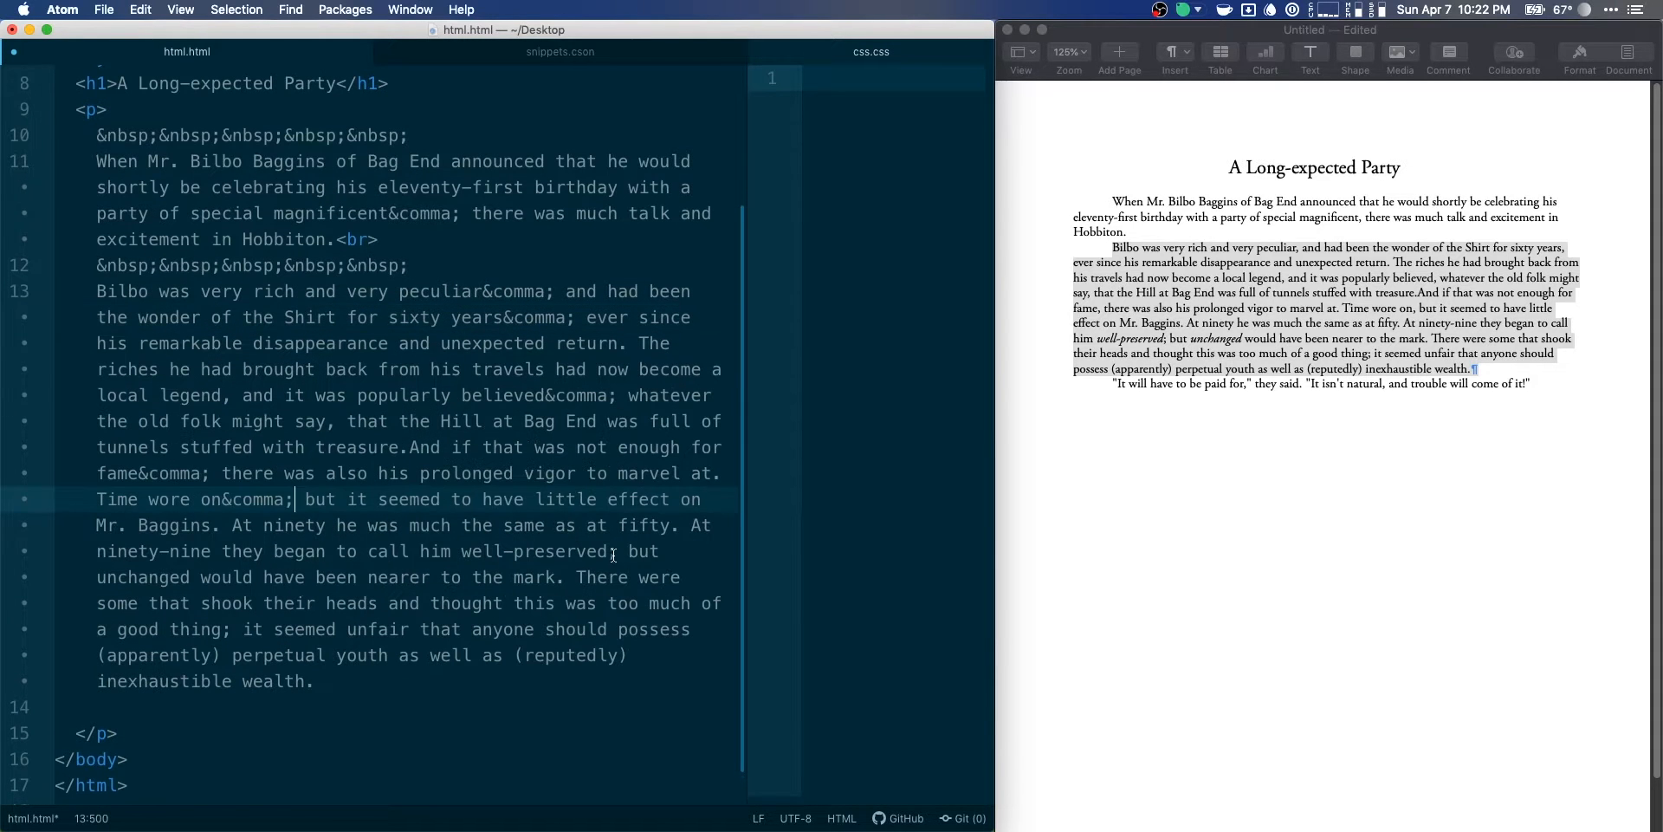
Add &semi; to the passage and move to the parentheses to encode them as entities.
text(&semi;)
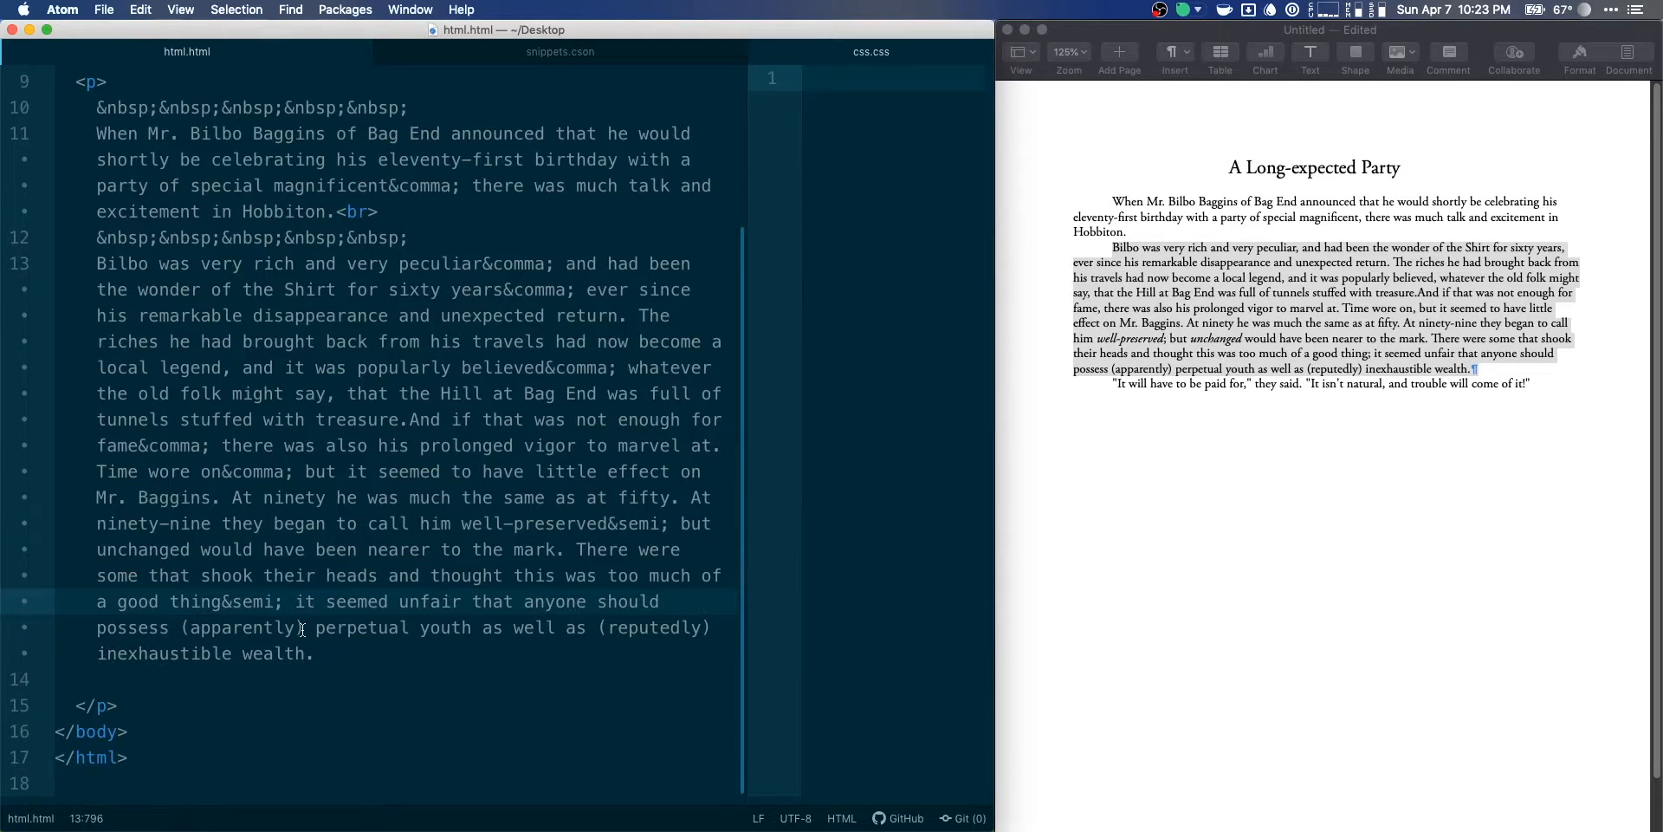
click(284, 601)
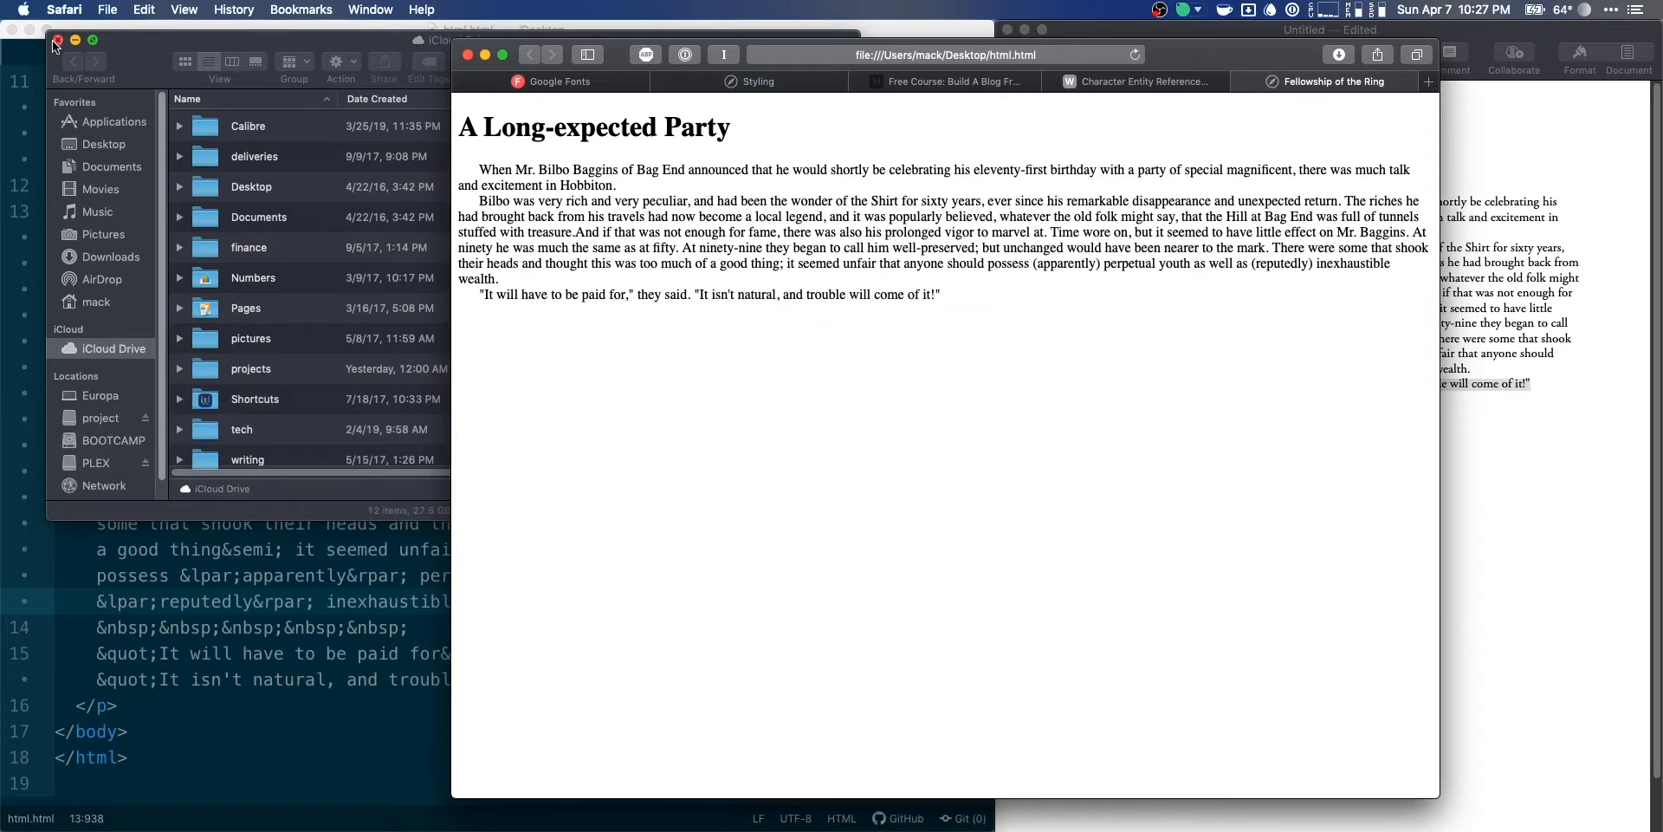
Close the Finder window after previewing html.html in Safari.
click(59, 40)
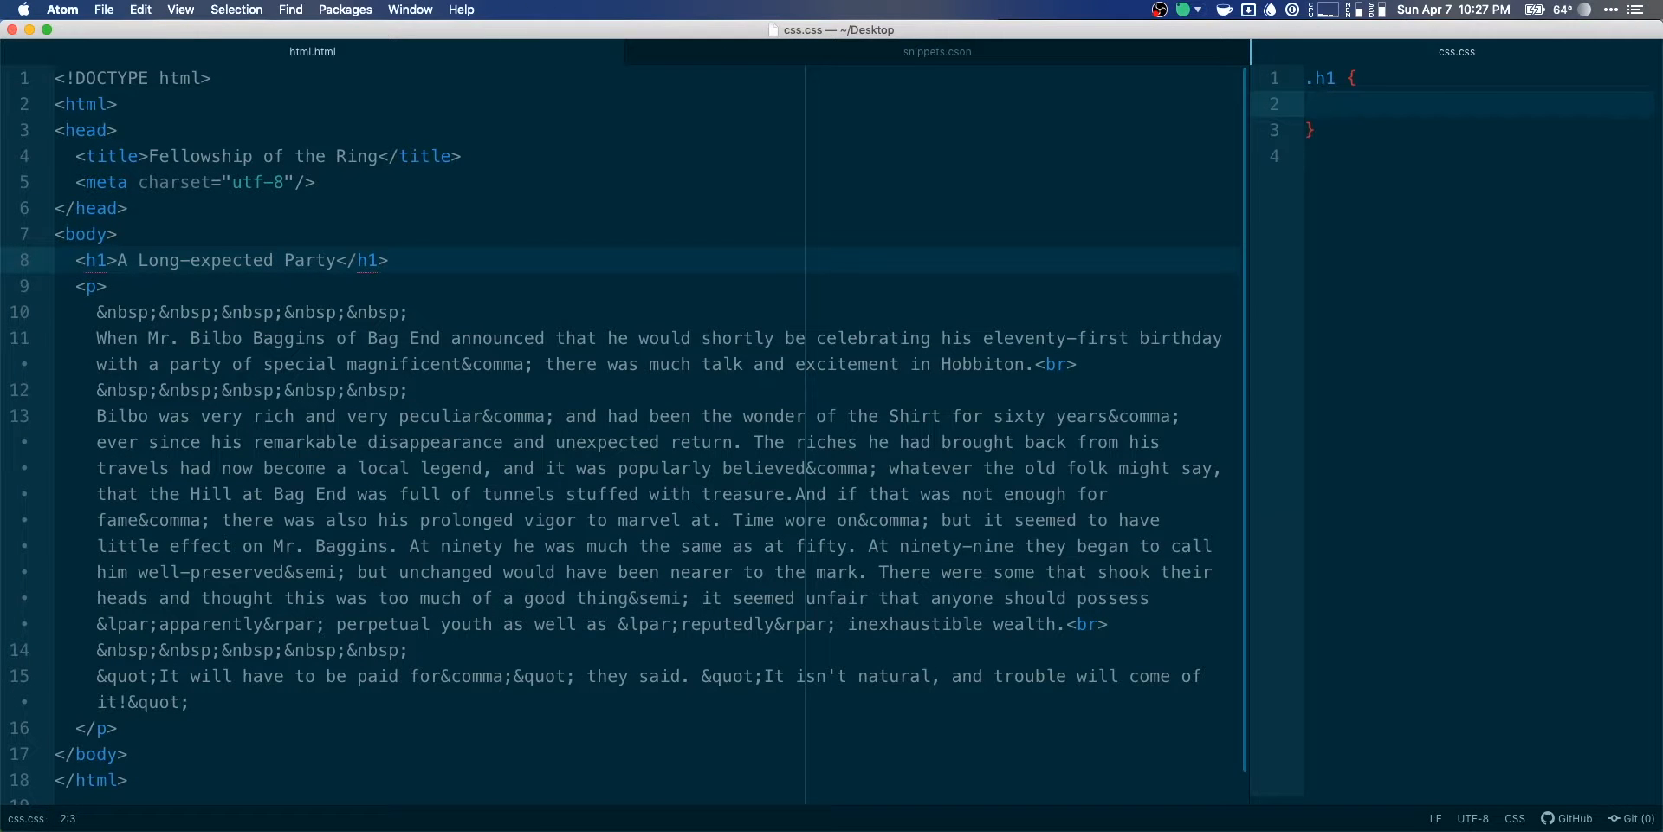
Give .h1 text-align: center and font-family "Times New Roman" from the suggestions.
text(text-align: center)
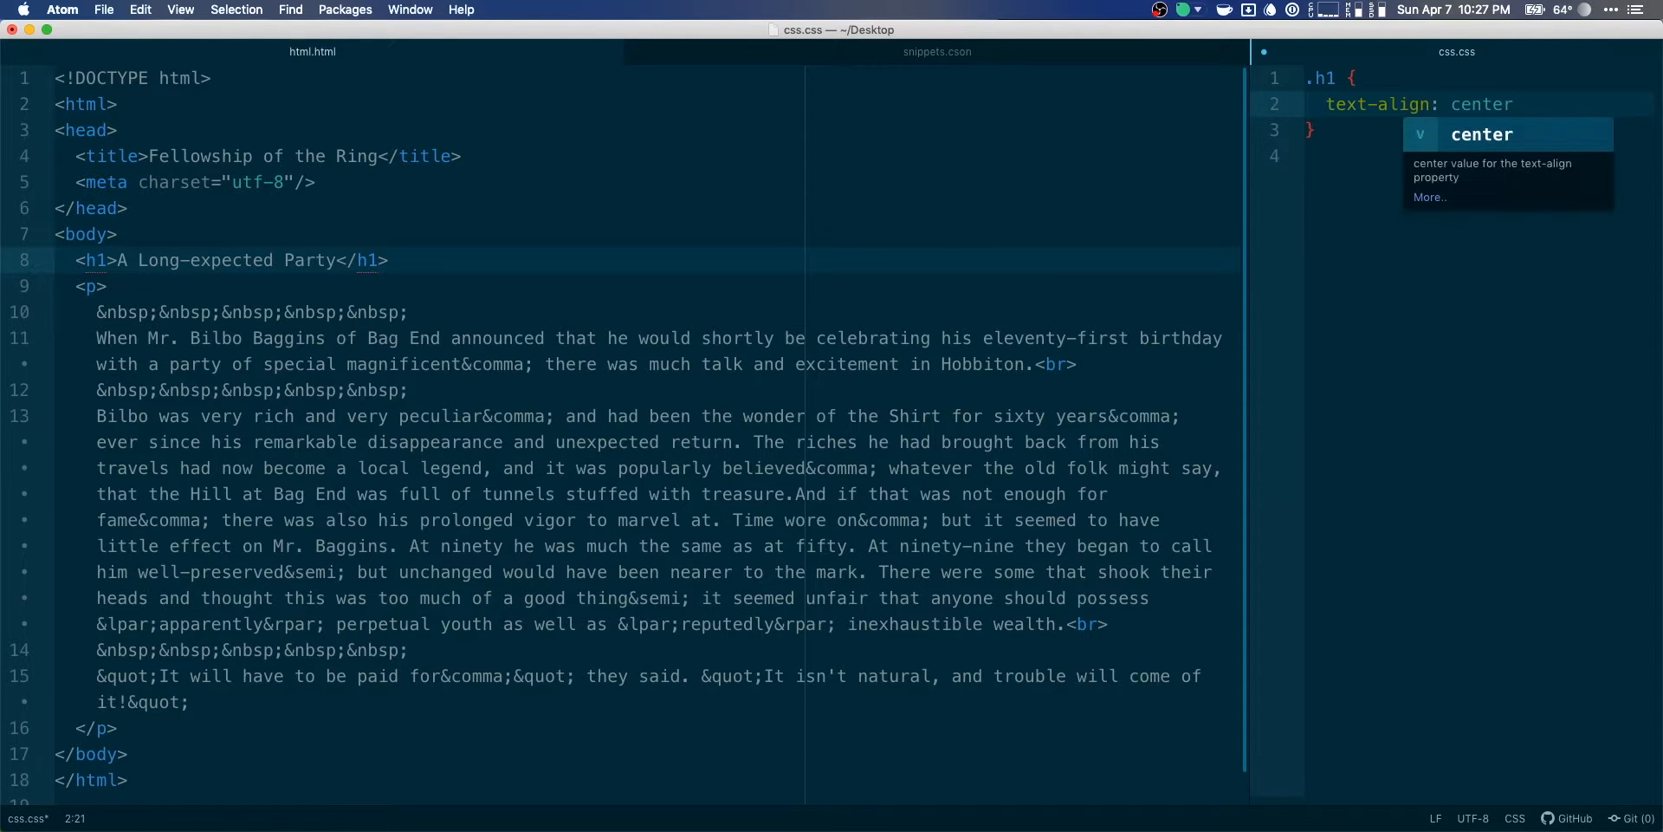
text(font-a)
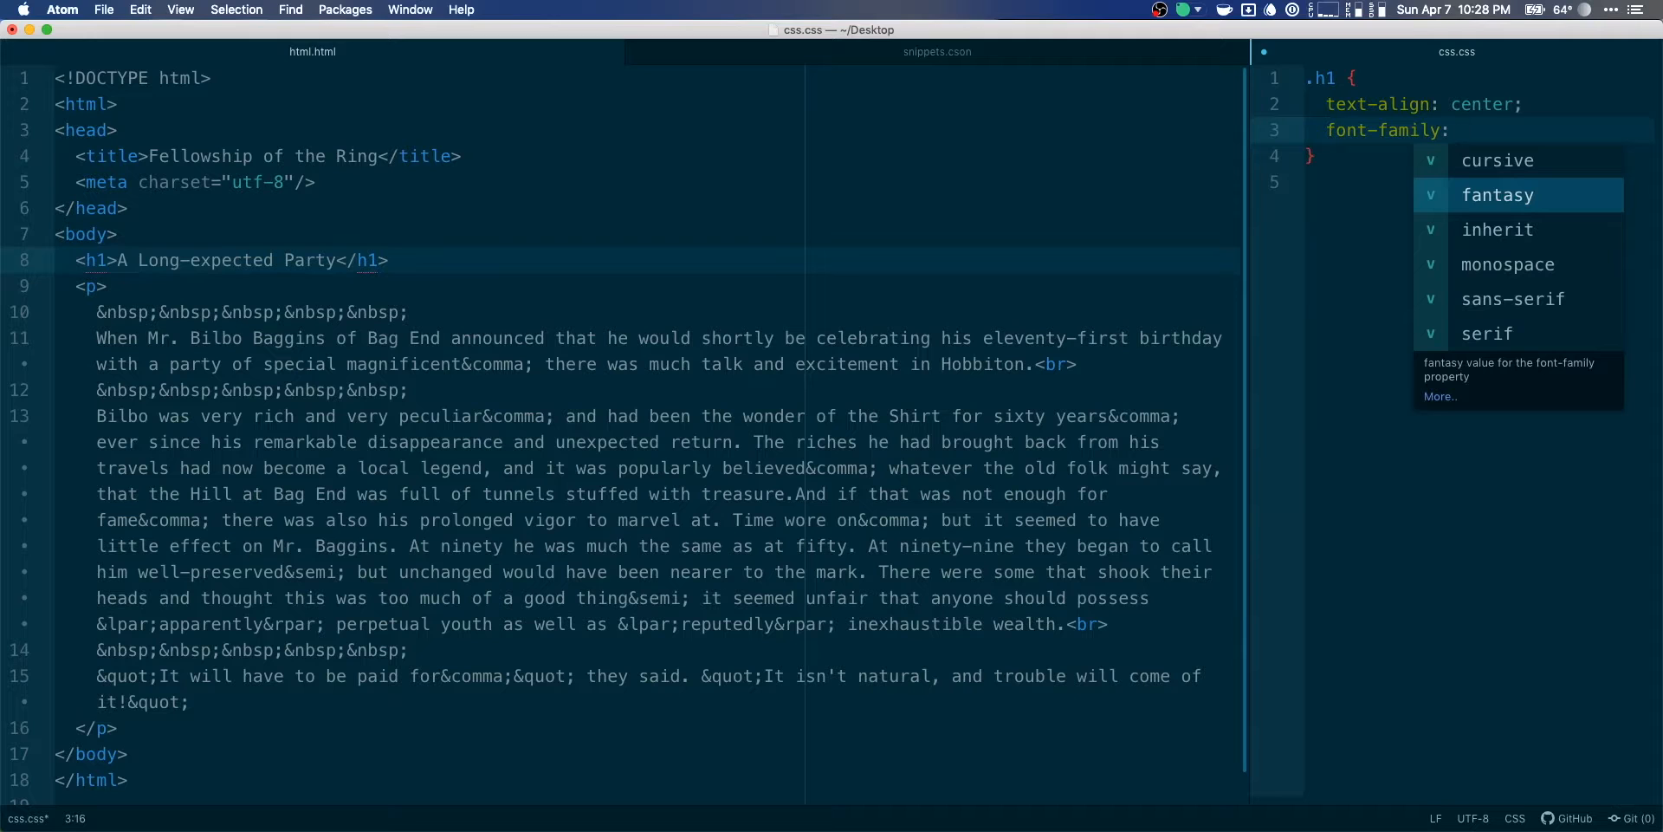
key(Up)
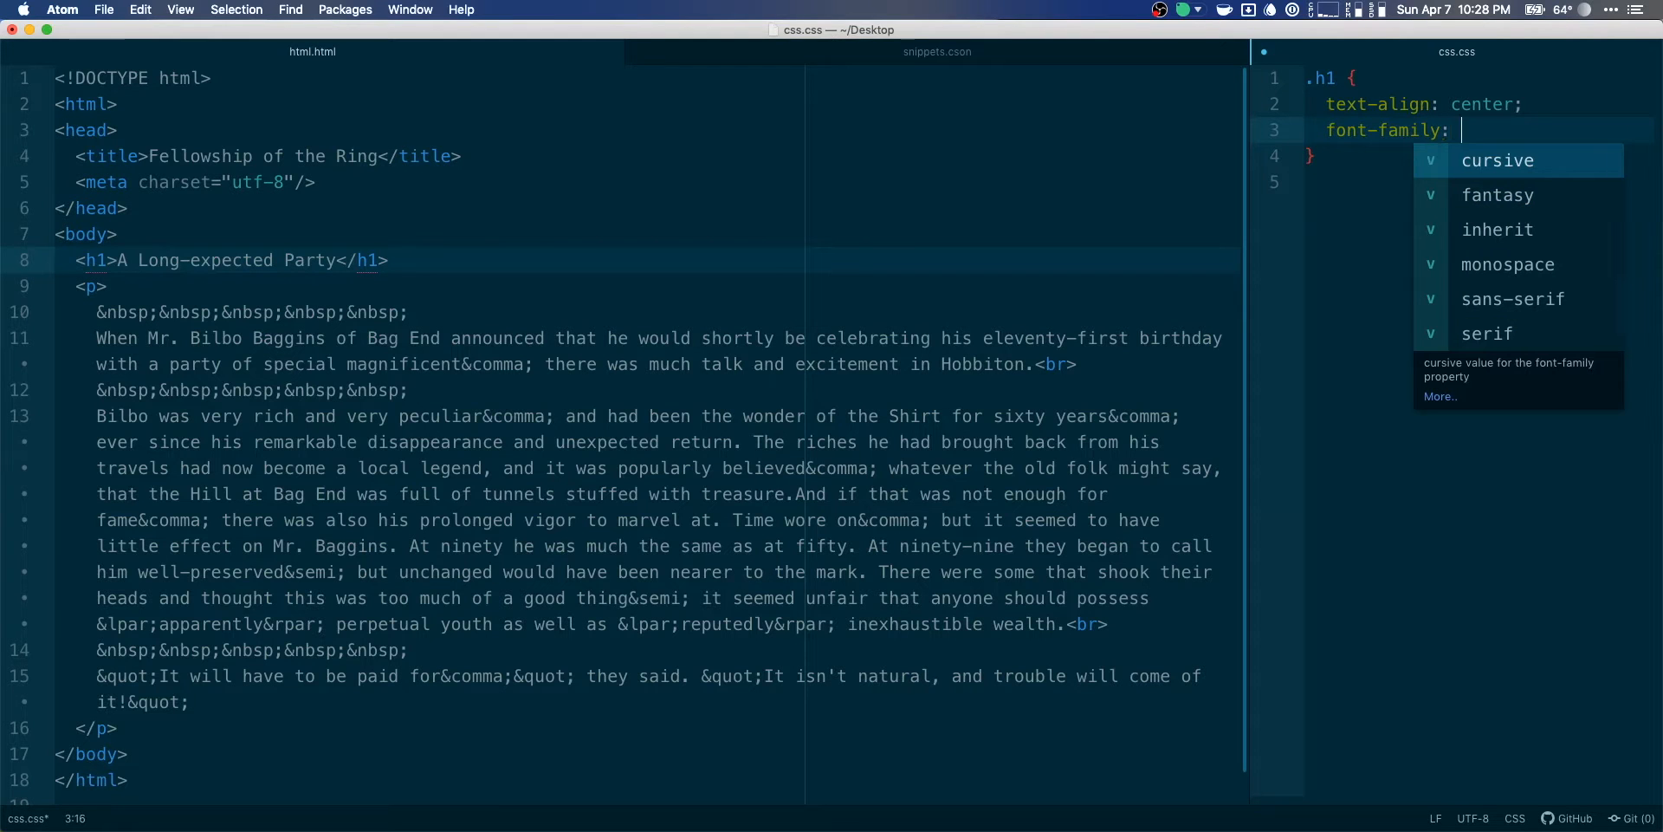
text("t")
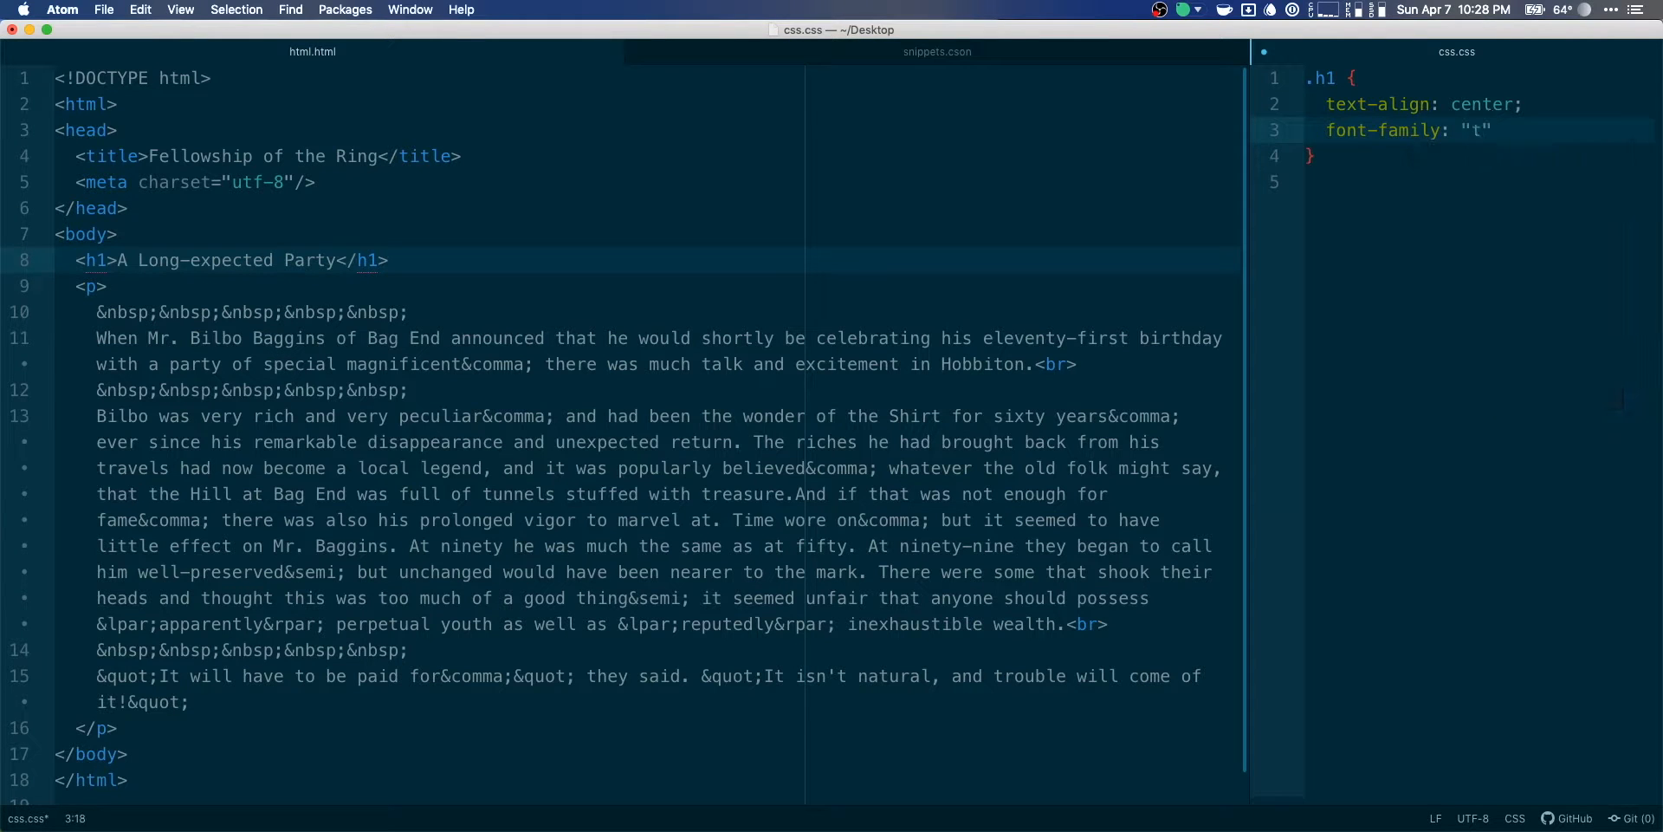
text(imes)
text(.p {)
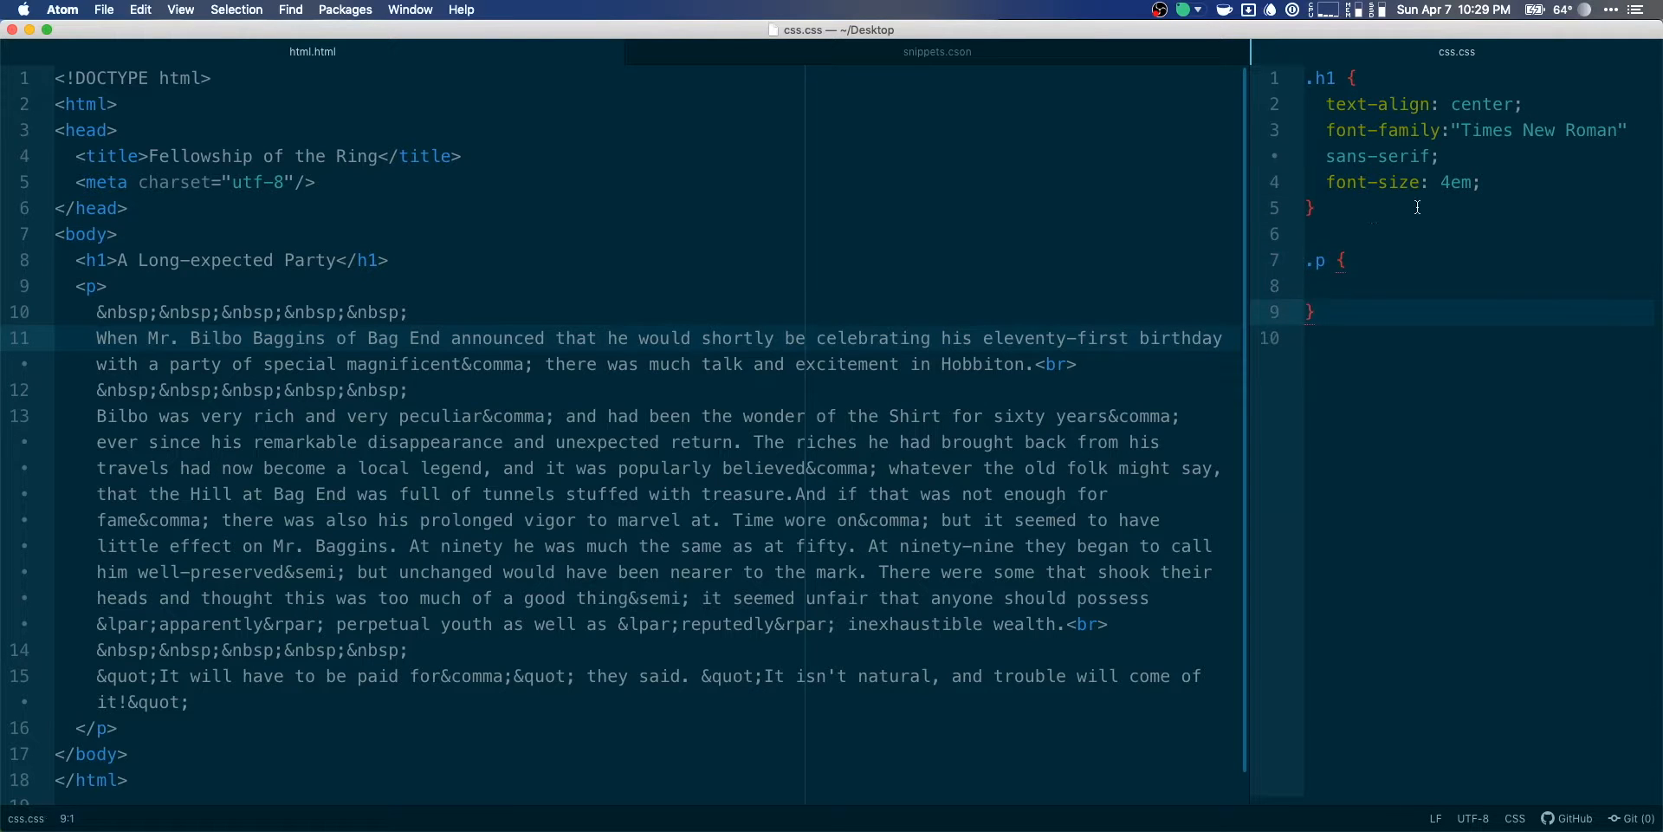
Give .p left text alignment, font-family "Time New Roman" and begin the 10% margins.
text(text-align: left;)
text(margin-right: 10%)
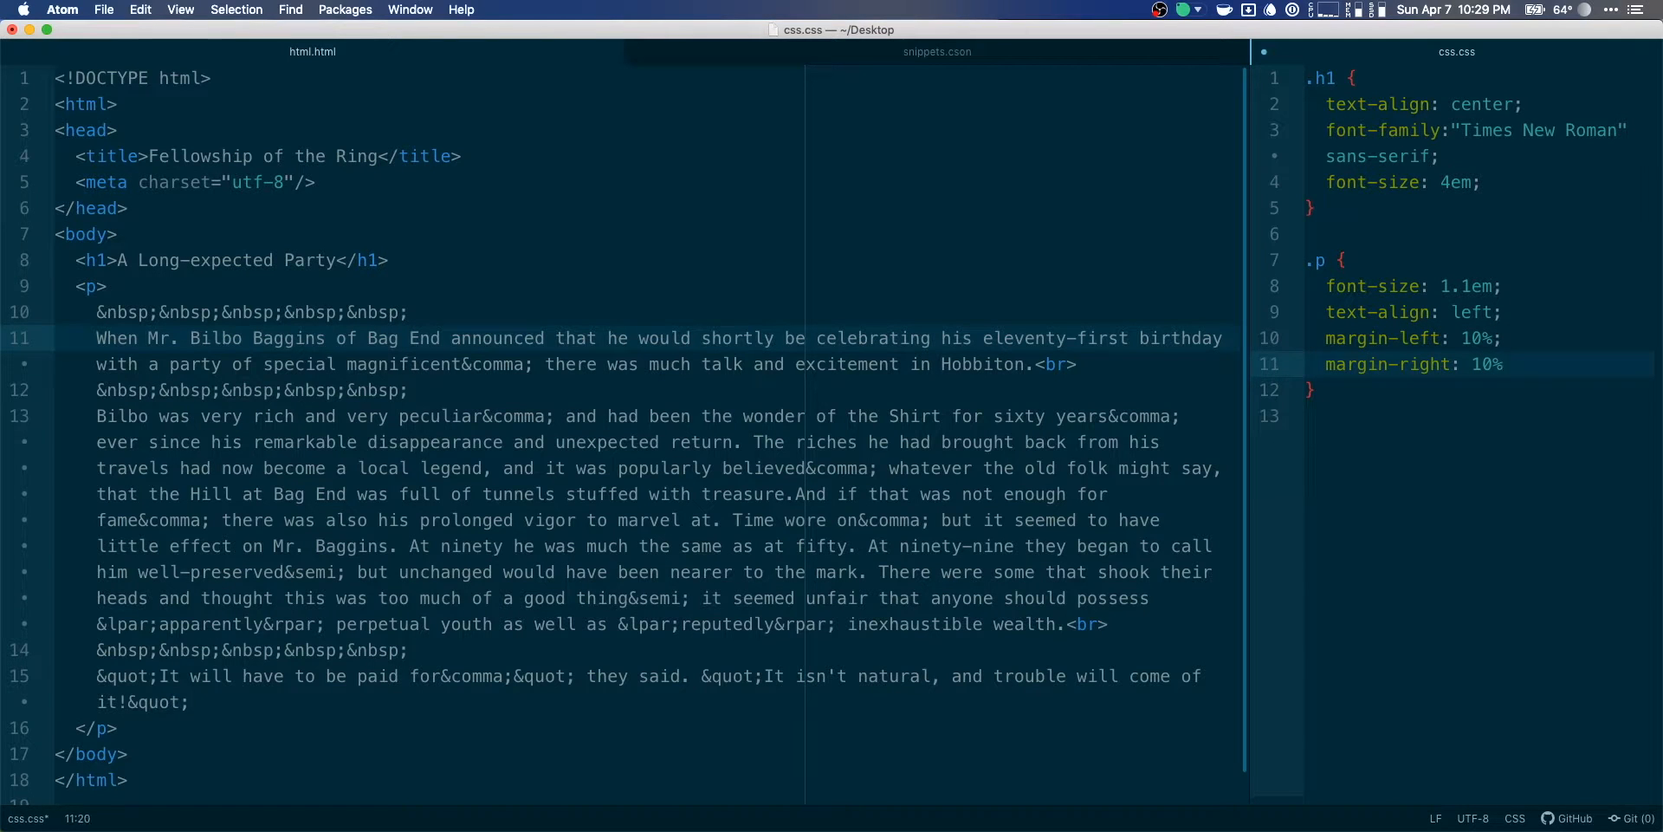
text(font-family:)
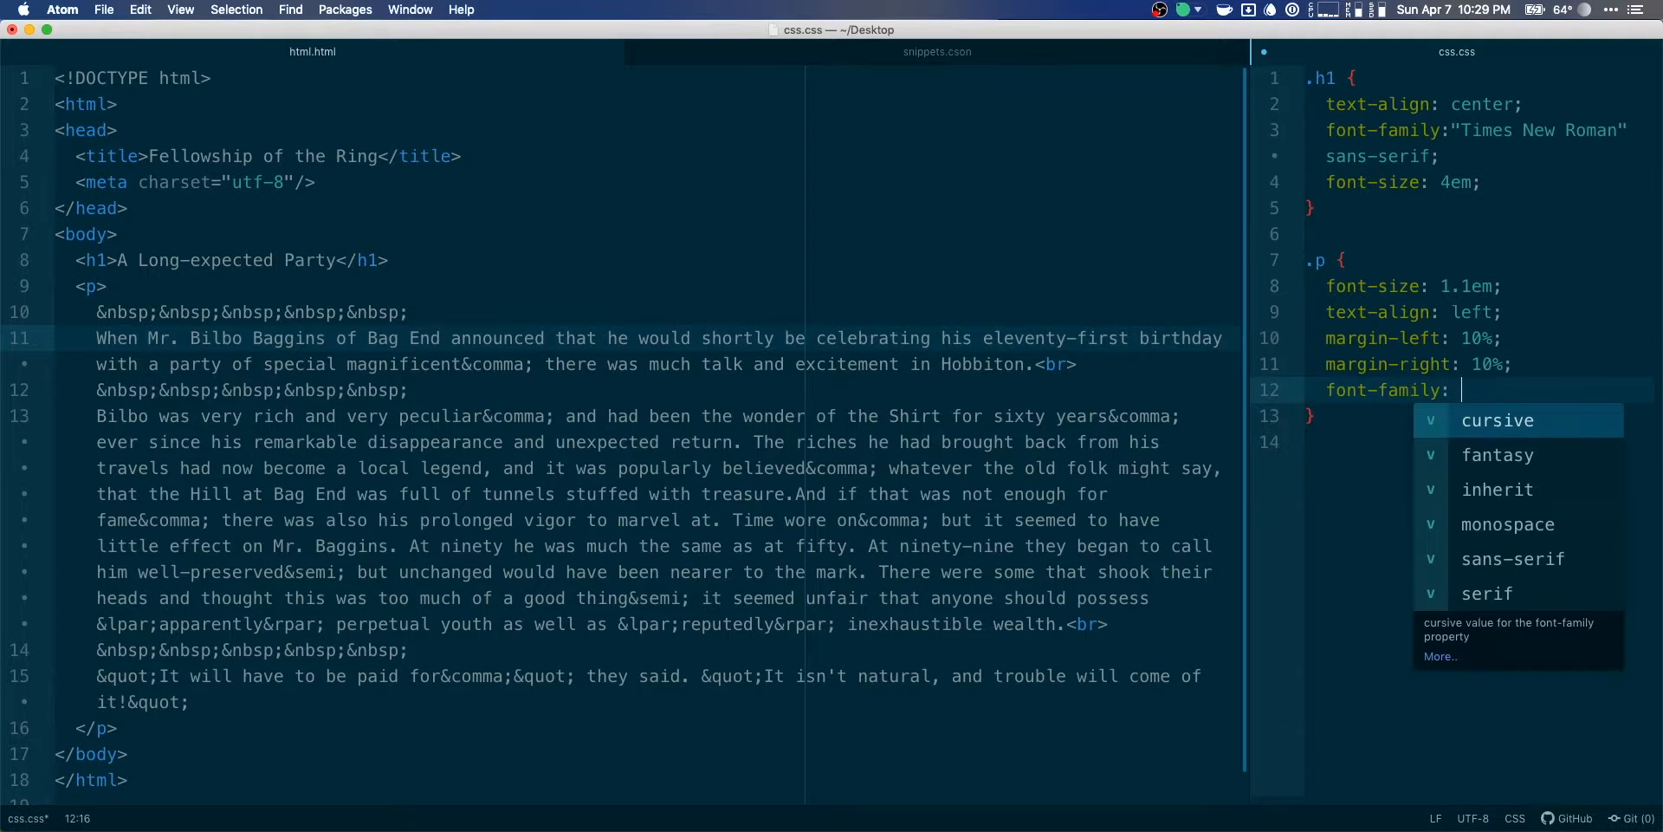
text("Time New R)
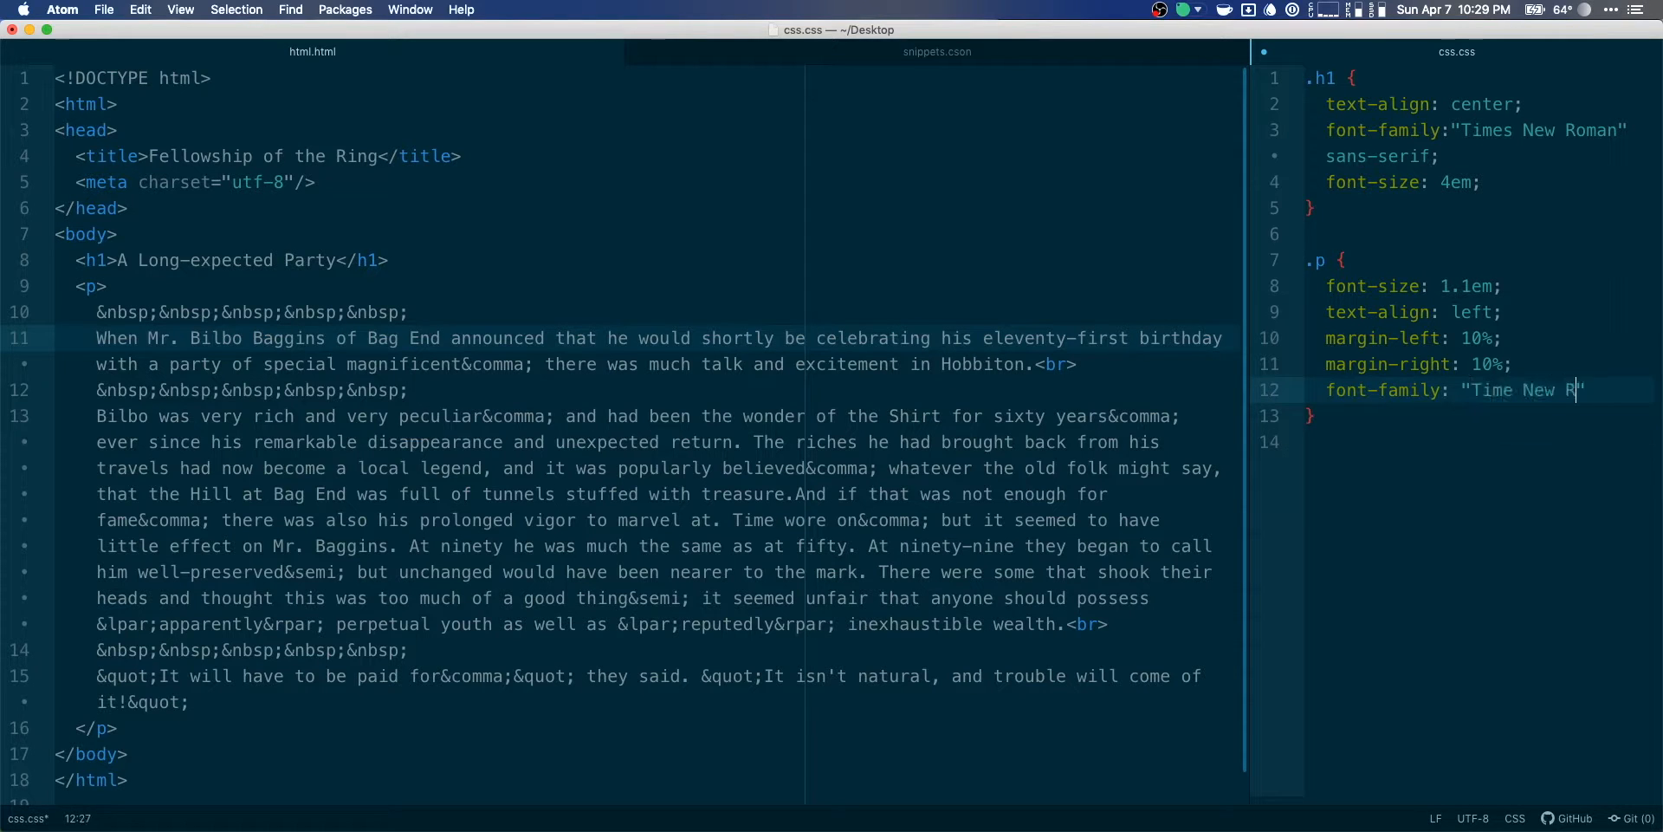
text(oman)
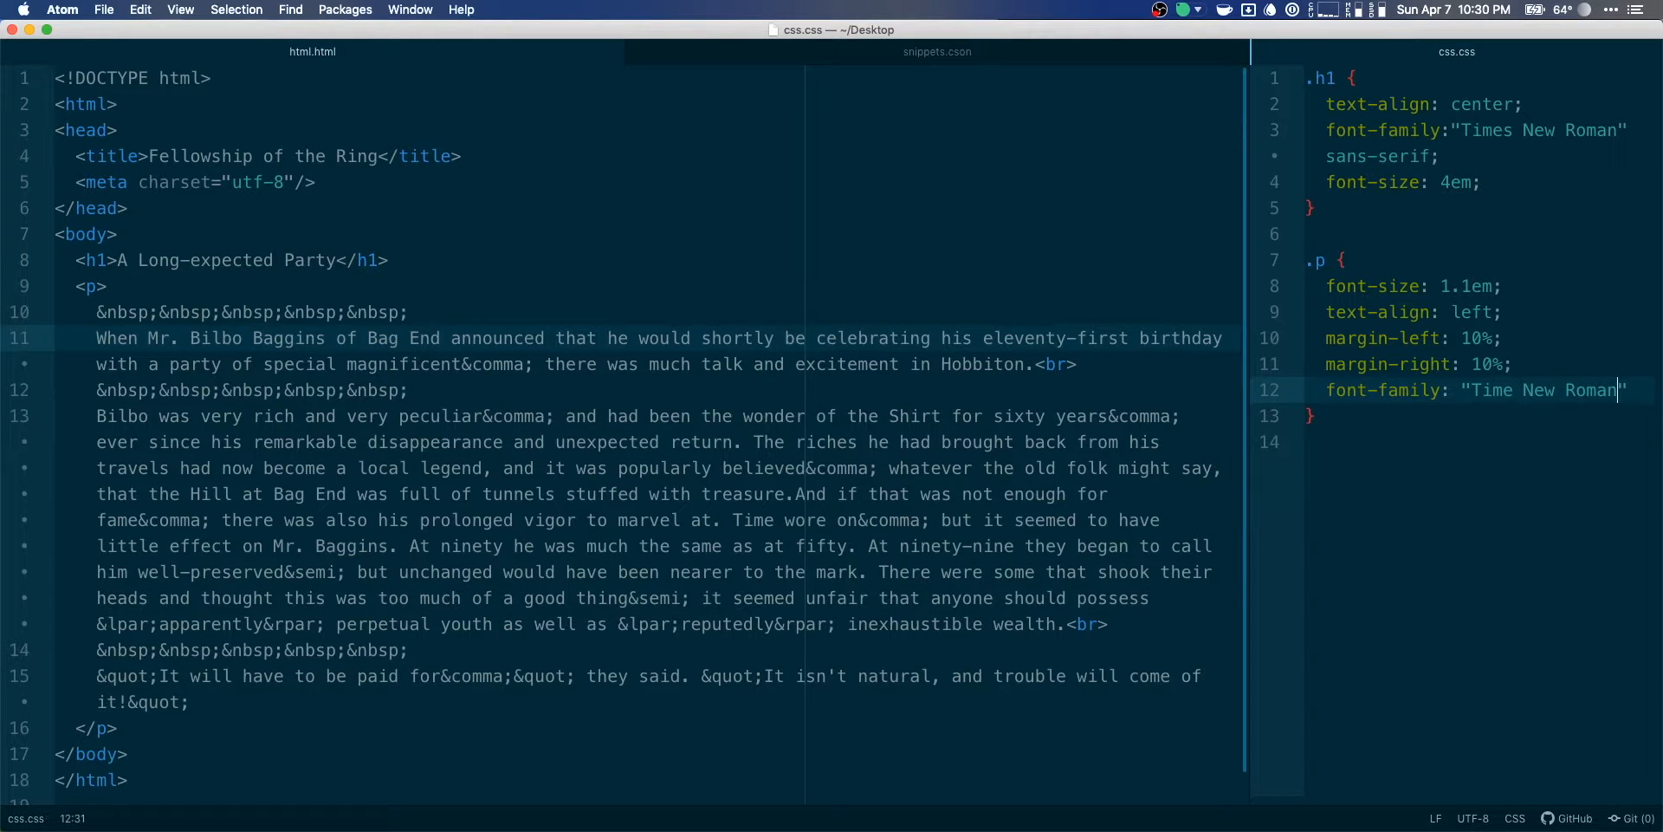
text(mar)
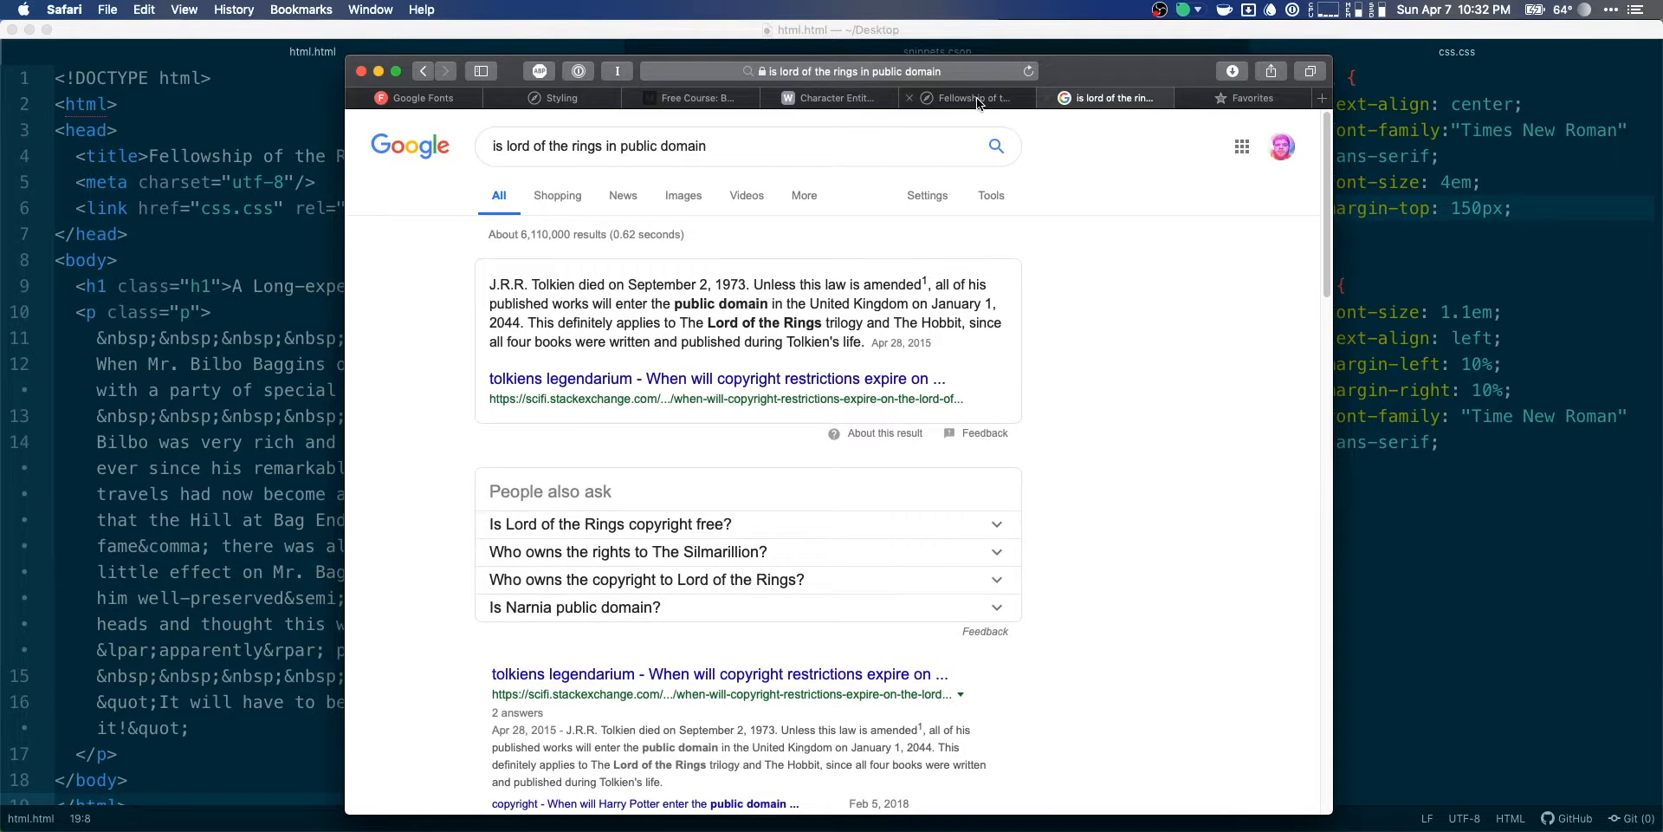
mouse_move(974, 98)
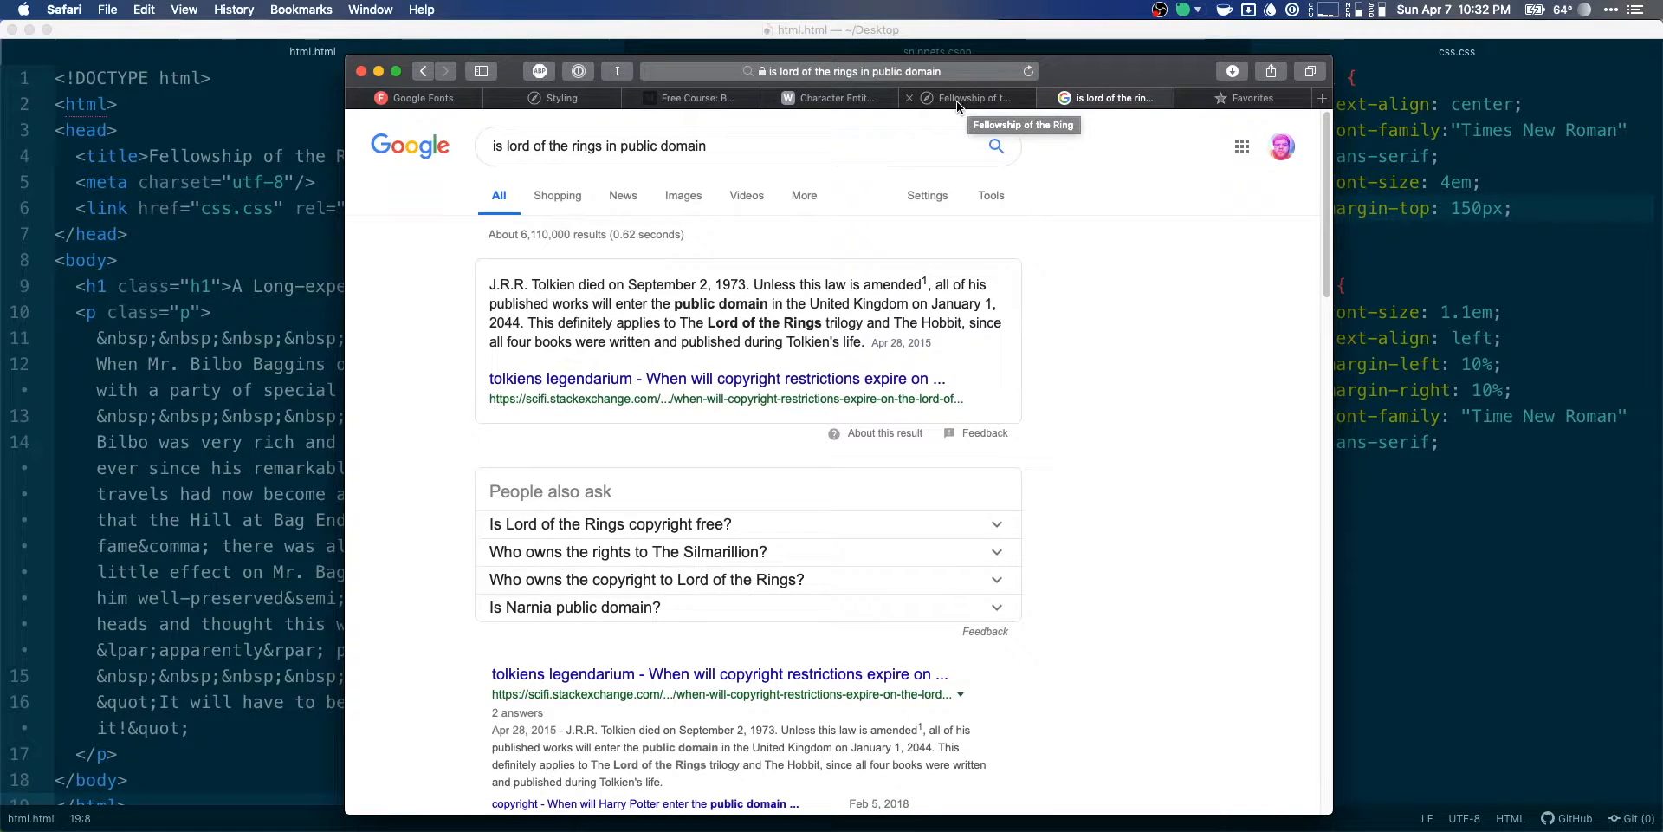
mouse_move(1069, 51)
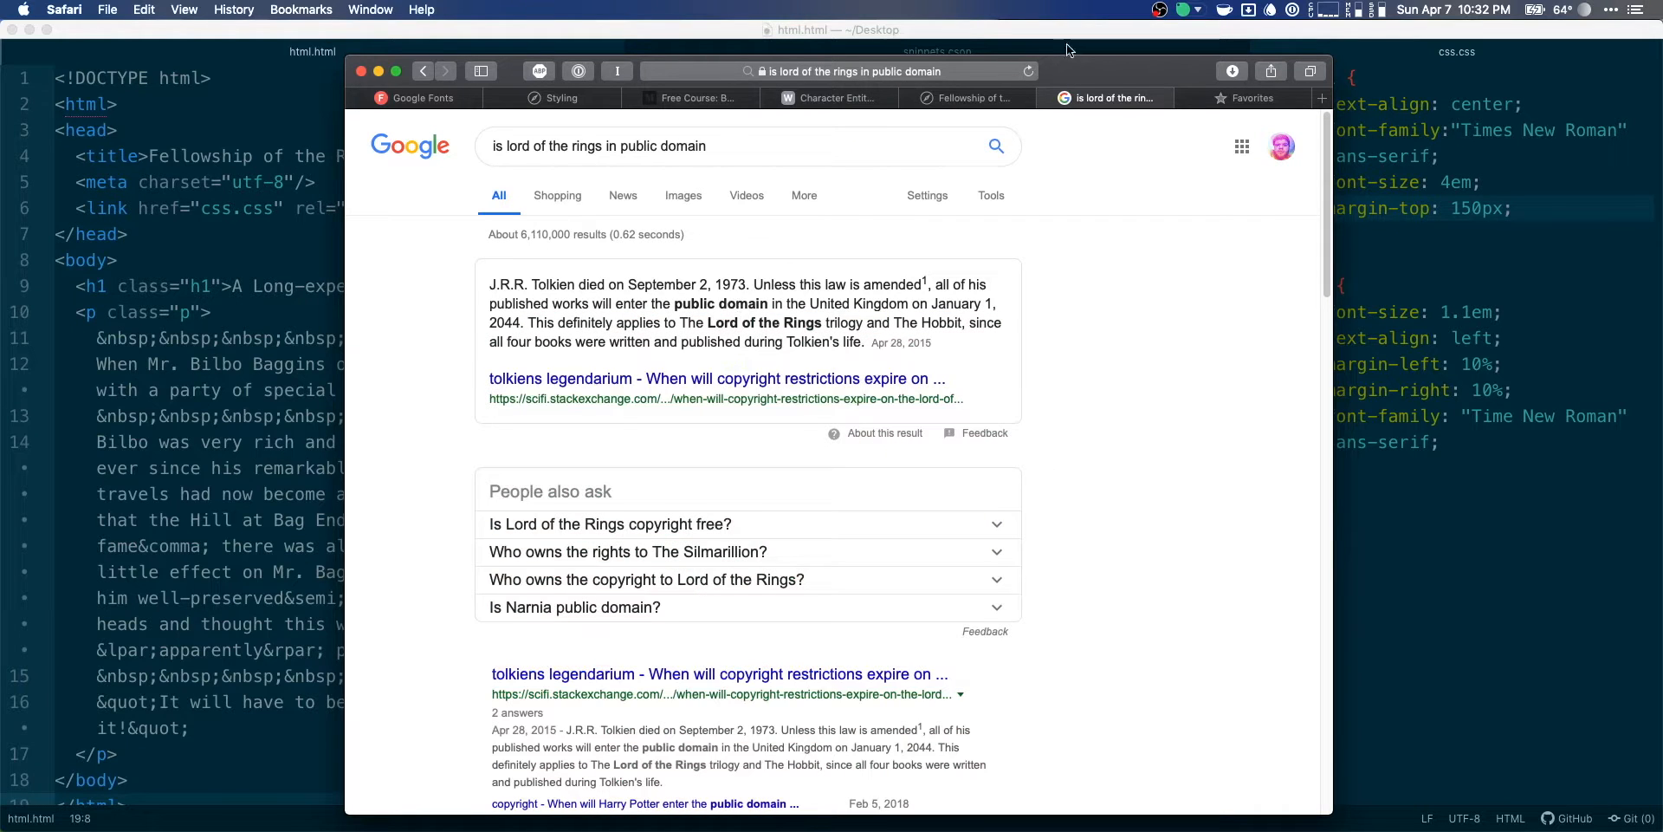